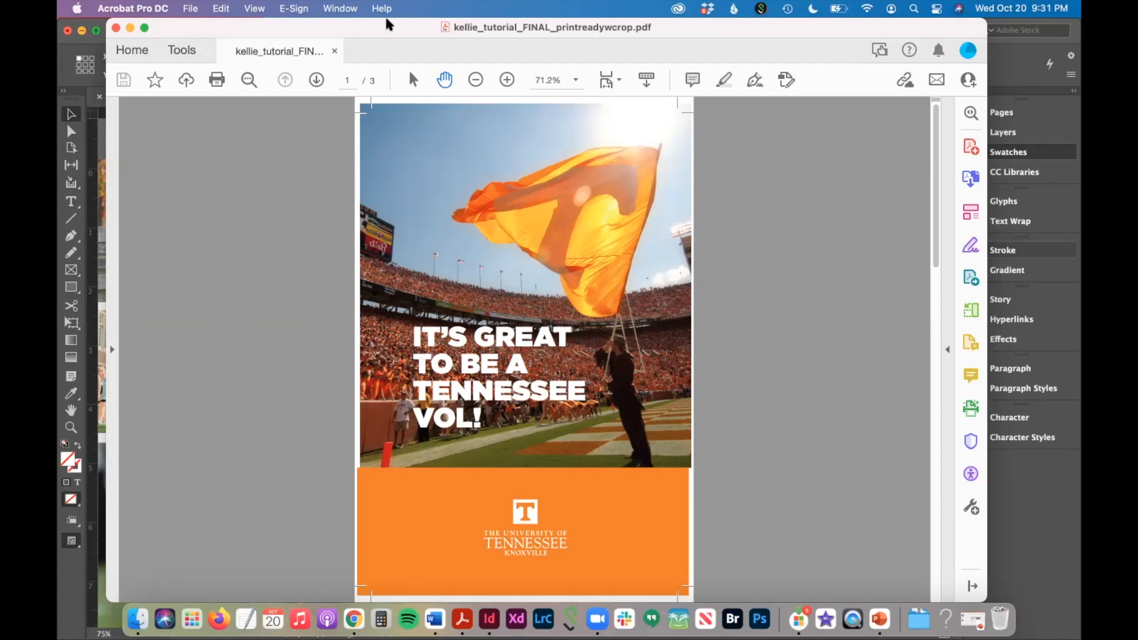
- Leave the Acrobat preview of the finished Tennessee brochure PDF for InDesign's Home screen
click(316, 80)
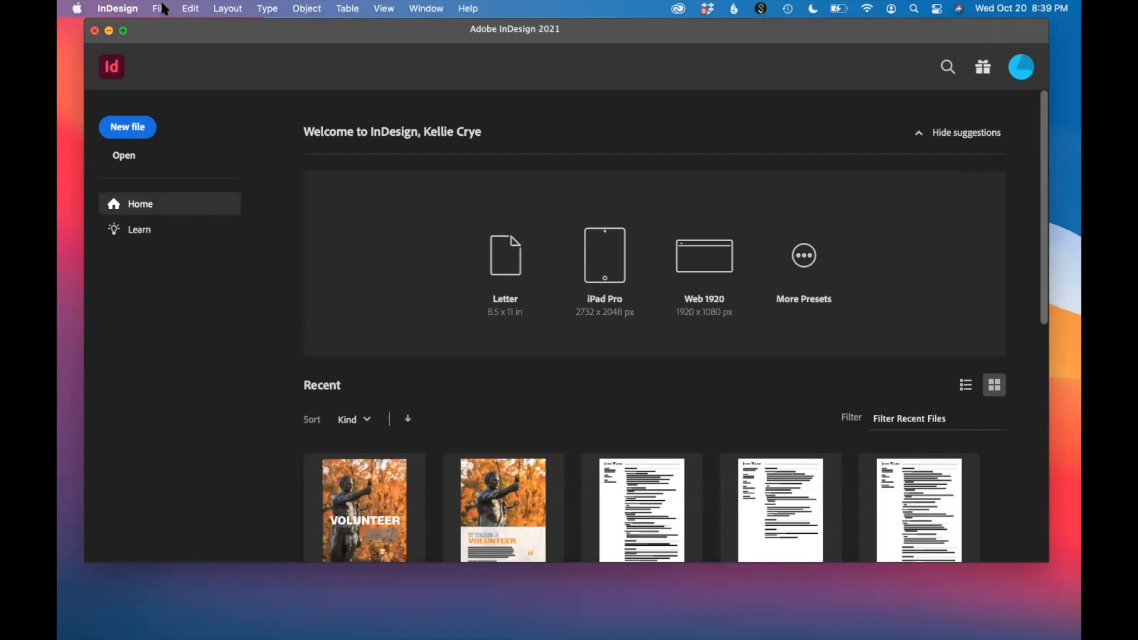
- Start a new Print document using the Letter - Half 5.5 × 8.5 in preset
click(160, 8)
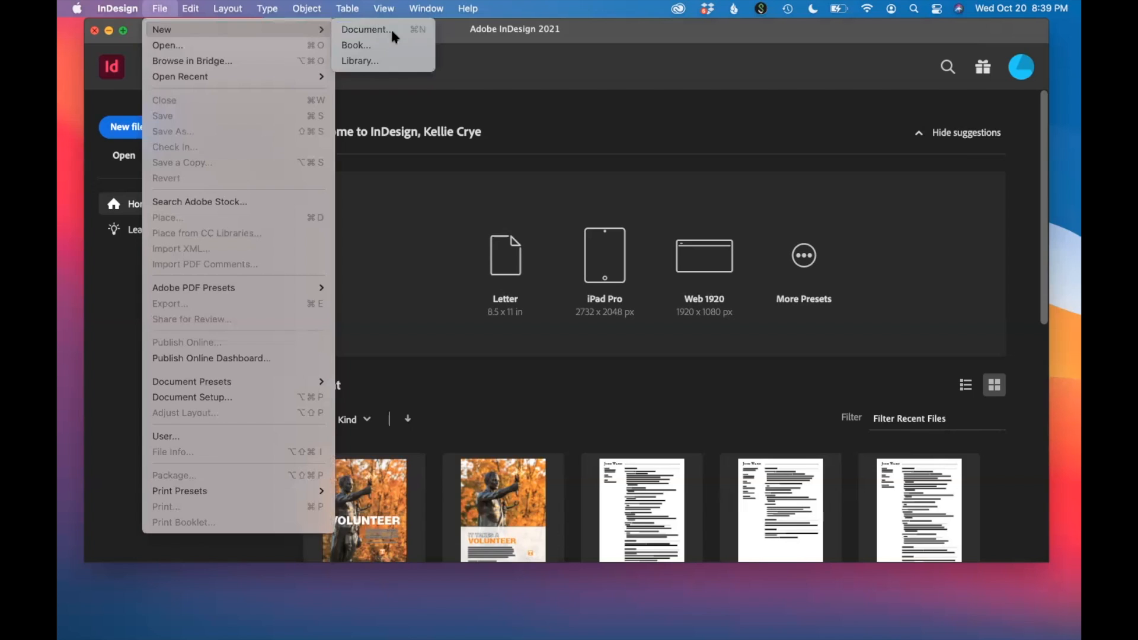
click(367, 29)
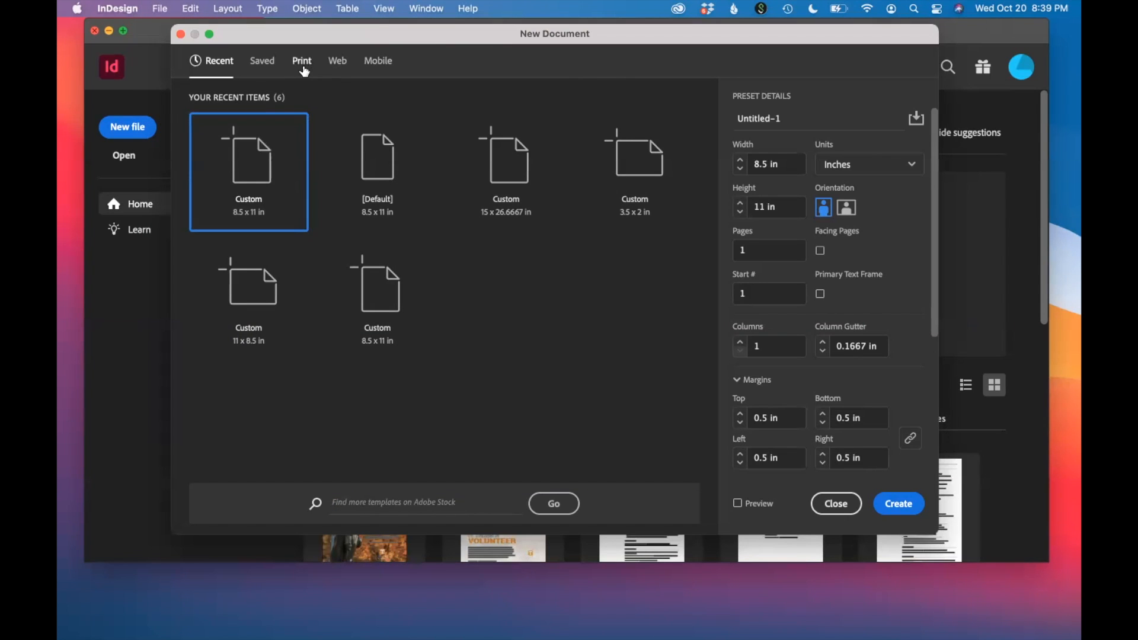
click(301, 61)
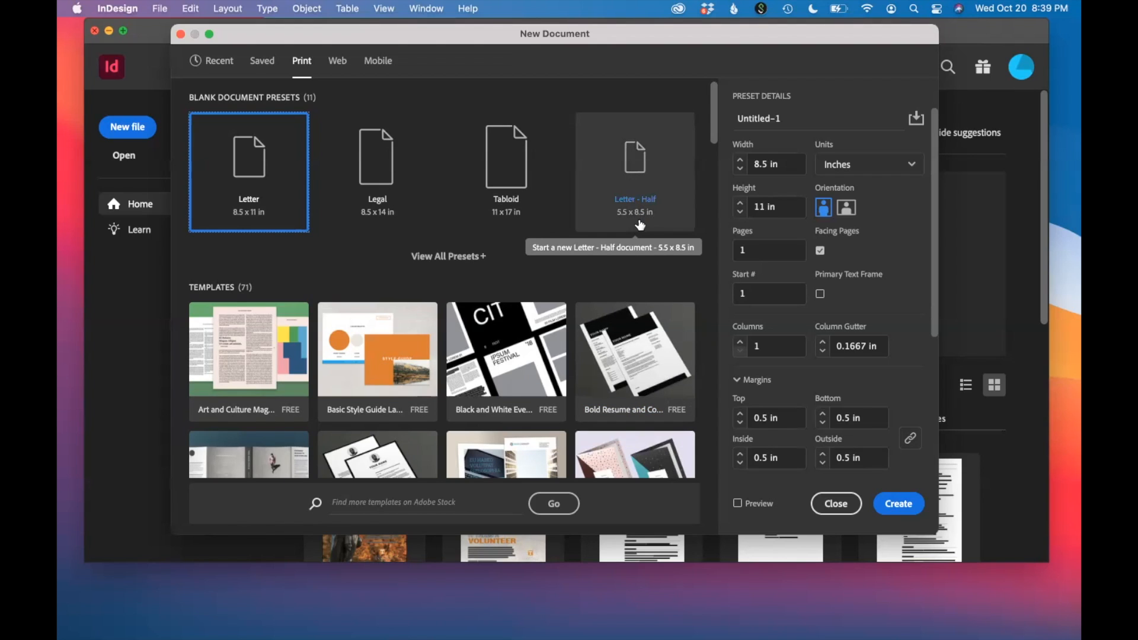
click(634, 171)
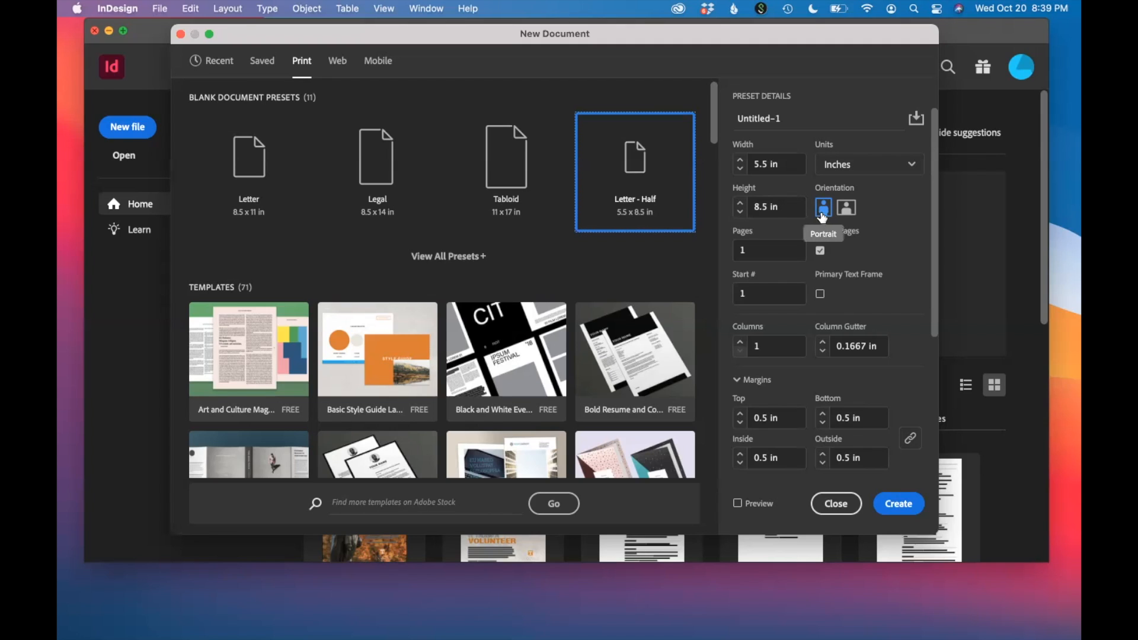
mouse_move(898, 234)
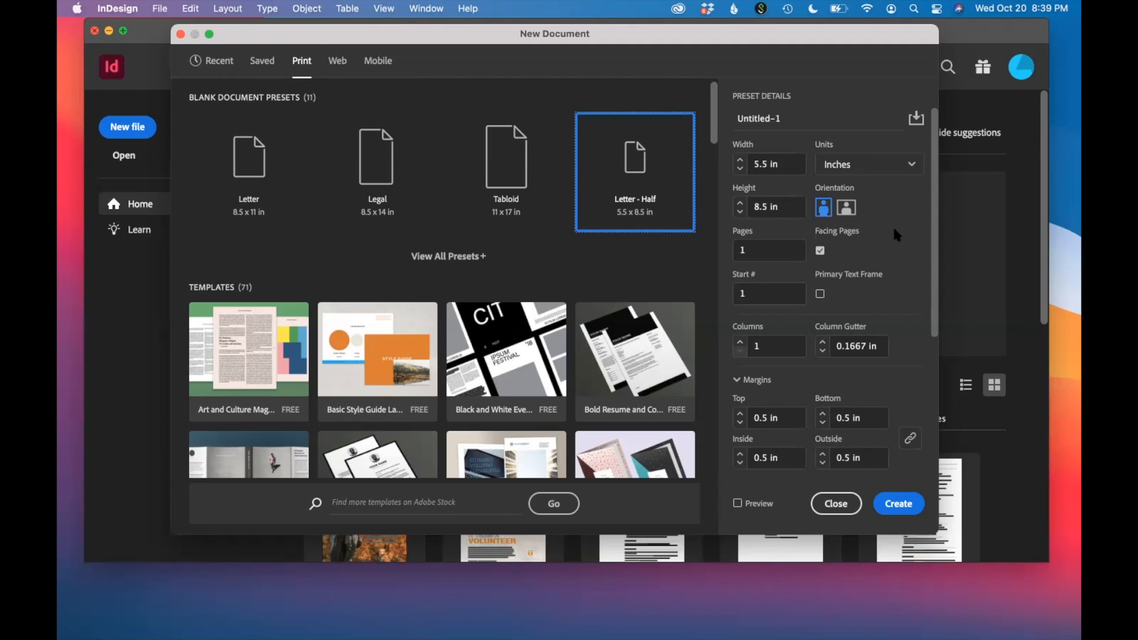
- Keep Facing Pages on and create the portrait document with 0.5 in margins
click(819, 250)
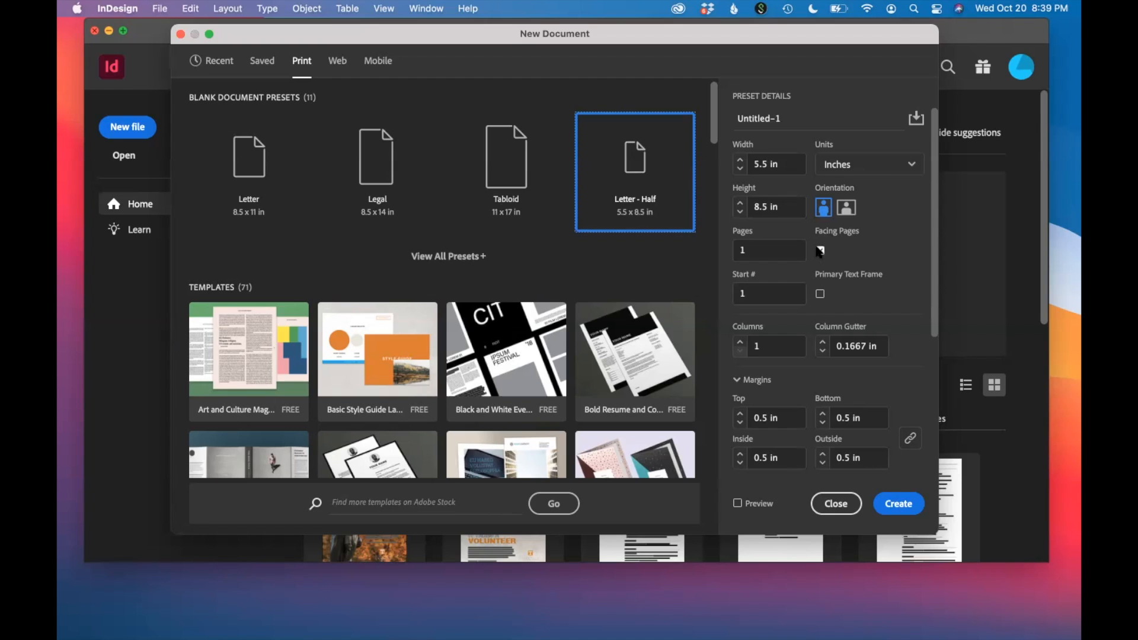
click(819, 250)
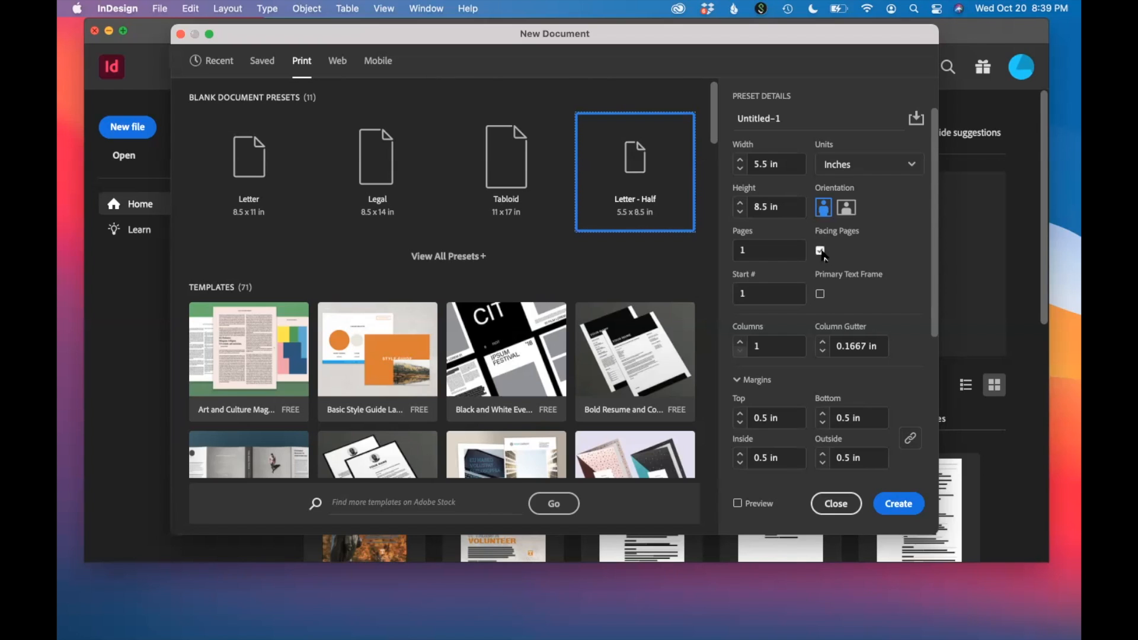
scroll(down, 3)
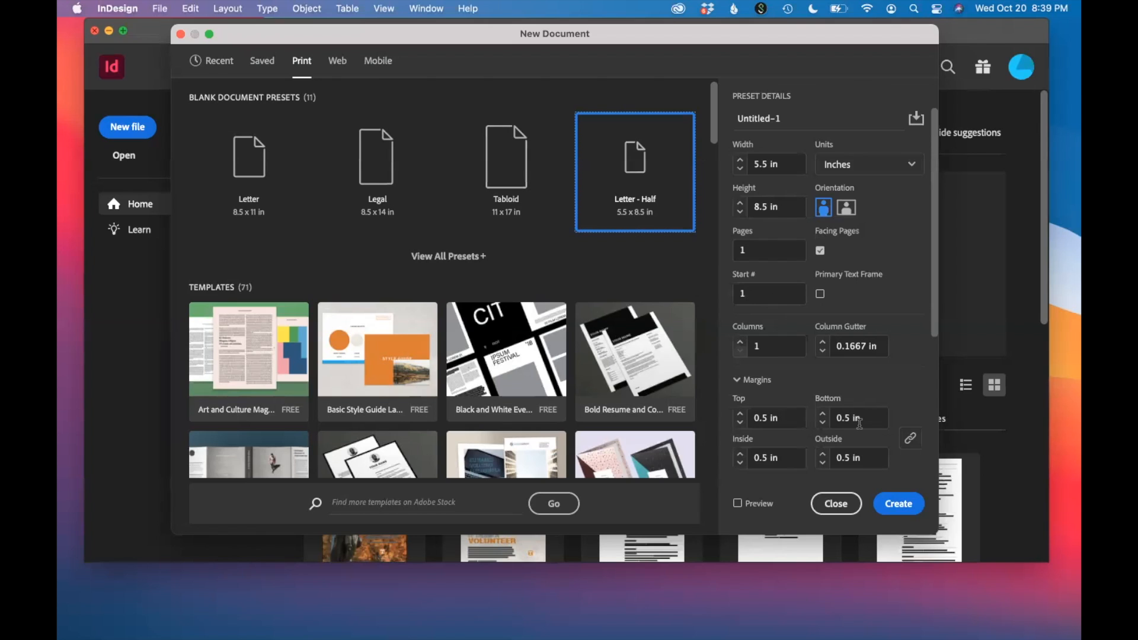
click(898, 504)
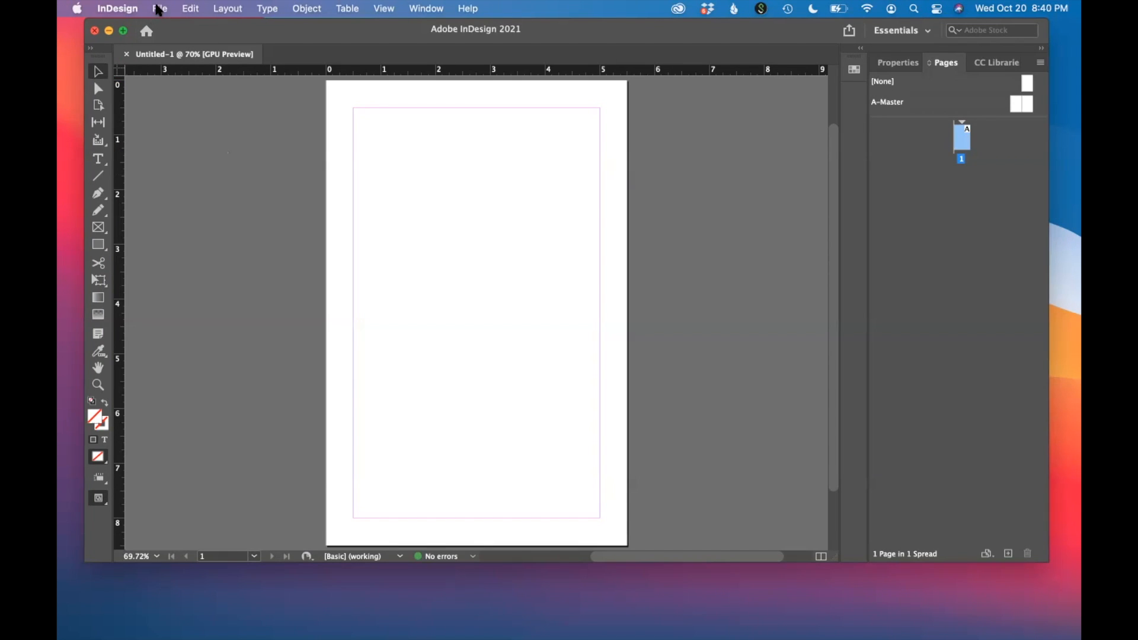
- Save the document as kellie_tutorial_3.indd in the InDesign Tutorial 3 folder
click(159, 9)
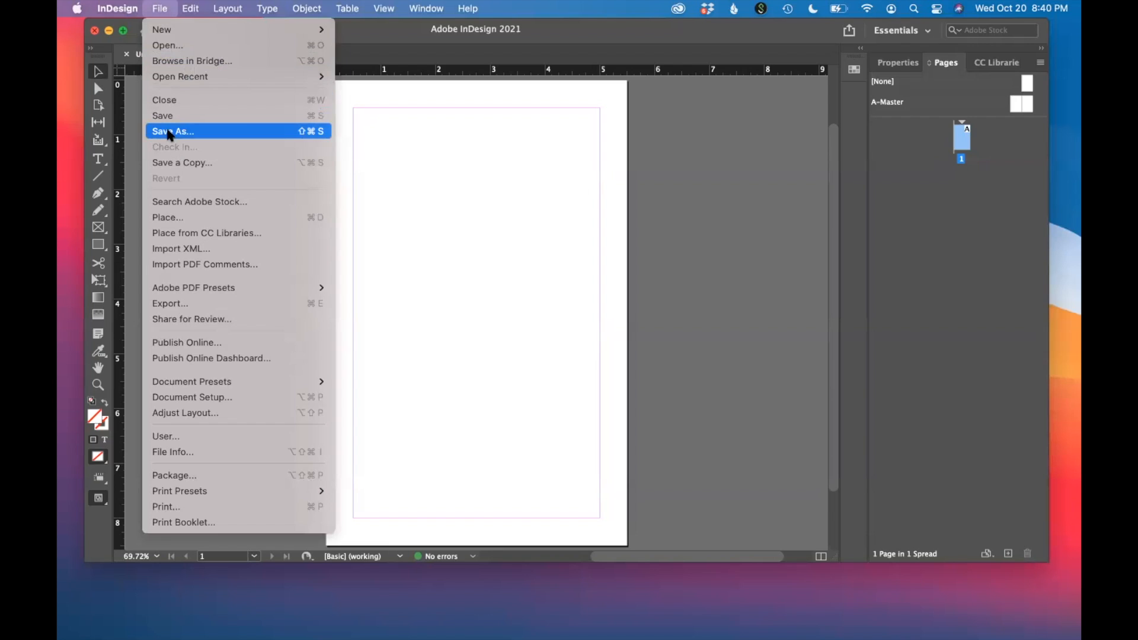
click(173, 131)
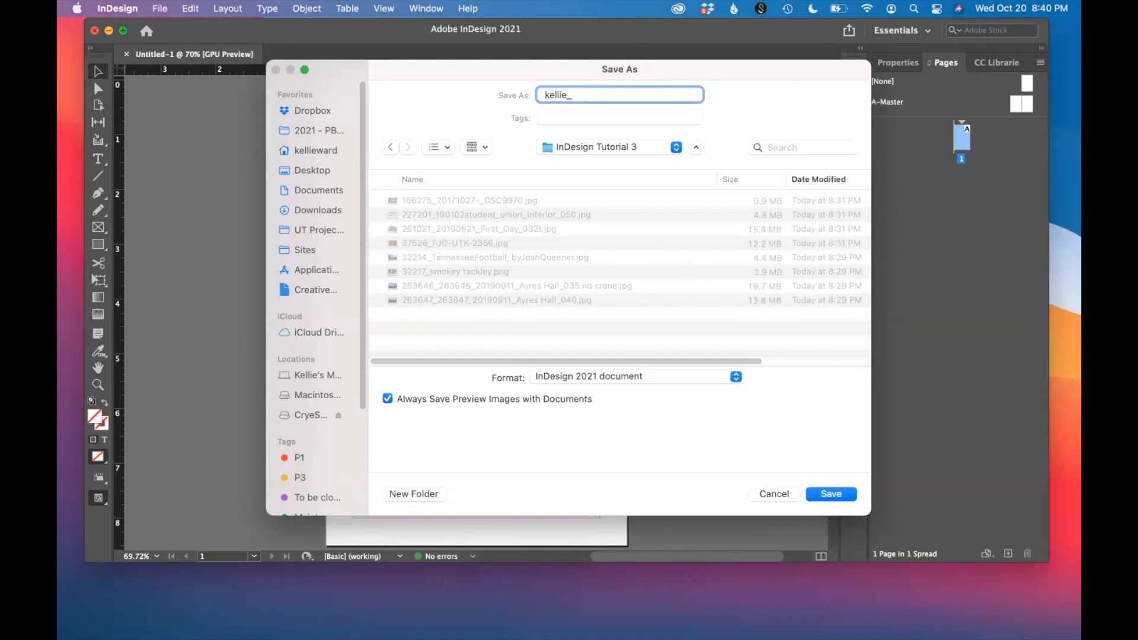
click(830, 494)
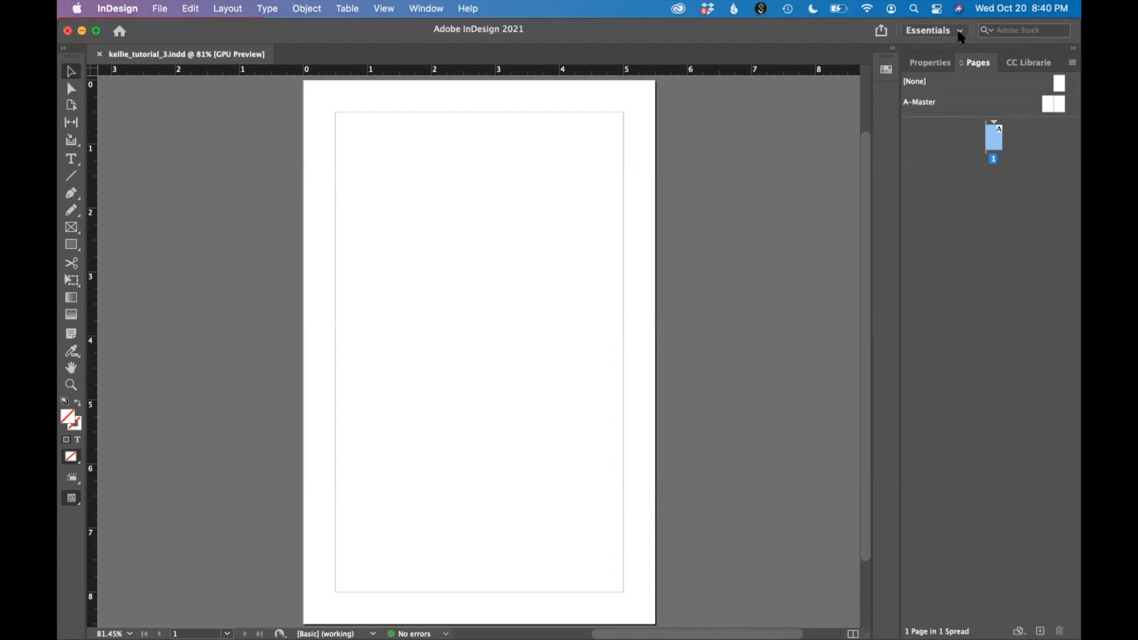
- Switch to the Typography workspace and expand the Pages panel showing page 1 and A-Master
click(934, 30)
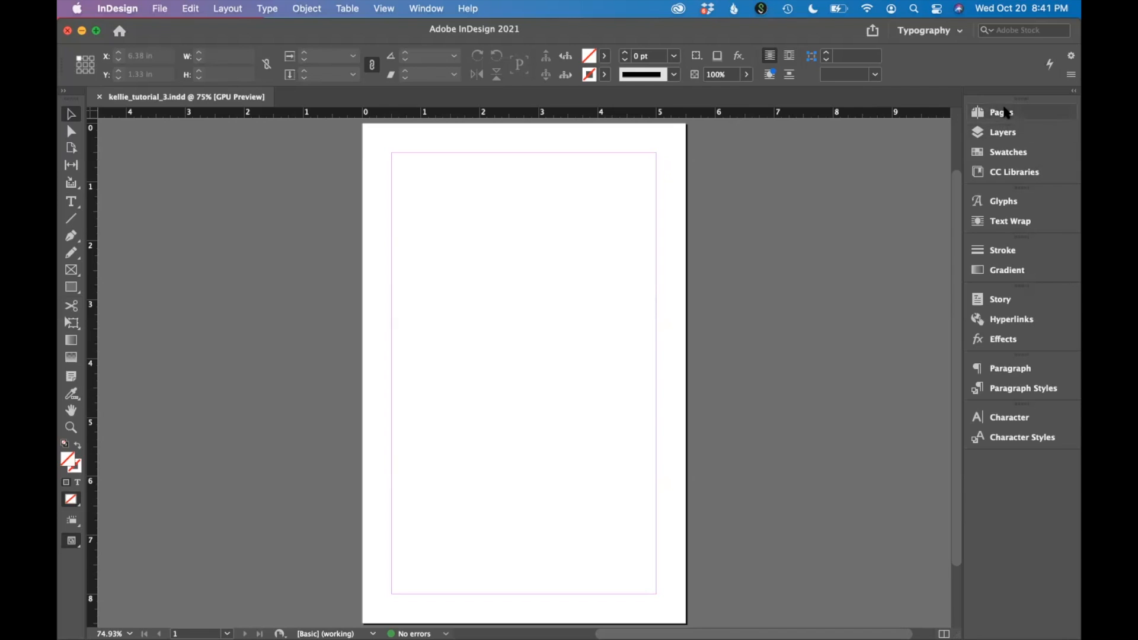
click(1001, 111)
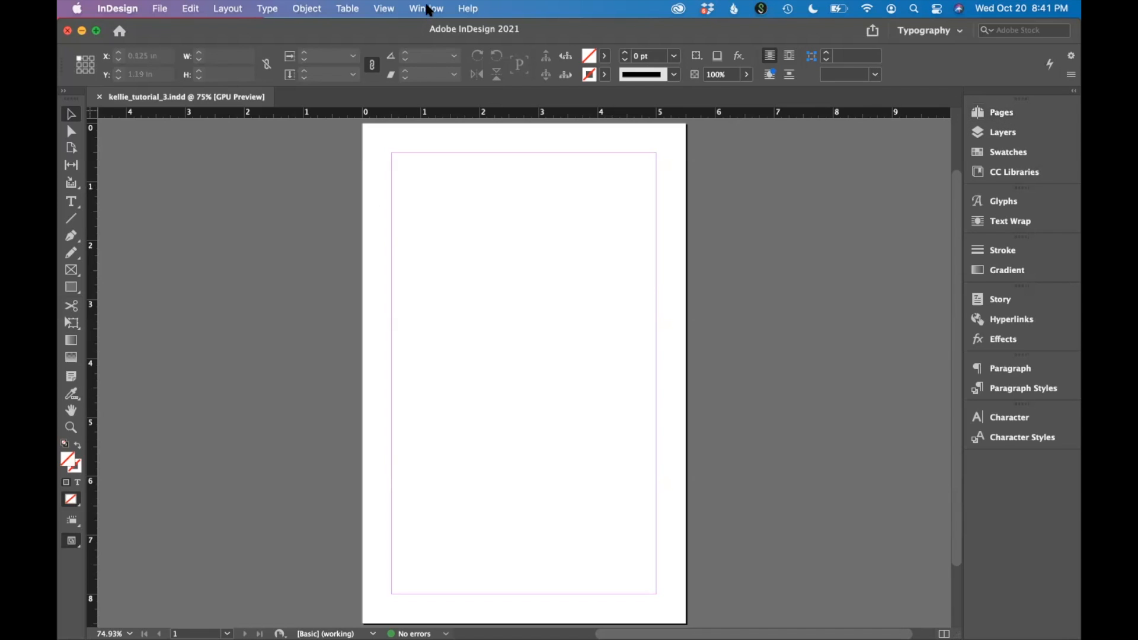
click(426, 8)
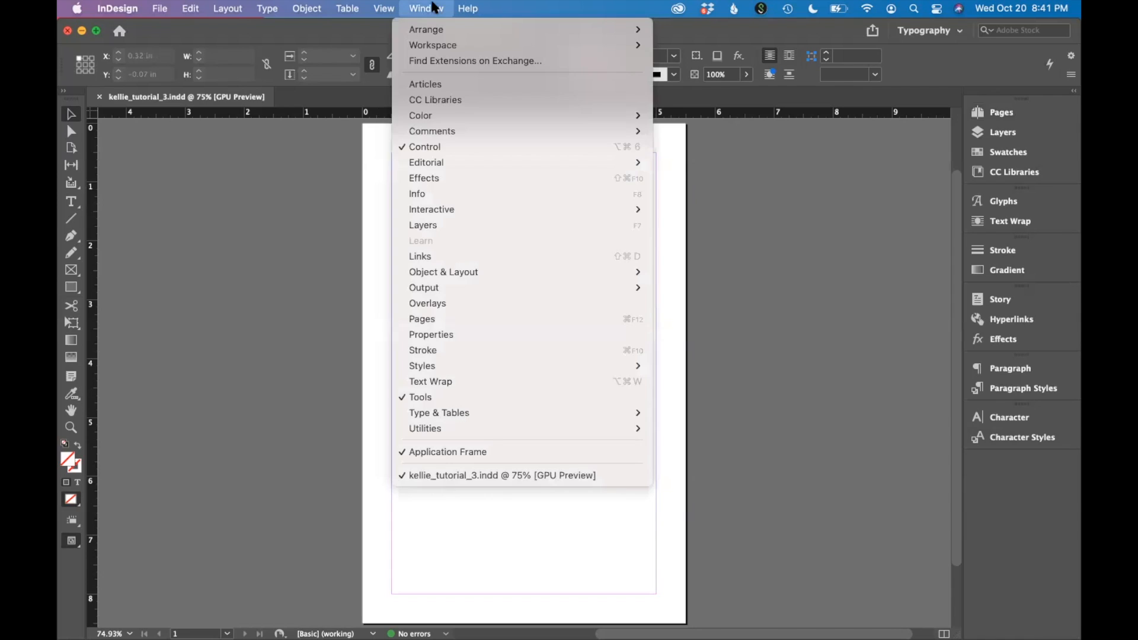
mouse_move(1005, 113)
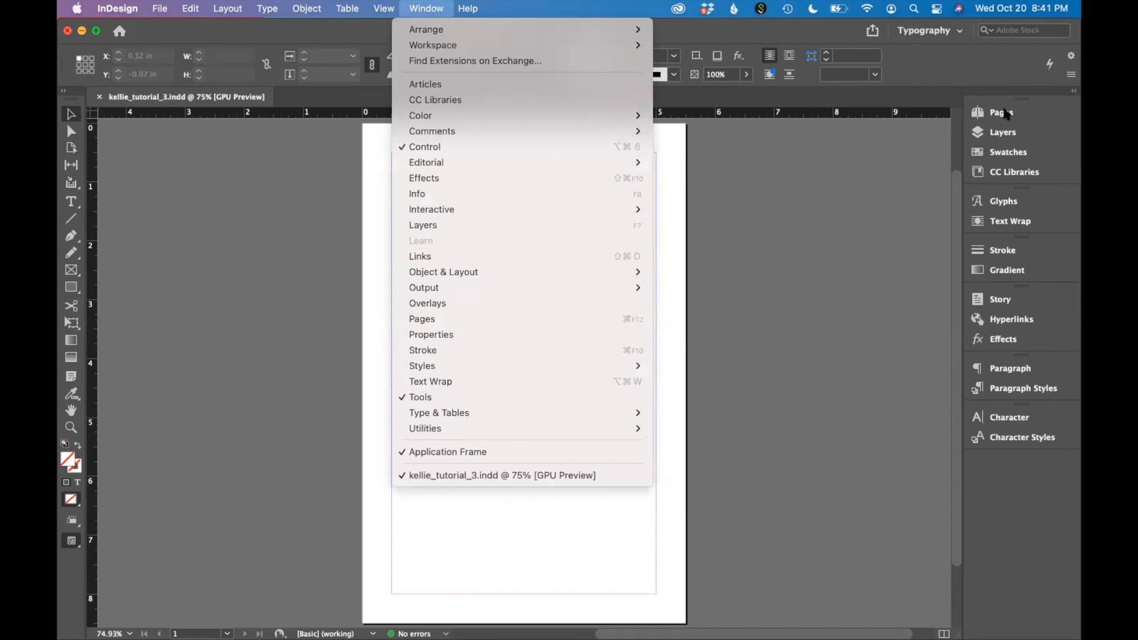
click(467, 8)
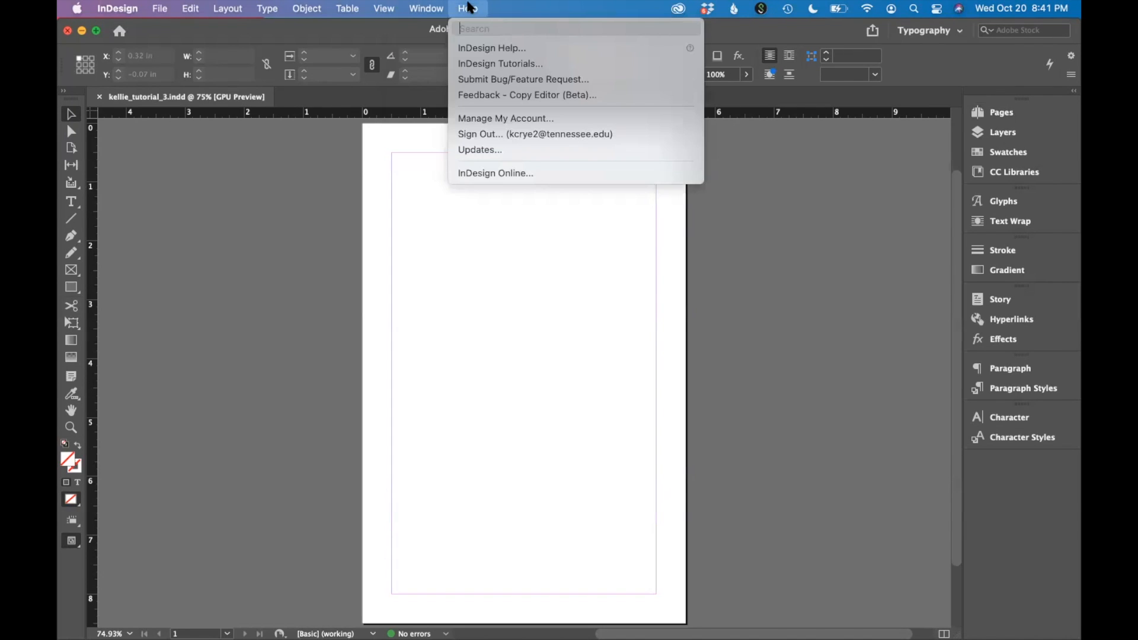
click(1000, 112)
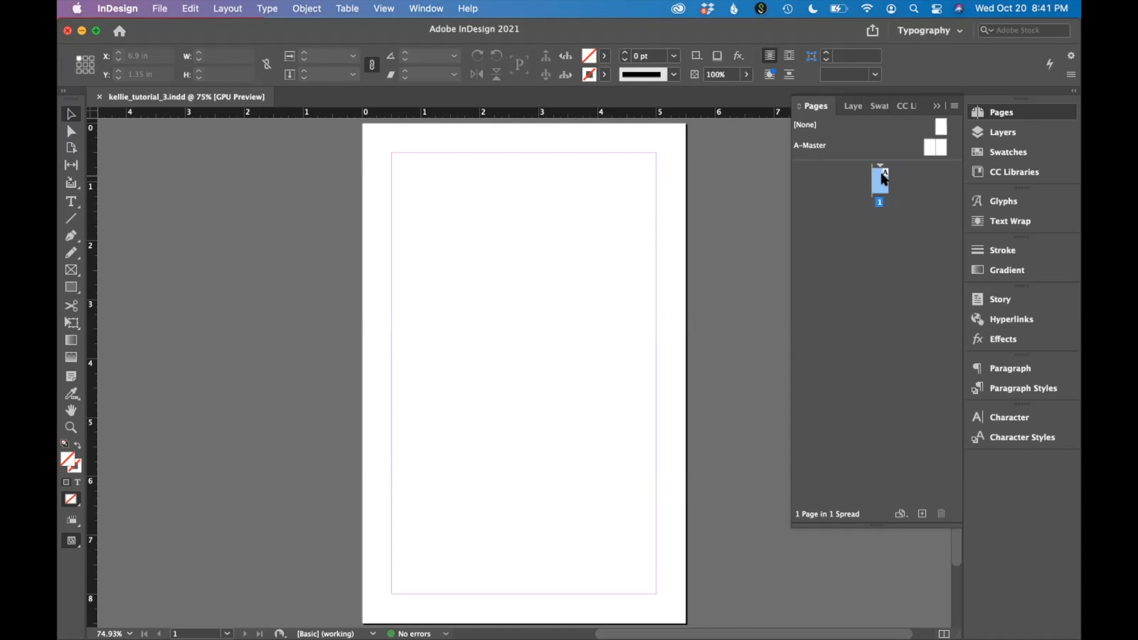
mouse_move(972, 583)
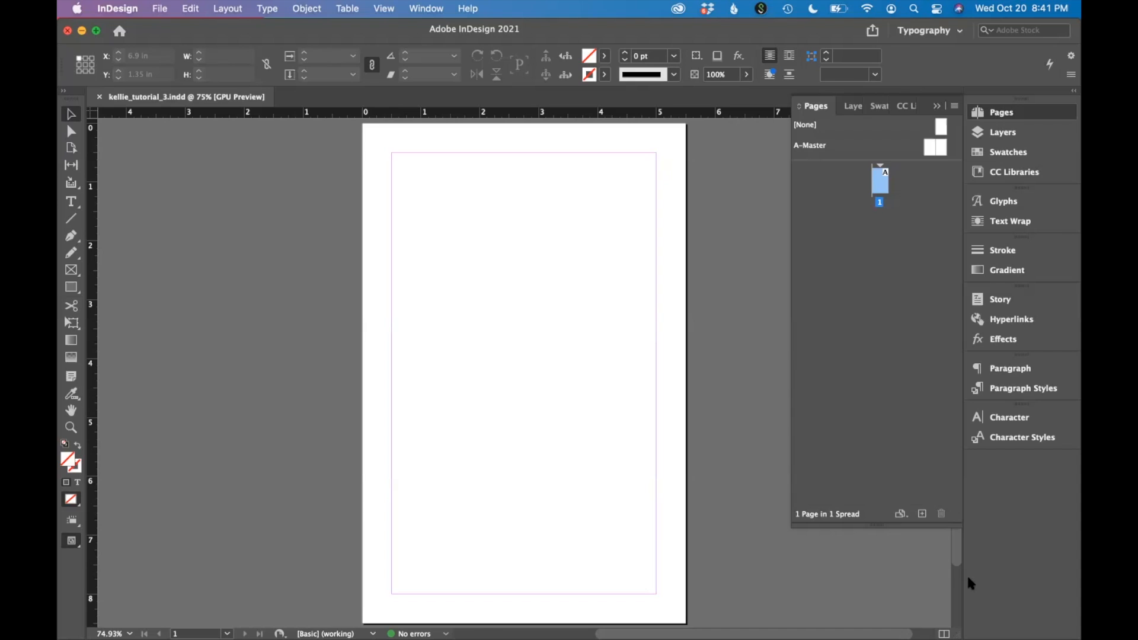
mouse_move(920, 513)
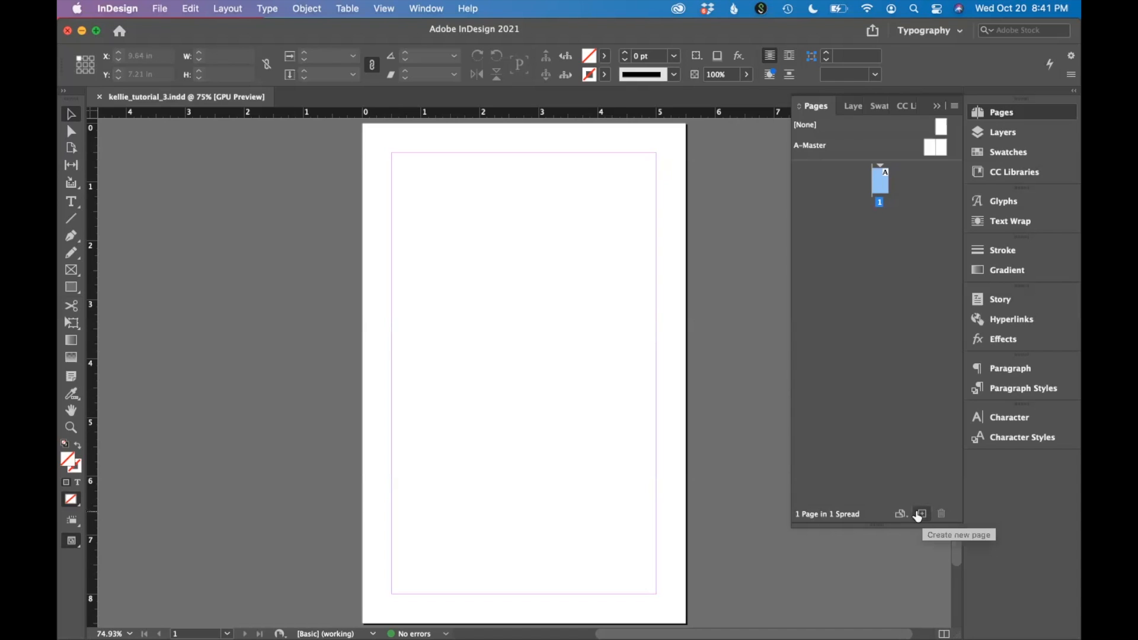
- Add three pages so the document has four pages in three spreads, selecting page 4
click(922, 514)
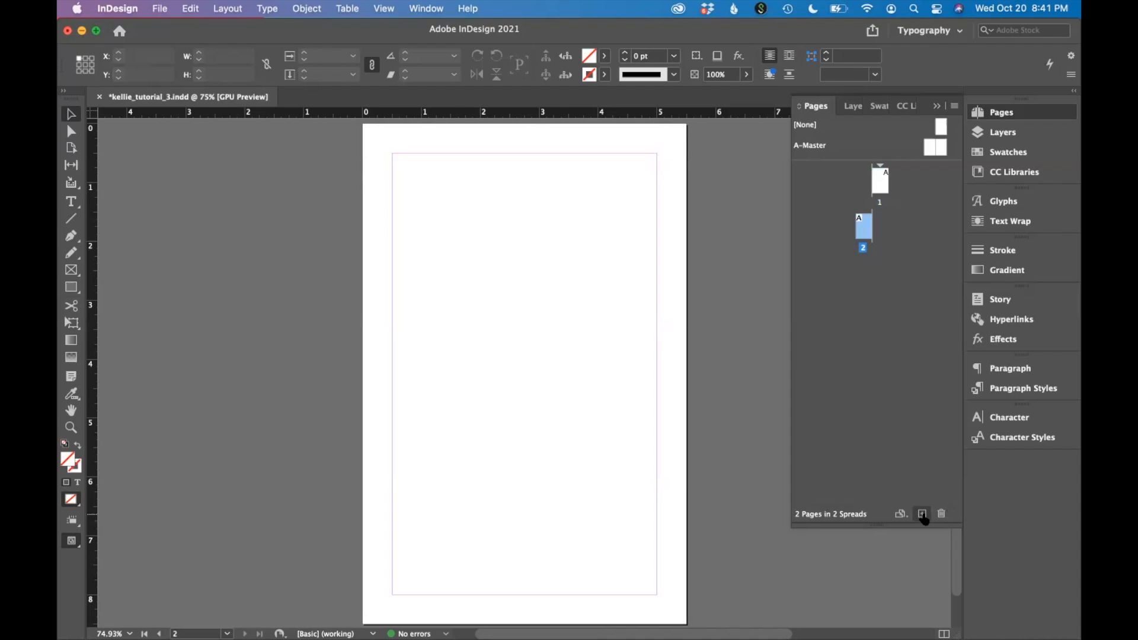
click(922, 513)
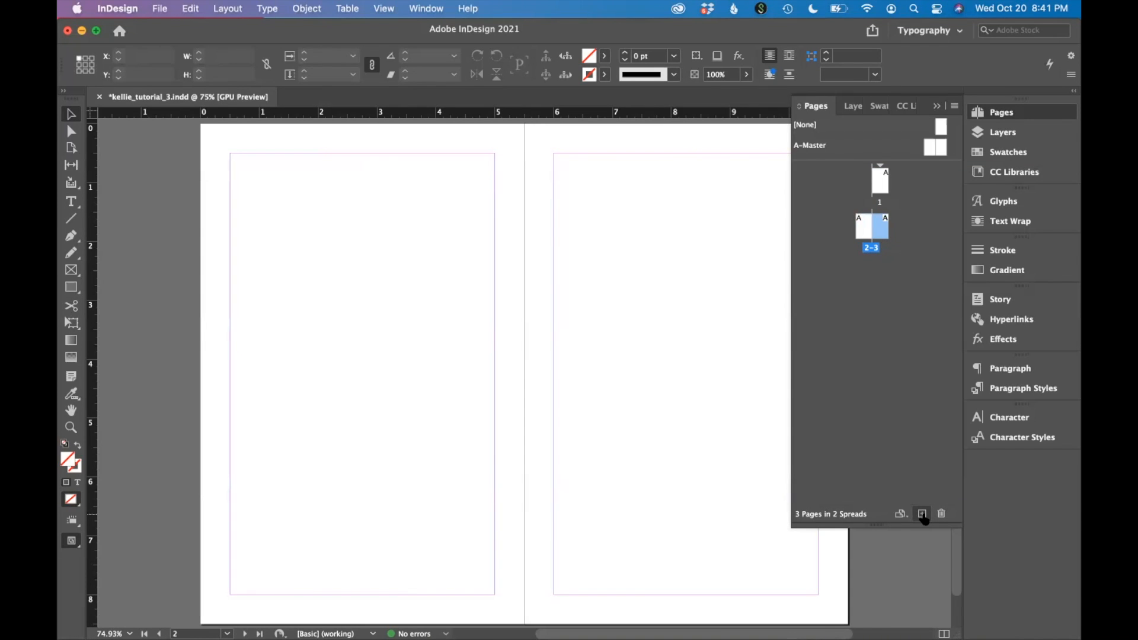
mouse_move(924, 514)
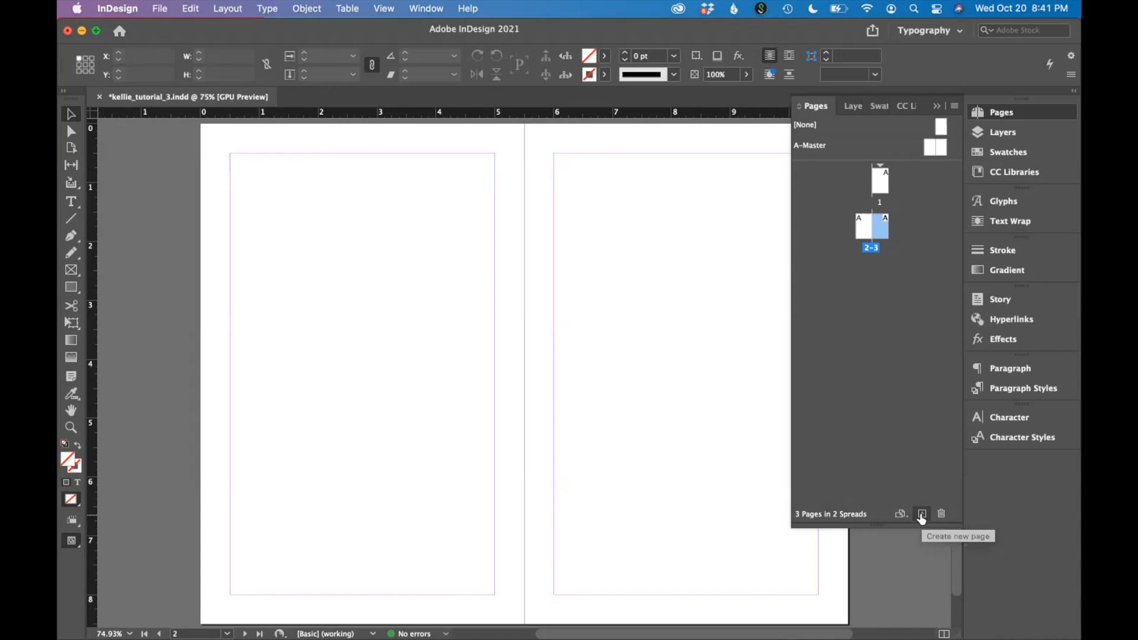
click(922, 514)
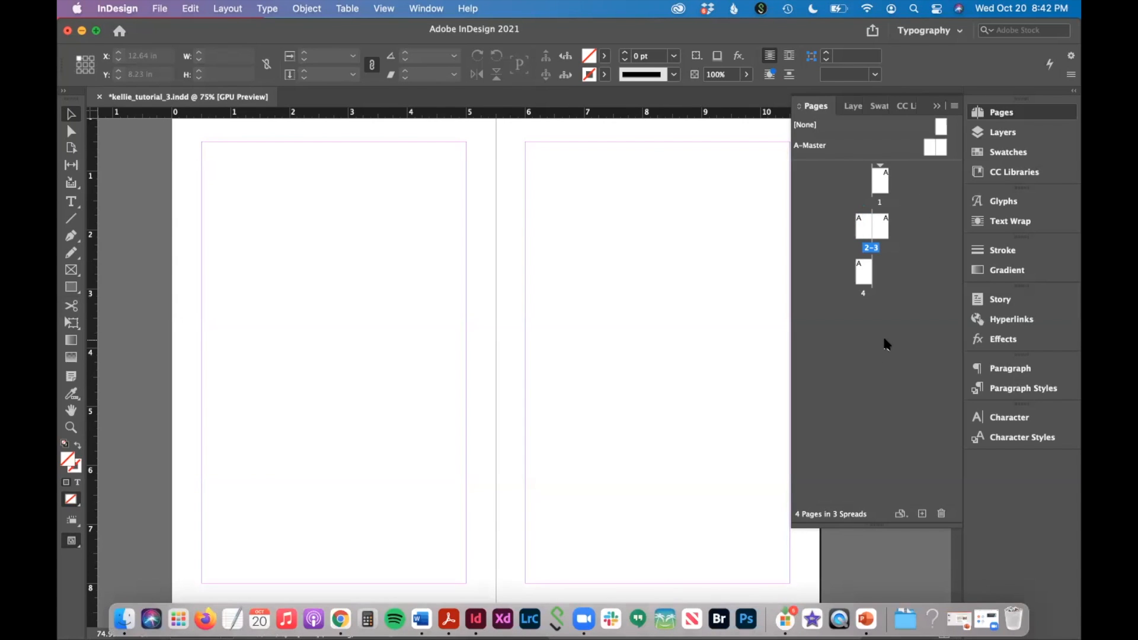
click(864, 273)
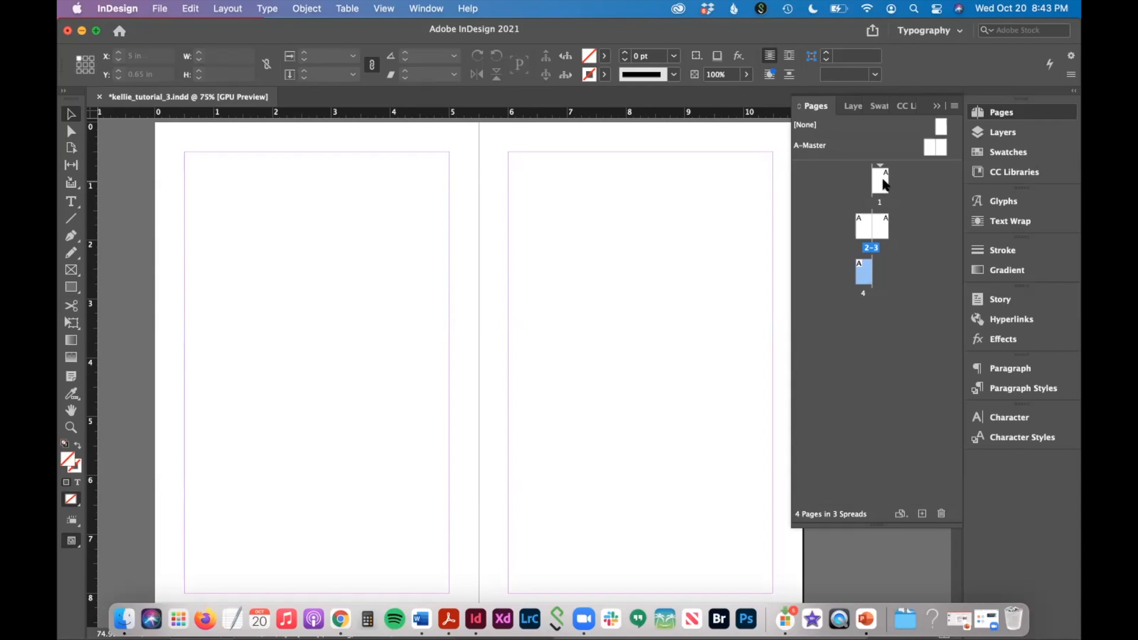
- Give all four pages 0.75 in margins with two columns and a 0.25 in gutter
click(878, 181)
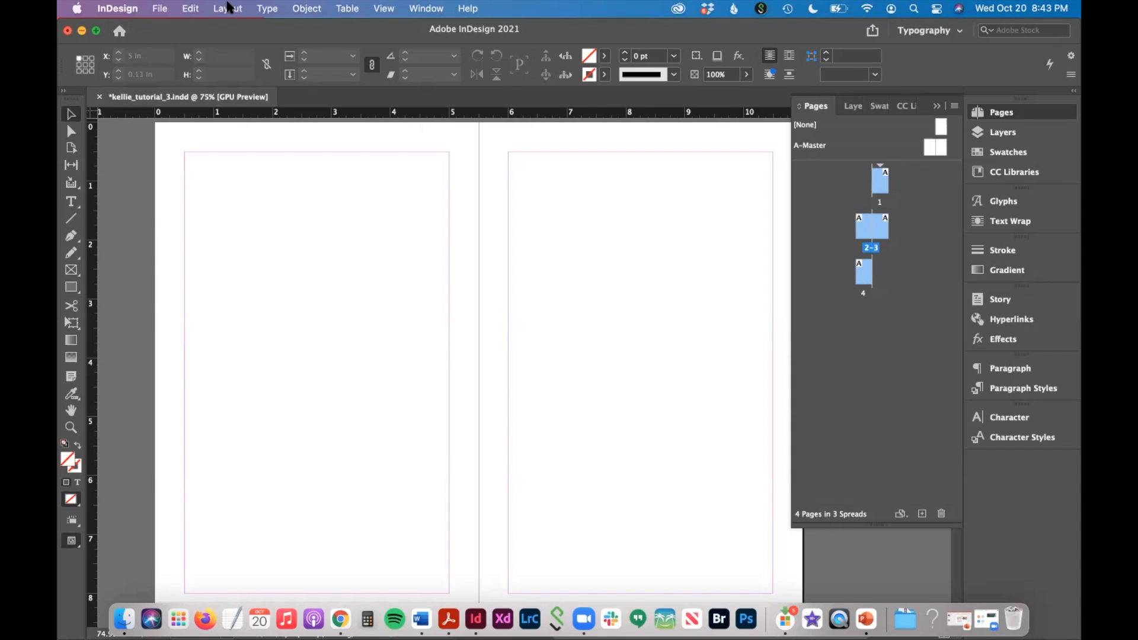
click(227, 9)
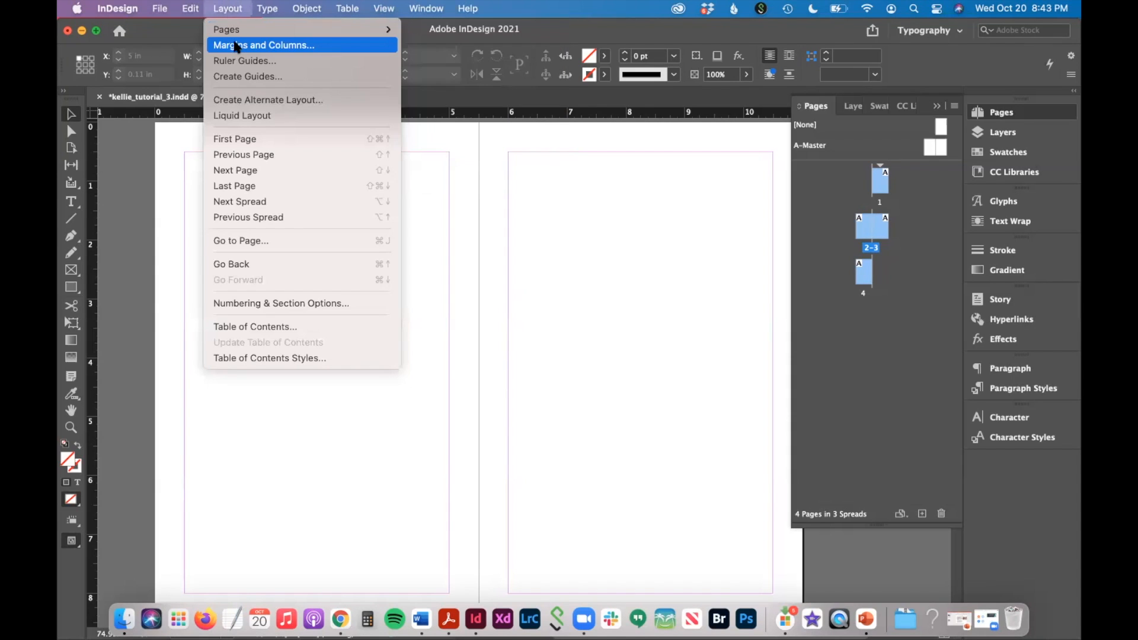
click(264, 45)
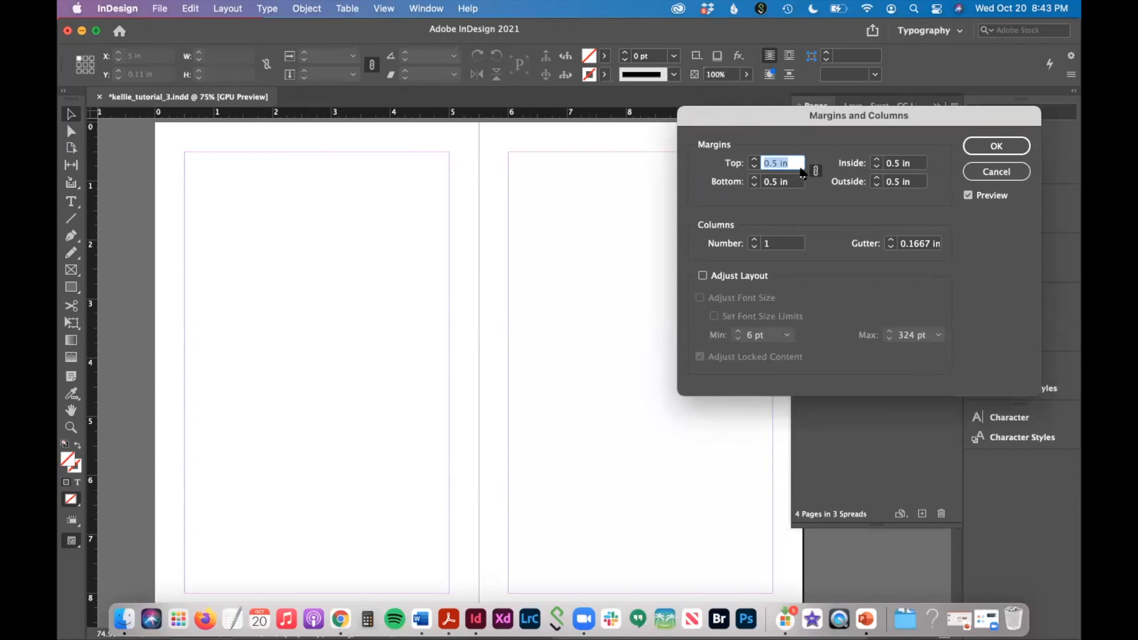
click(755, 160)
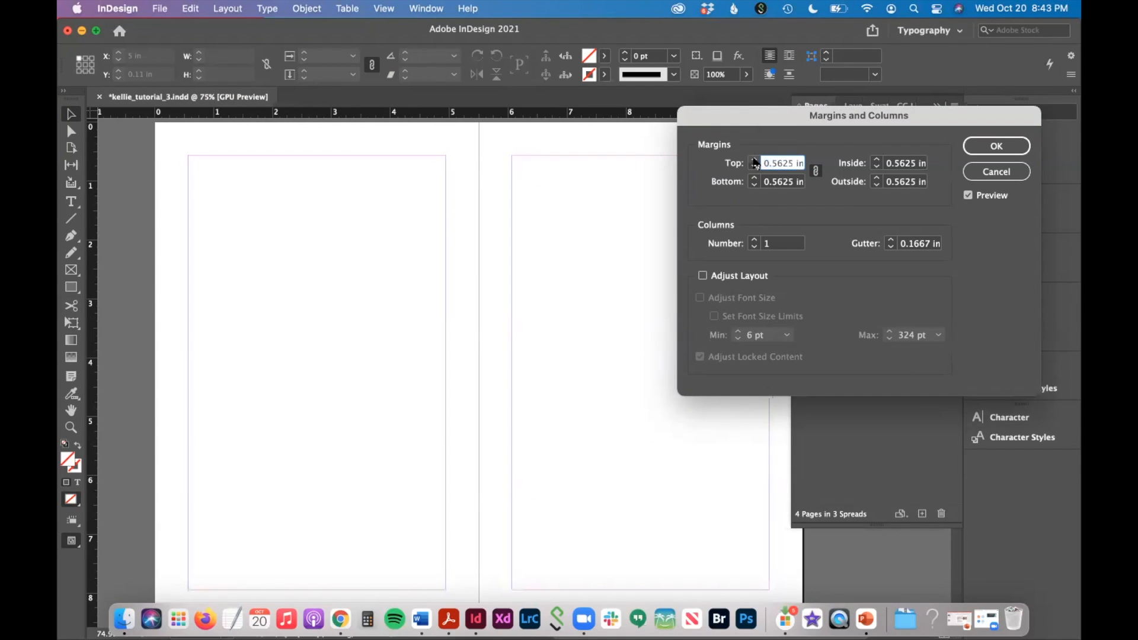
text(0.625 in)
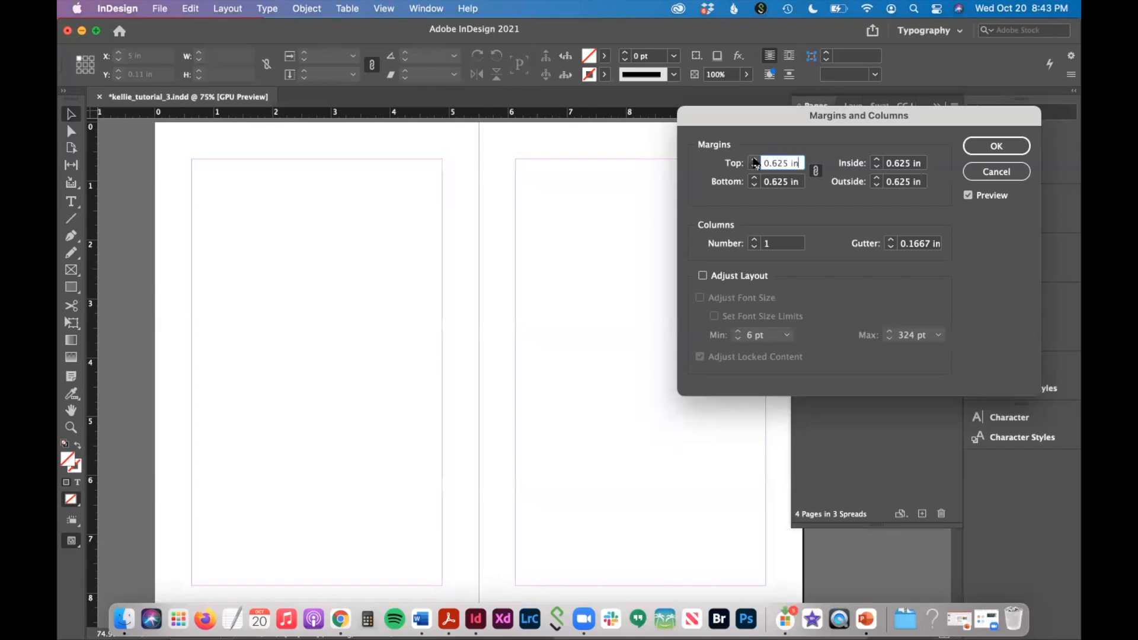
text(0.75 in)
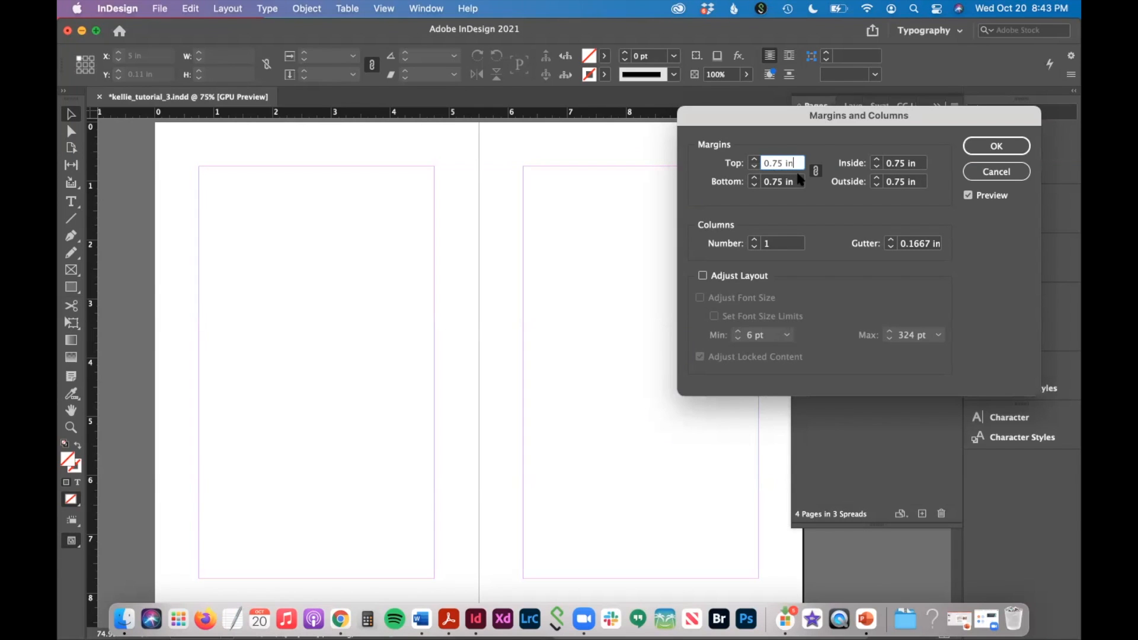
click(754, 241)
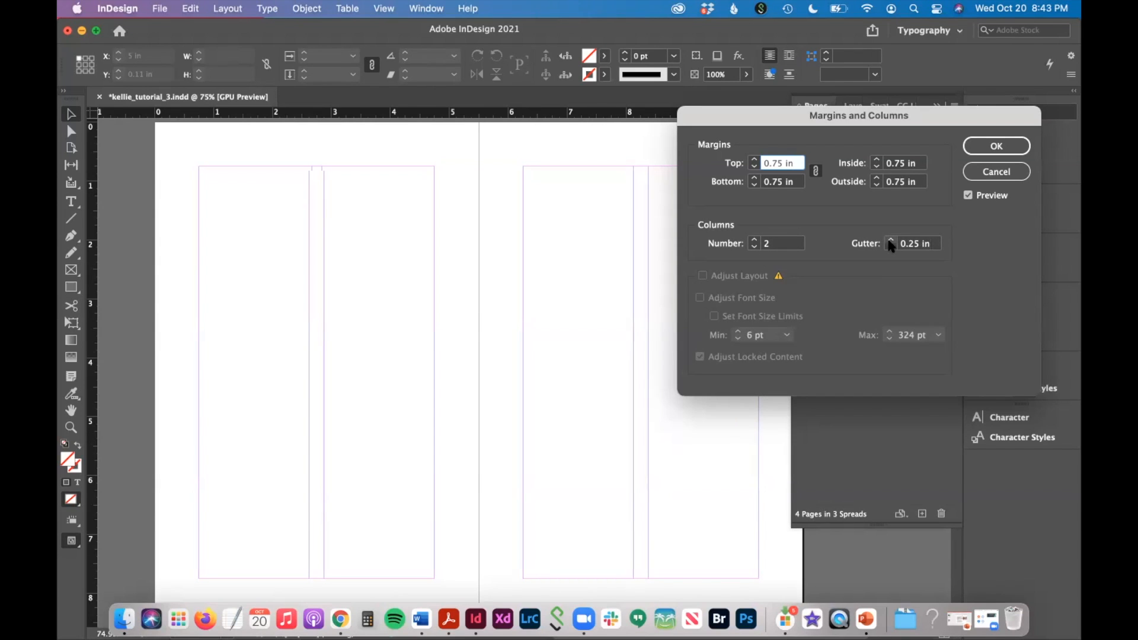
click(995, 146)
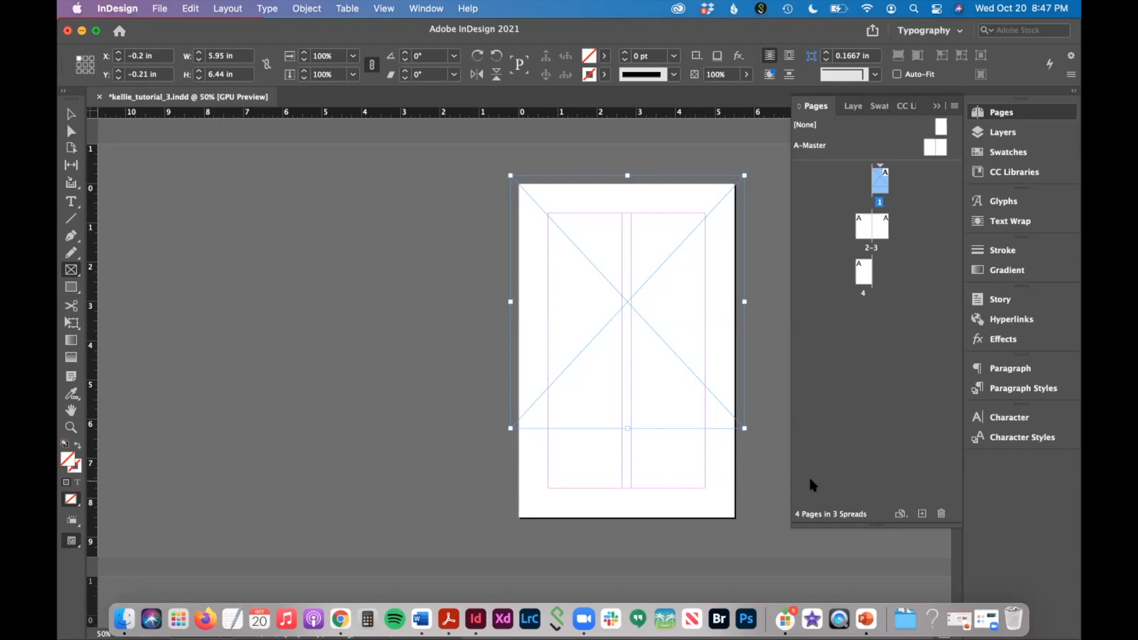
- Place the orange-flag stadium photo into the cover frame and nudge it into position
click(160, 9)
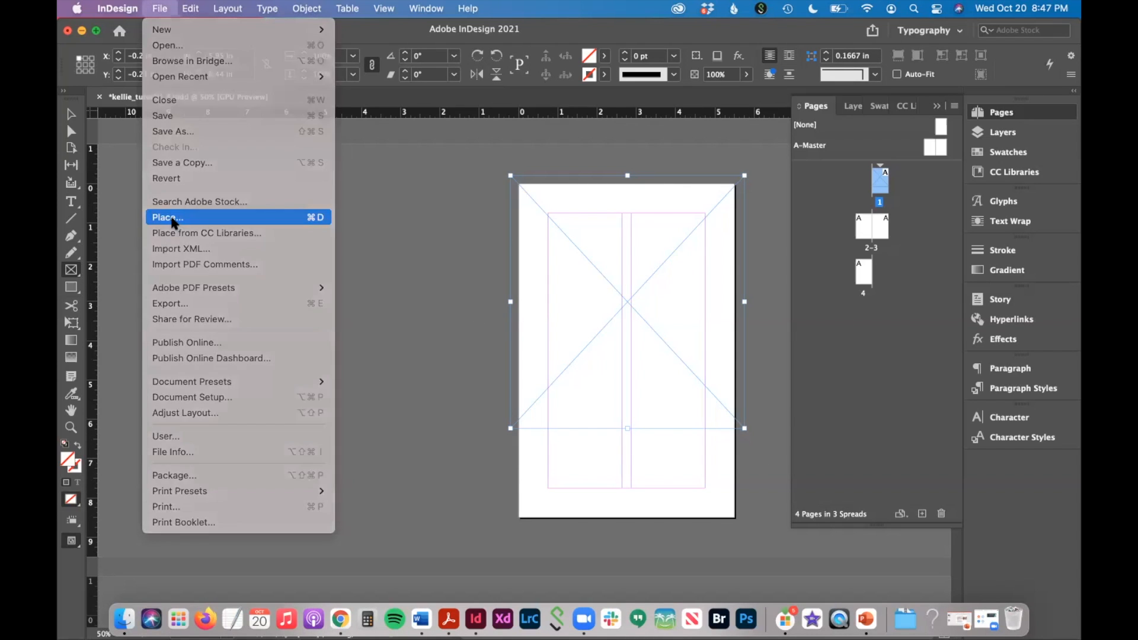
click(167, 217)
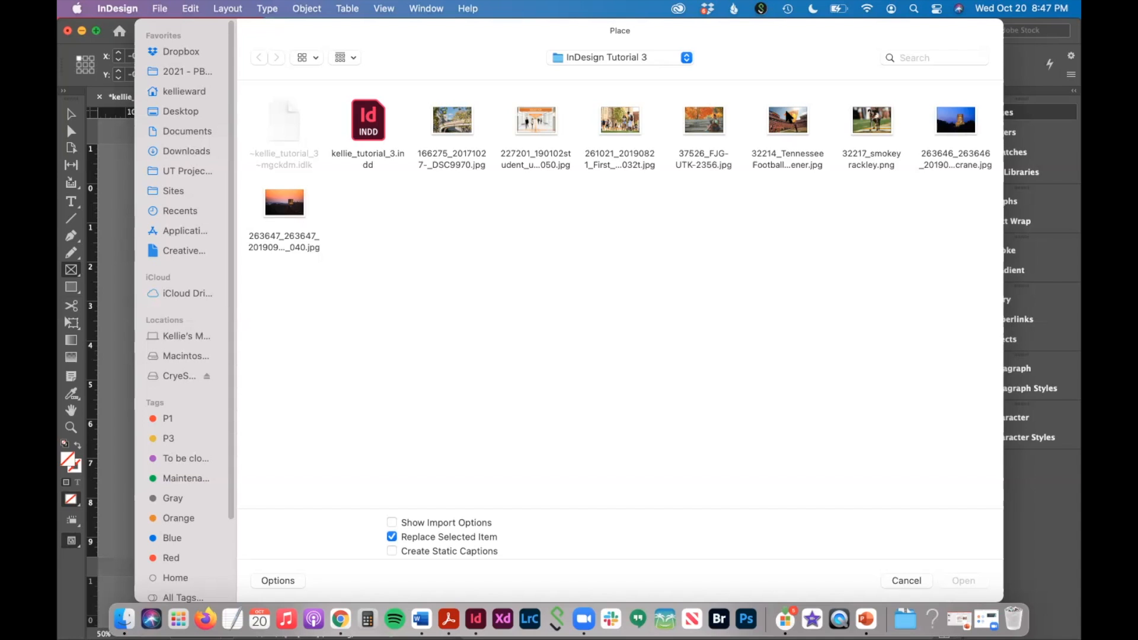
click(786, 120)
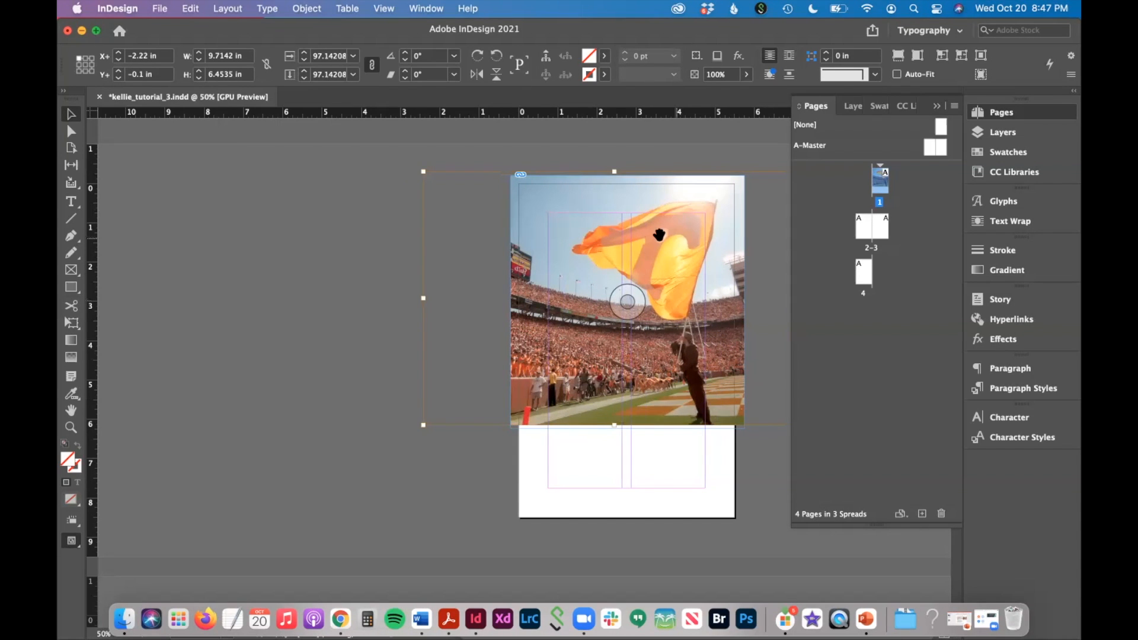
mouse_move(655, 258)
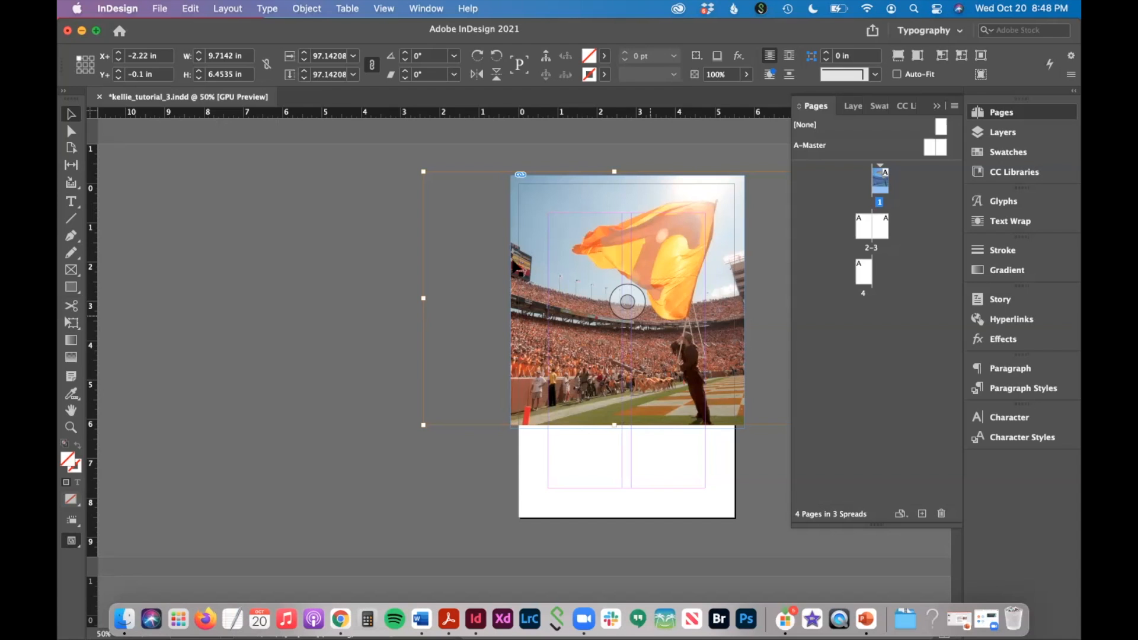
drag(629, 302, 636, 305)
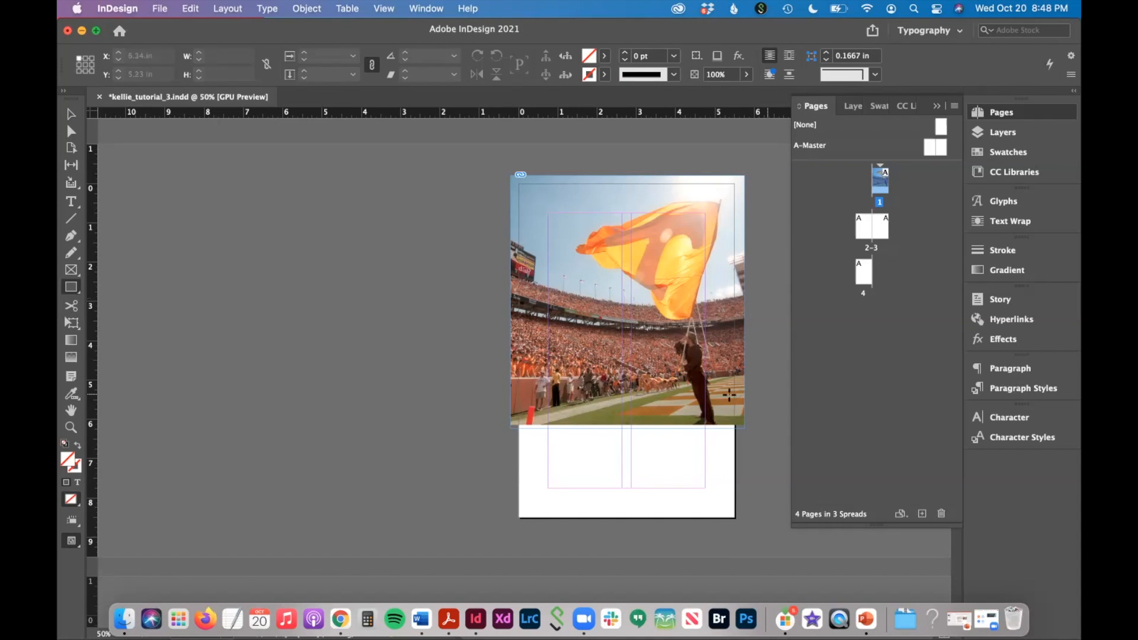
- Draw the bottom cover rectangle and create an orange C=0 M=50 Y=100 K=0 swatch
click(72, 287)
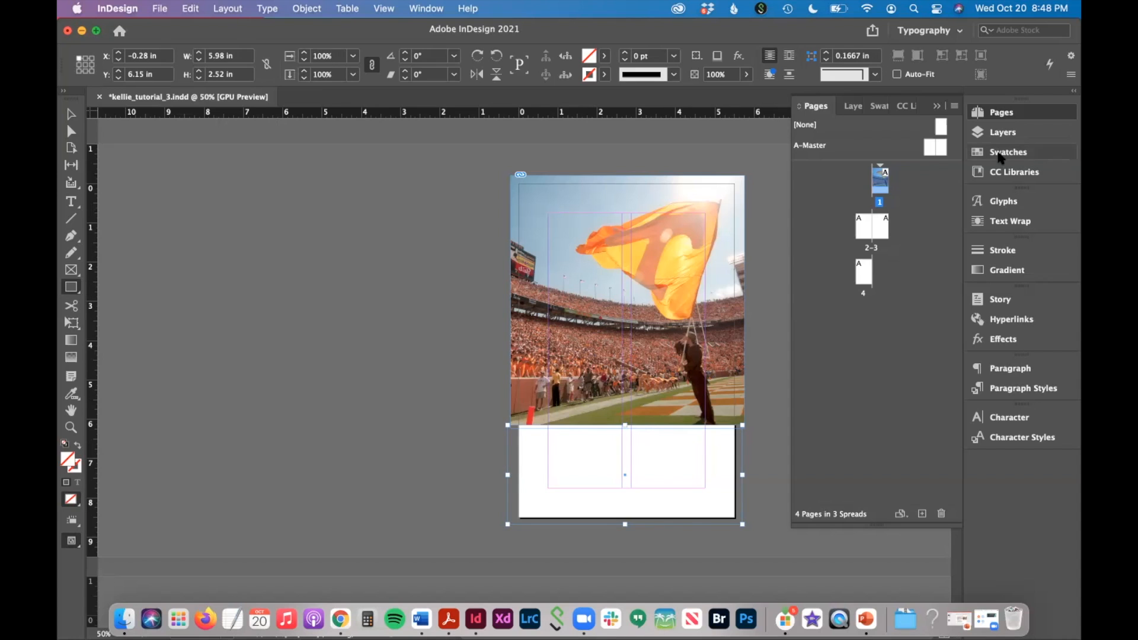
click(1007, 152)
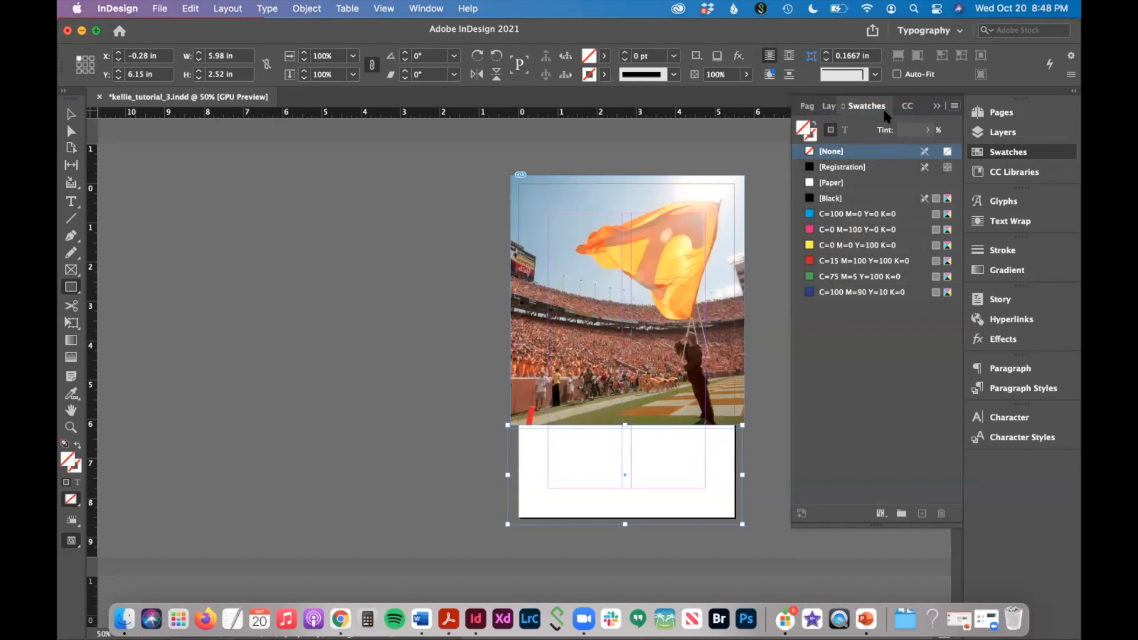
click(922, 513)
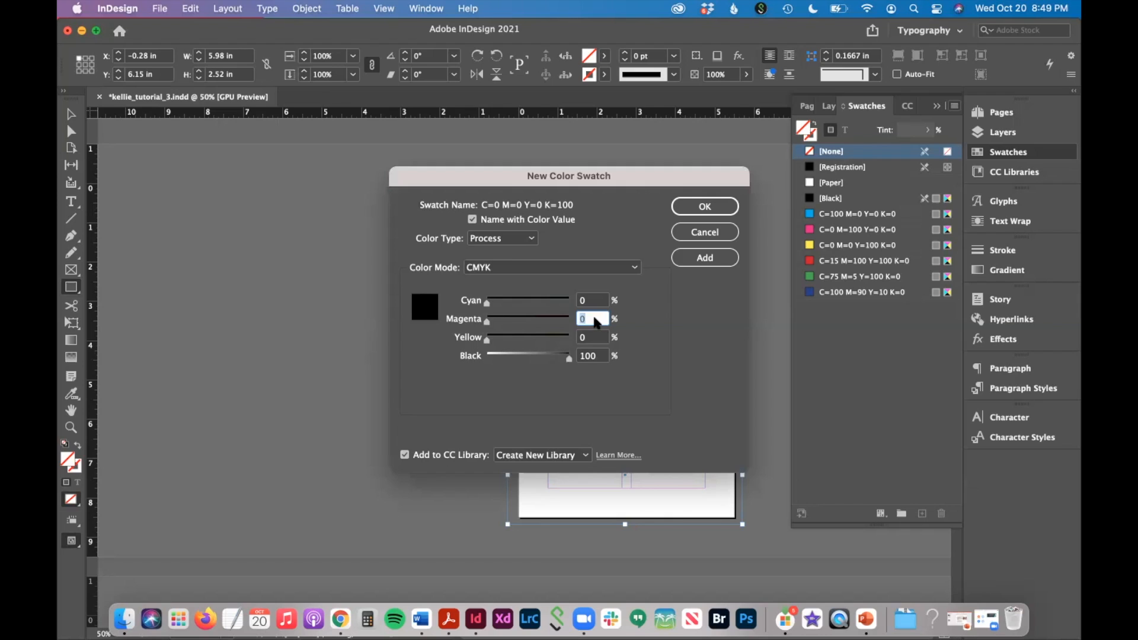
text(50)
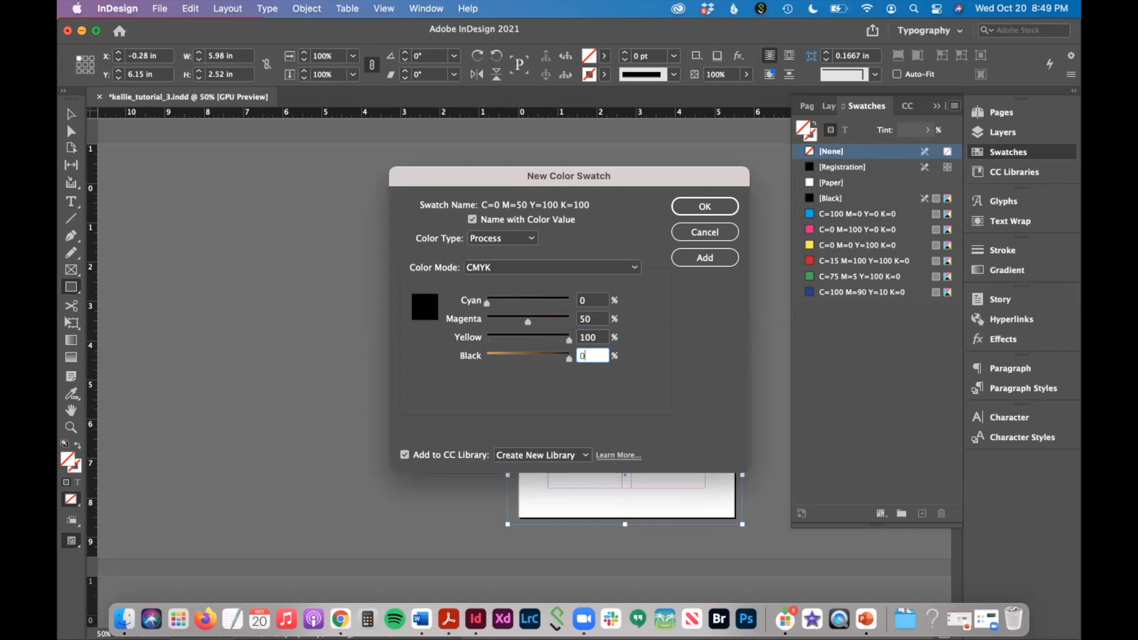
text(0)
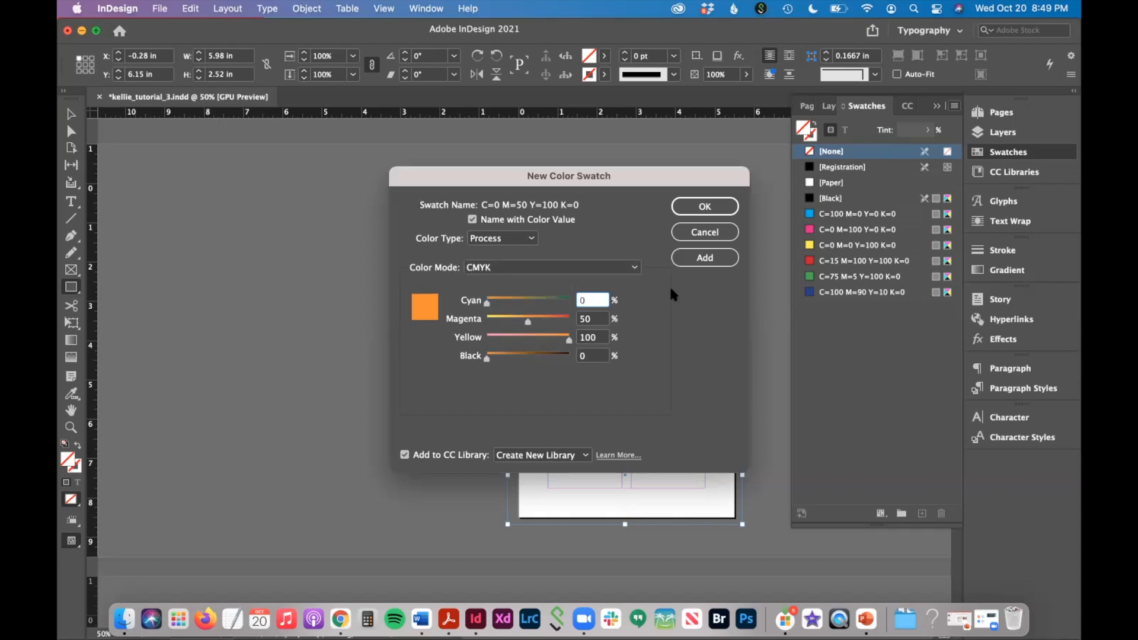
click(703, 206)
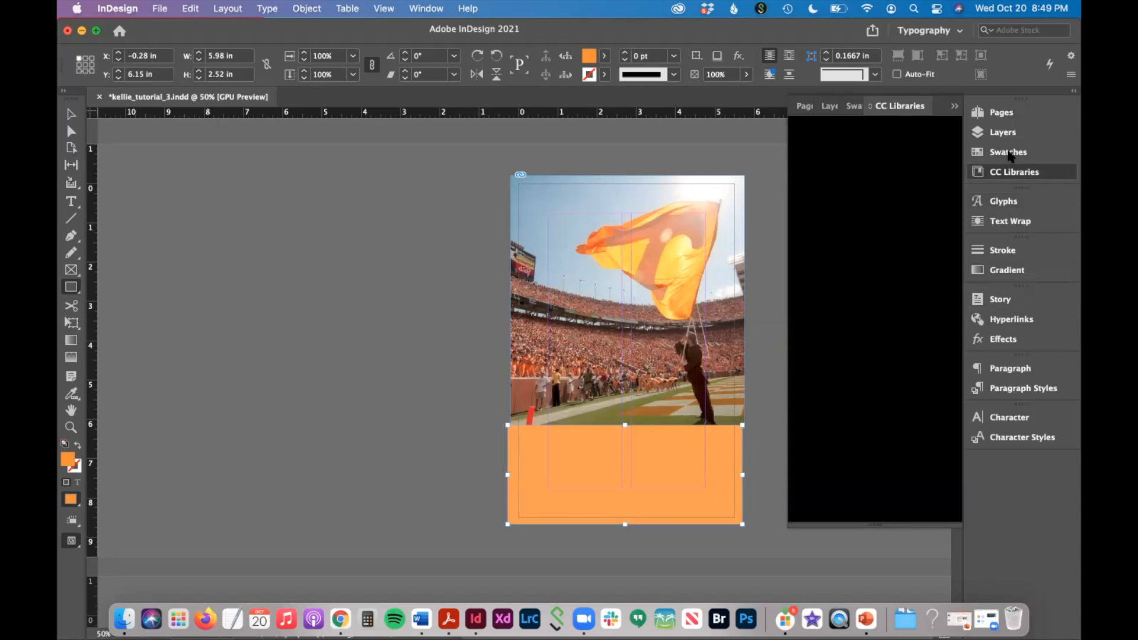
- Fill the bottom rectangle with the new orange swatch
click(1008, 151)
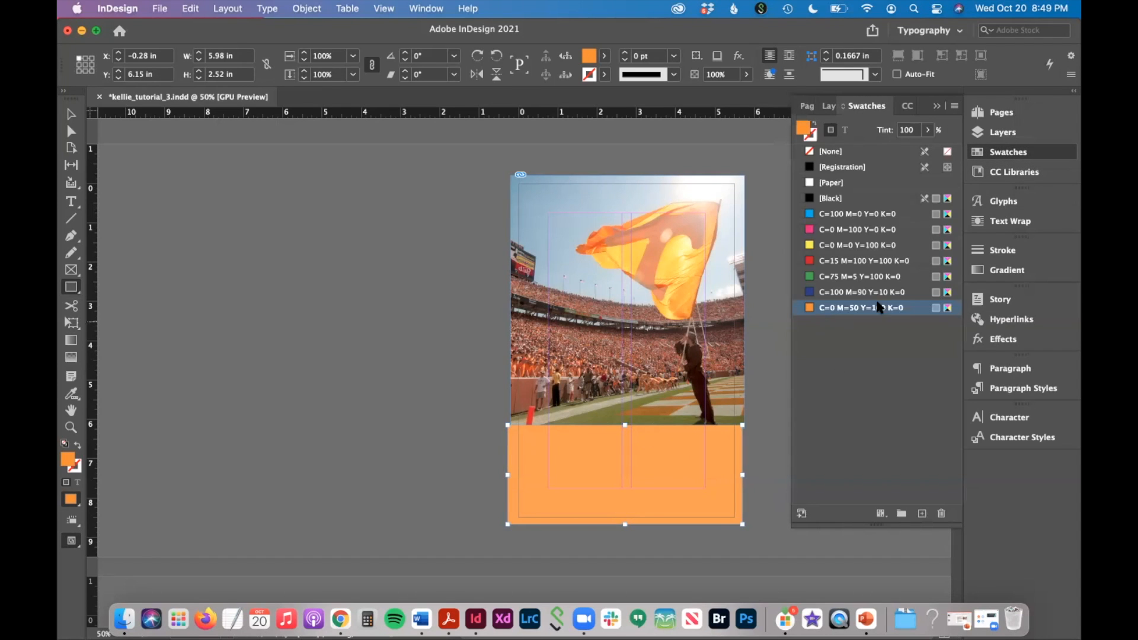
click(830, 150)
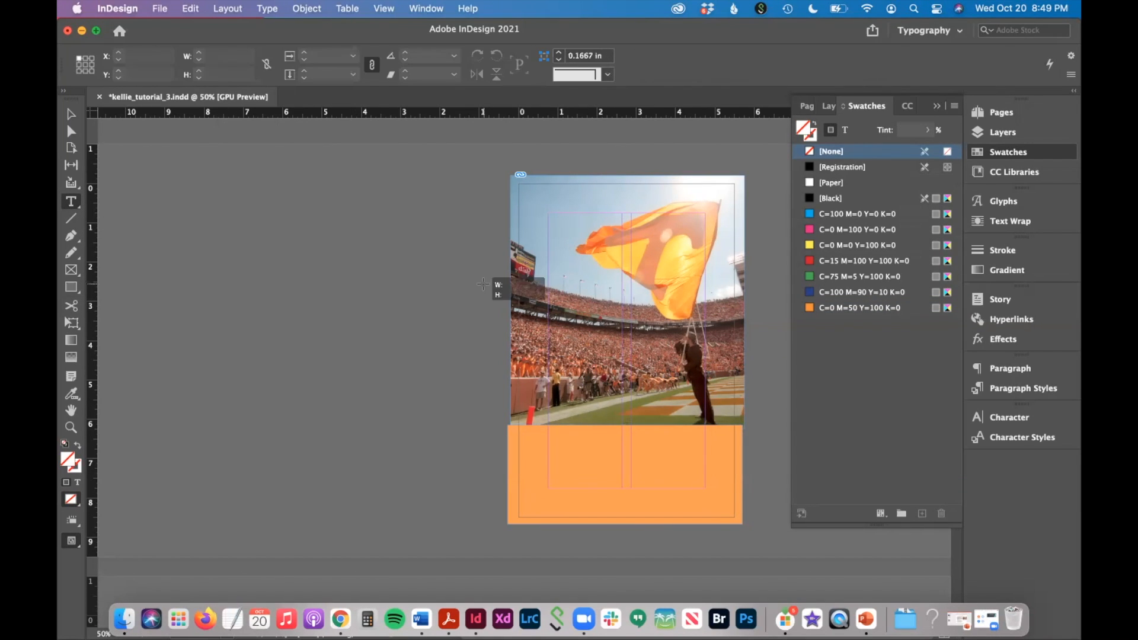
- Set the headline type to Gotham Ultra 36 pt in Paper white
click(71, 201)
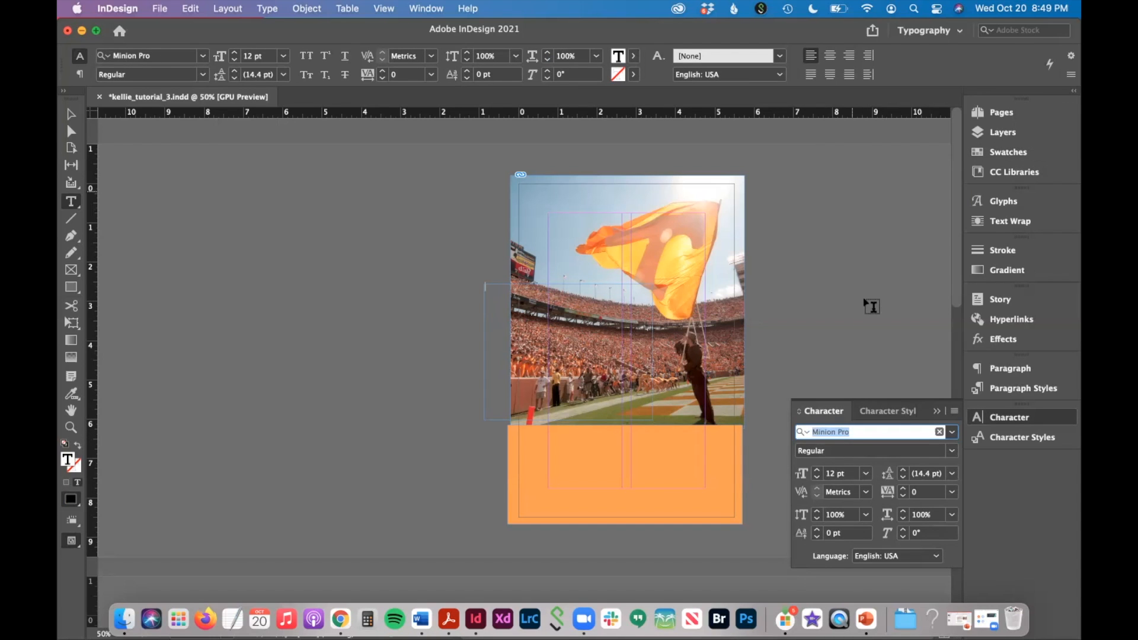
click(866, 473)
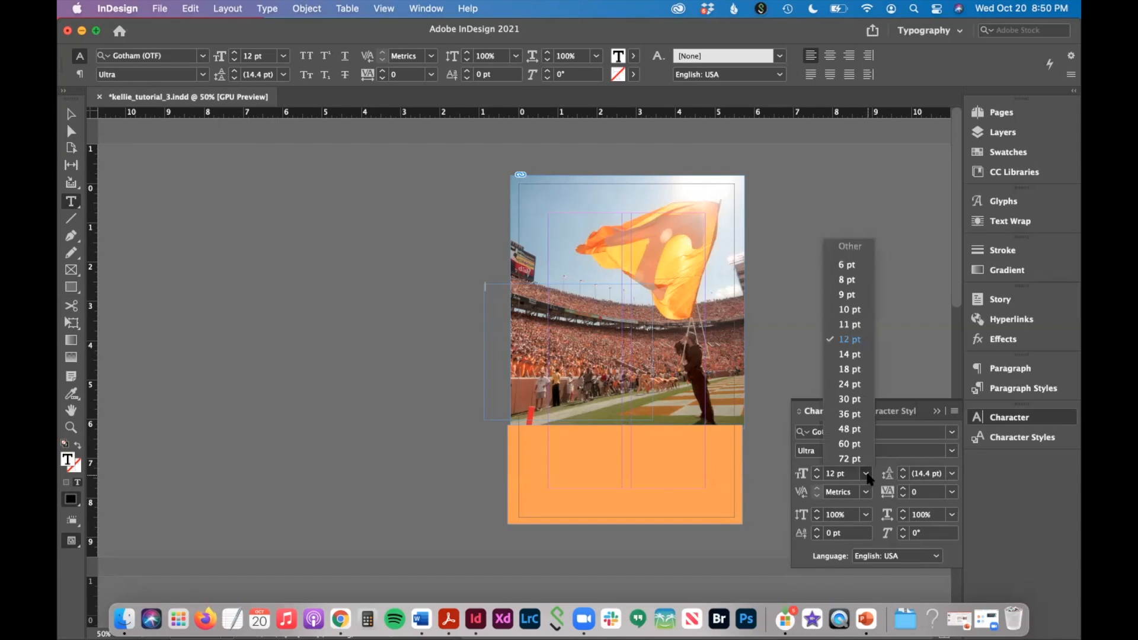
mouse_move(856, 414)
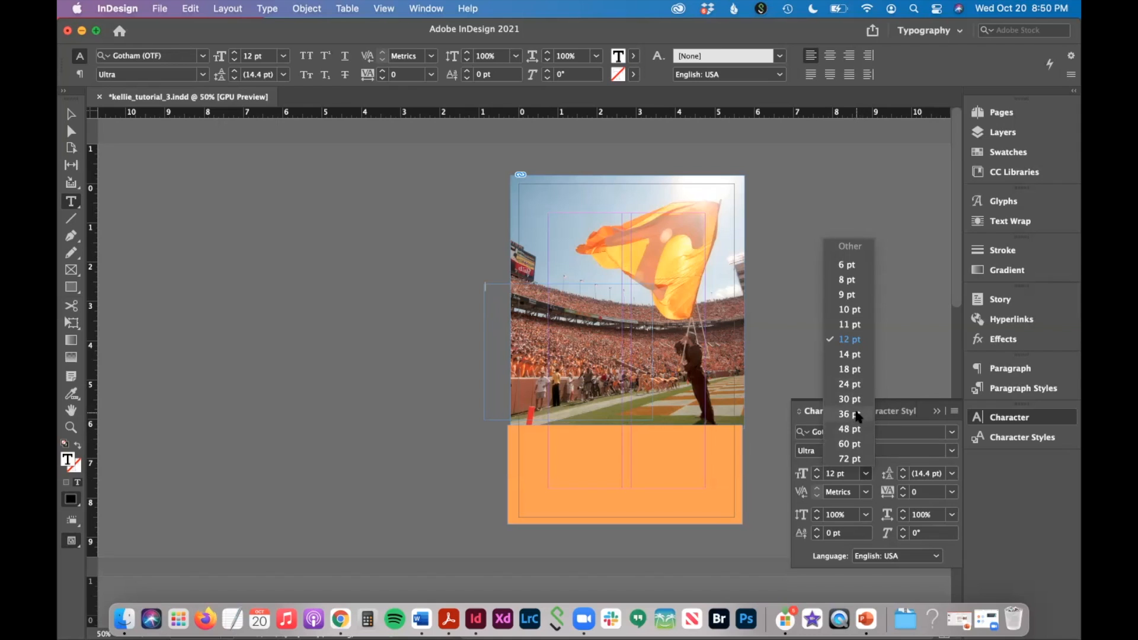
click(849, 414)
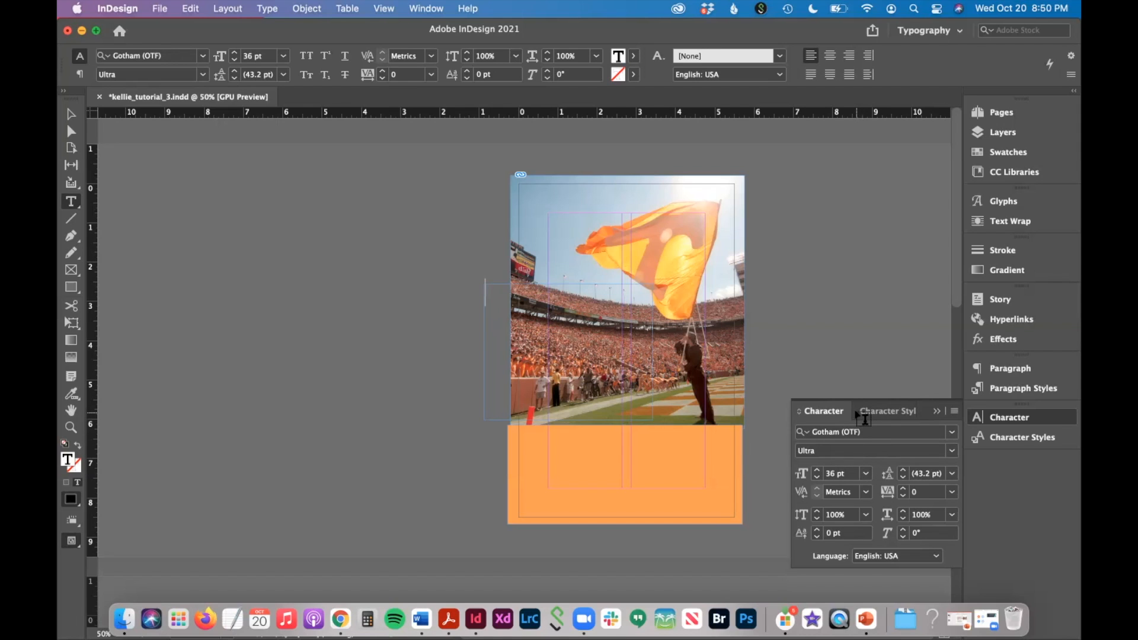
click(1008, 152)
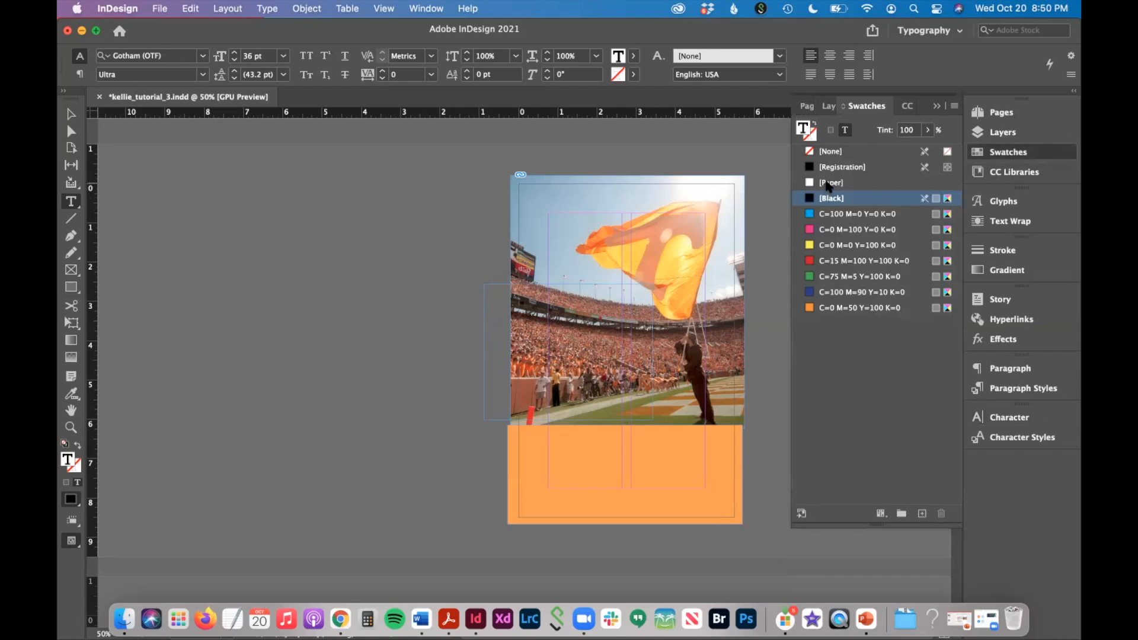
click(832, 183)
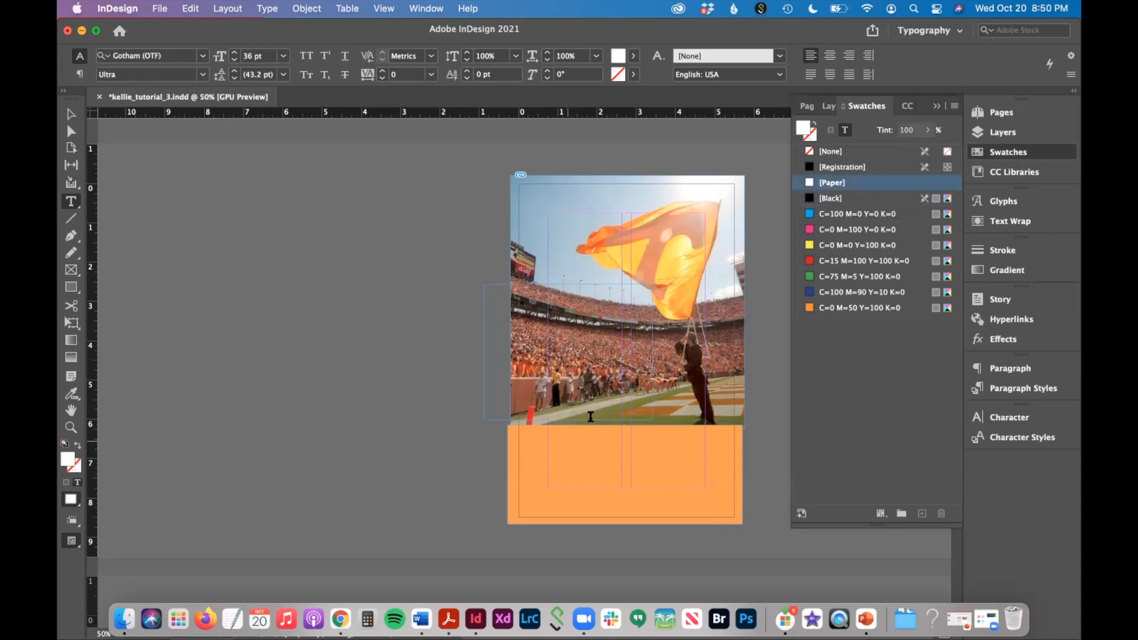
- Type the IT'S GREAT TO BE A TENNESSEE VOL! headline over the photo and adjust its leading
text(It's)
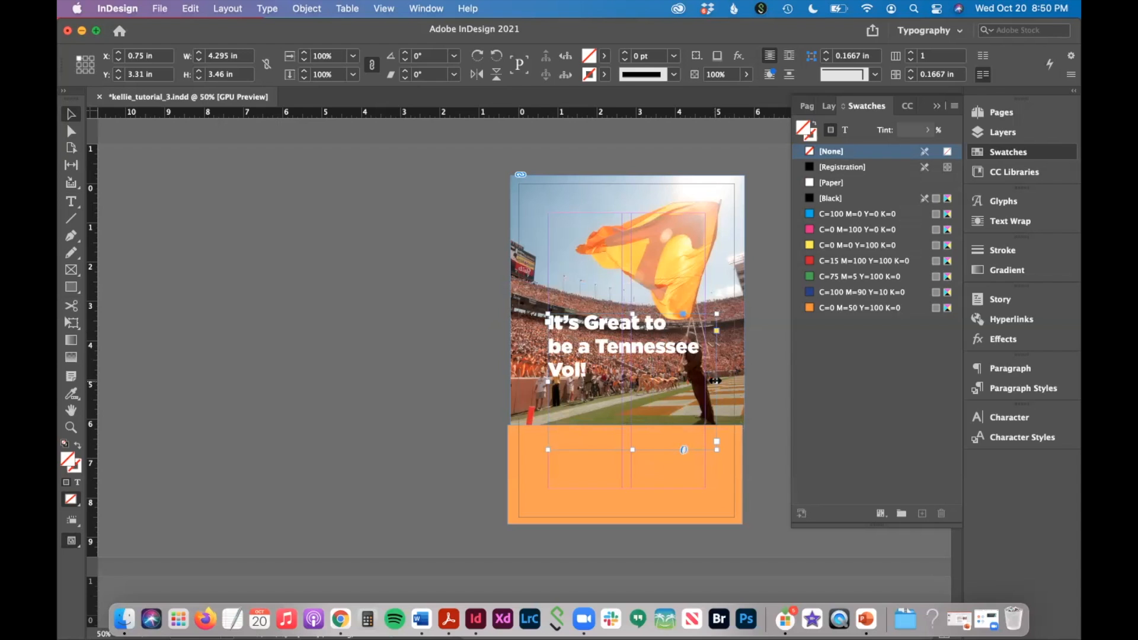
drag(734, 315, 667, 316)
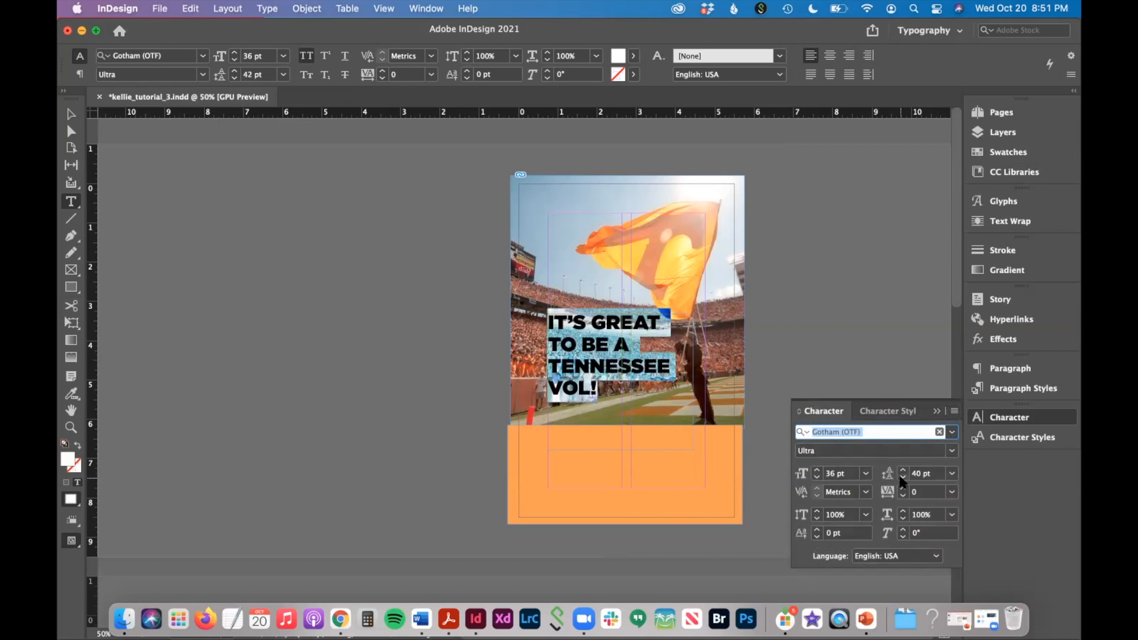
click(904, 477)
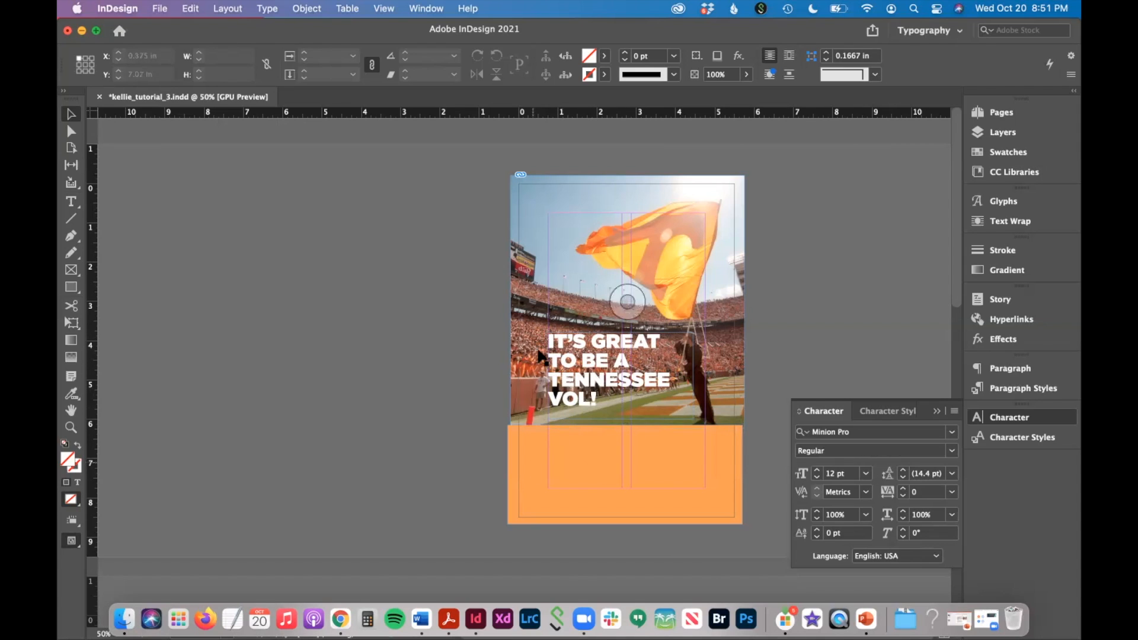
- Place the University of Tennessee EPS logo into the selected frame
click(159, 8)
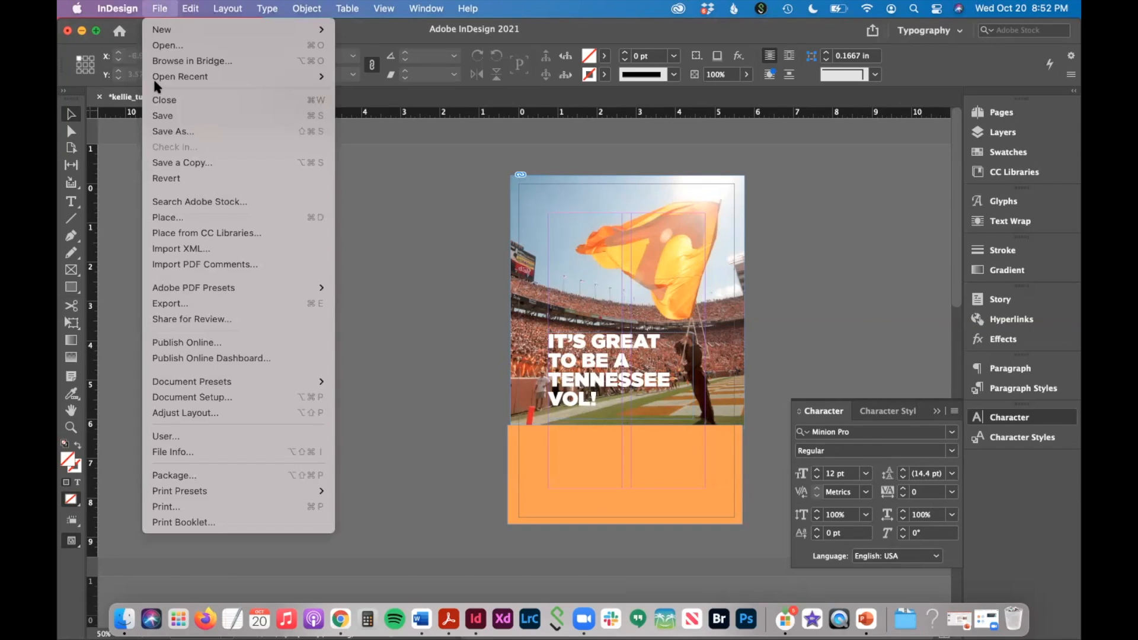
click(167, 217)
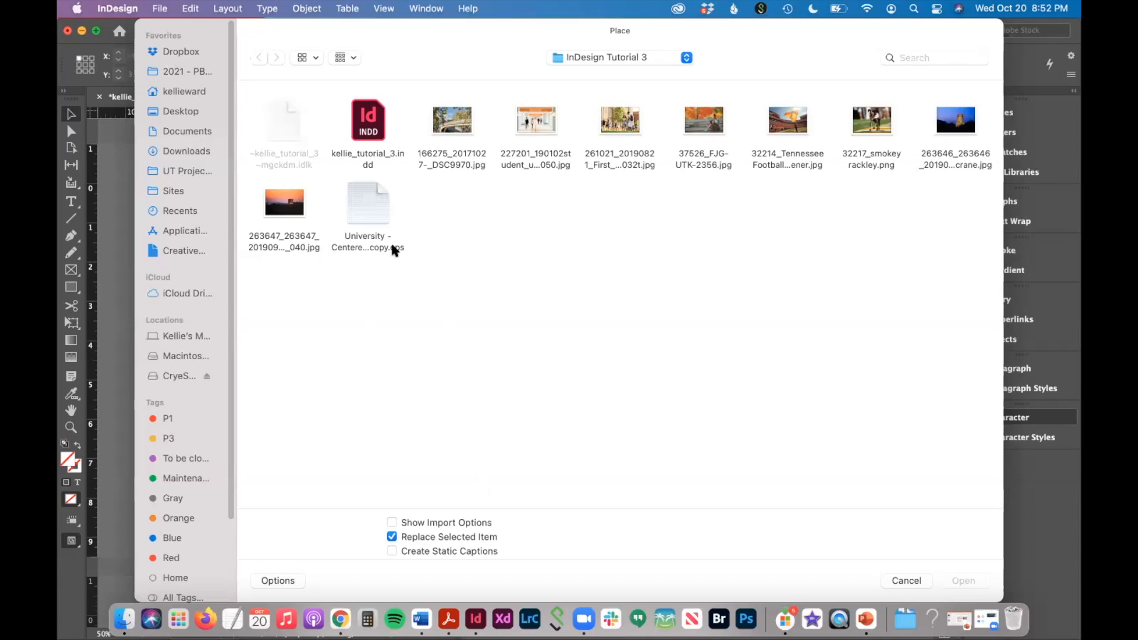
click(368, 203)
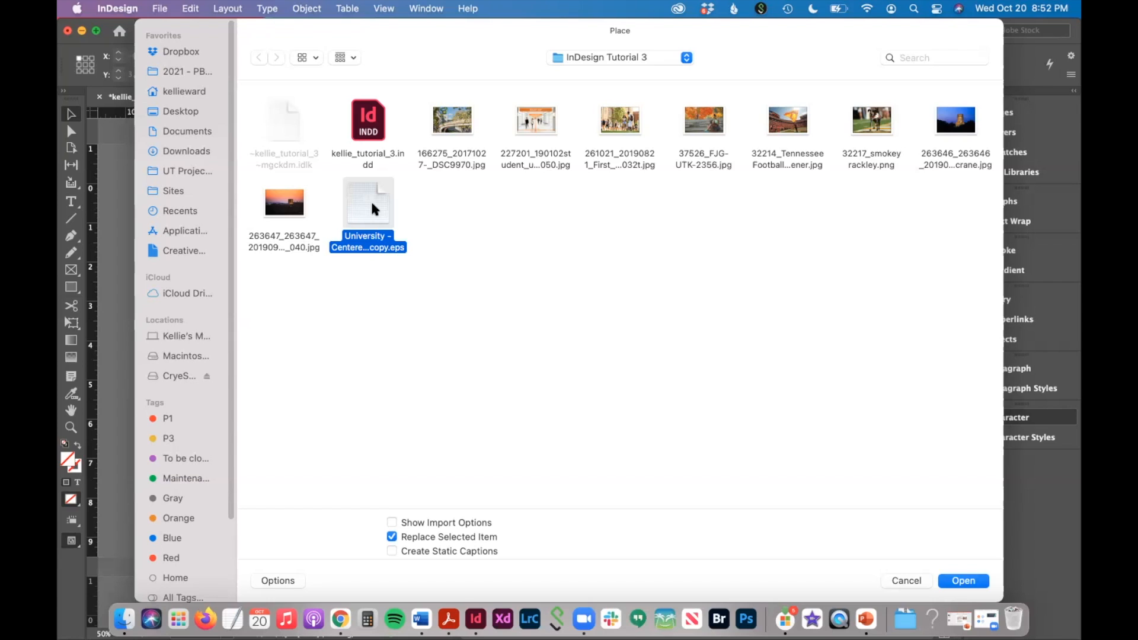
mouse_move(980, 513)
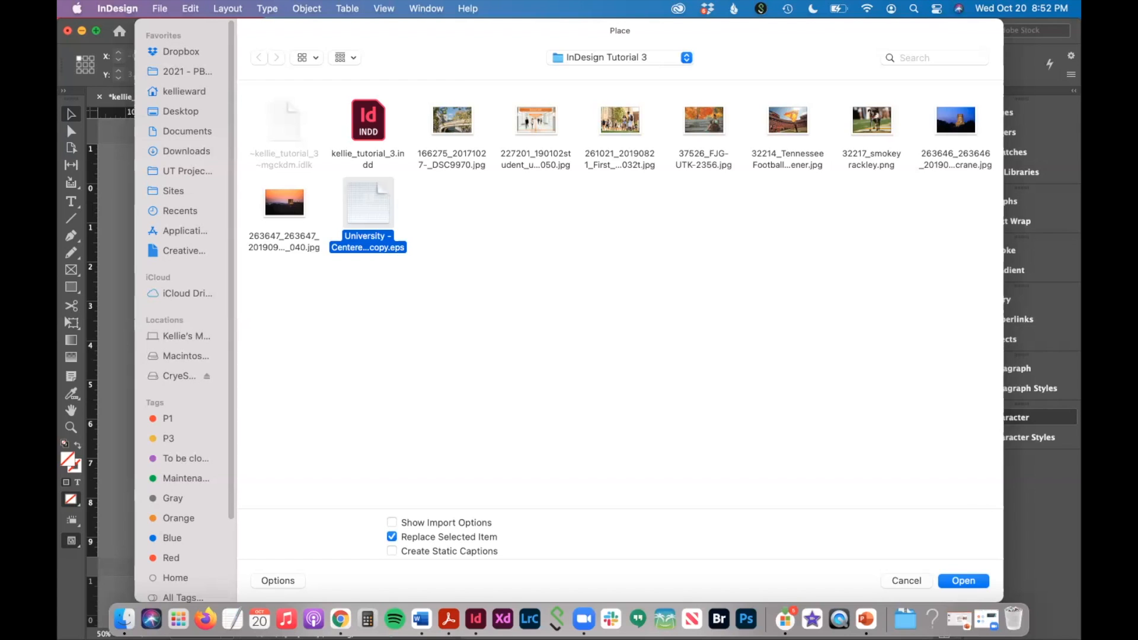
click(963, 581)
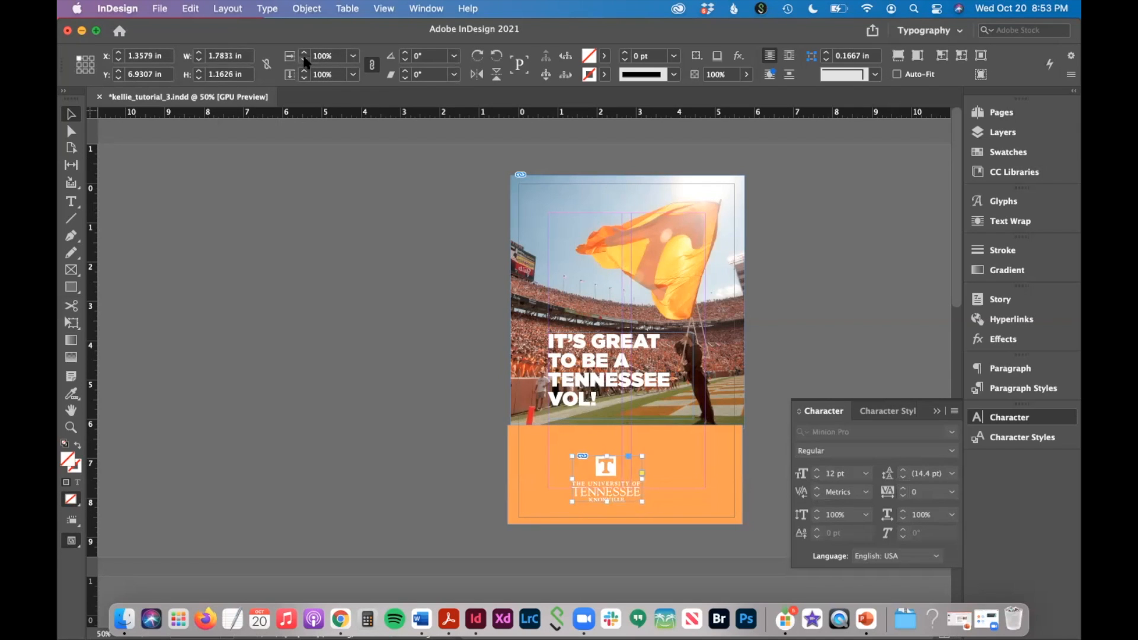
- Scale the logo down and centre it within the orange block
drag(643, 476, 636, 475)
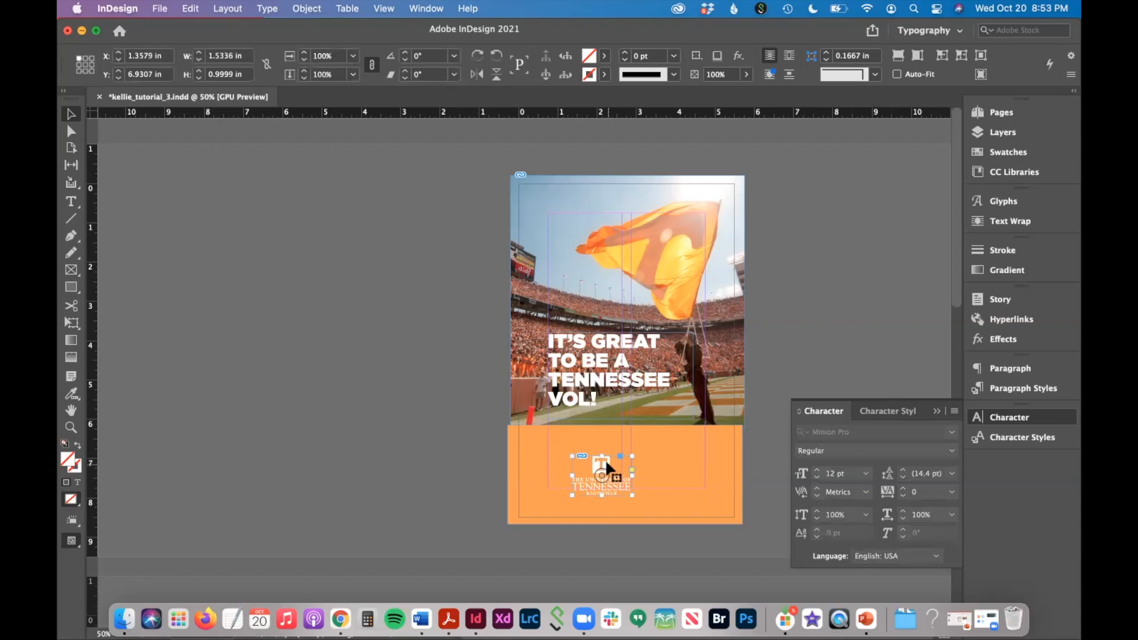
drag(606, 476, 578, 468)
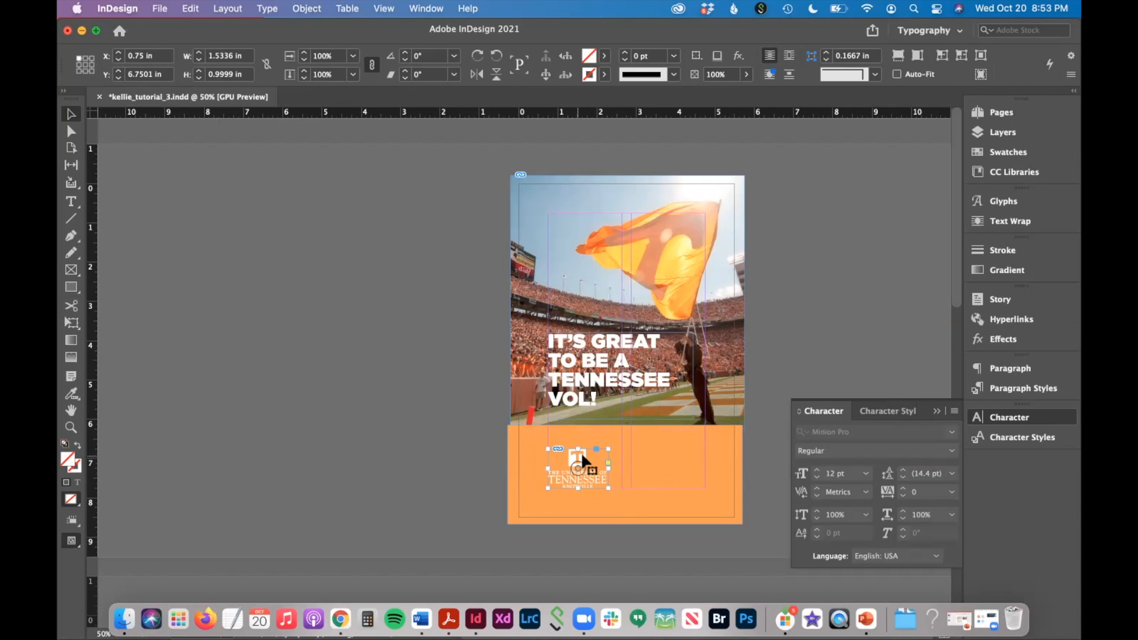
drag(577, 468, 626, 468)
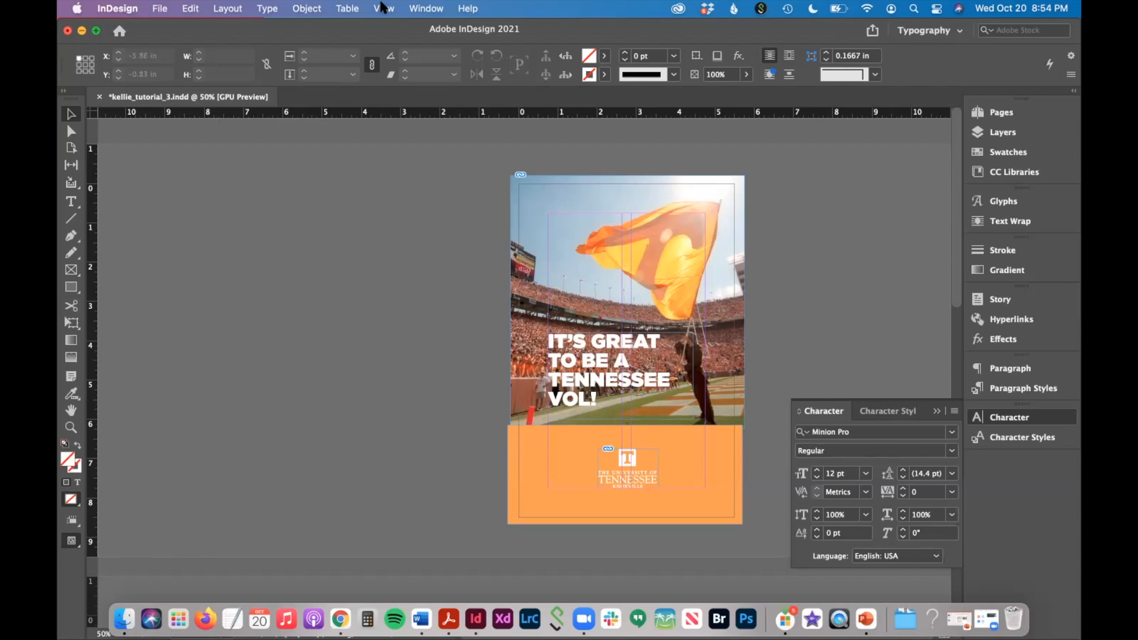
click(383, 9)
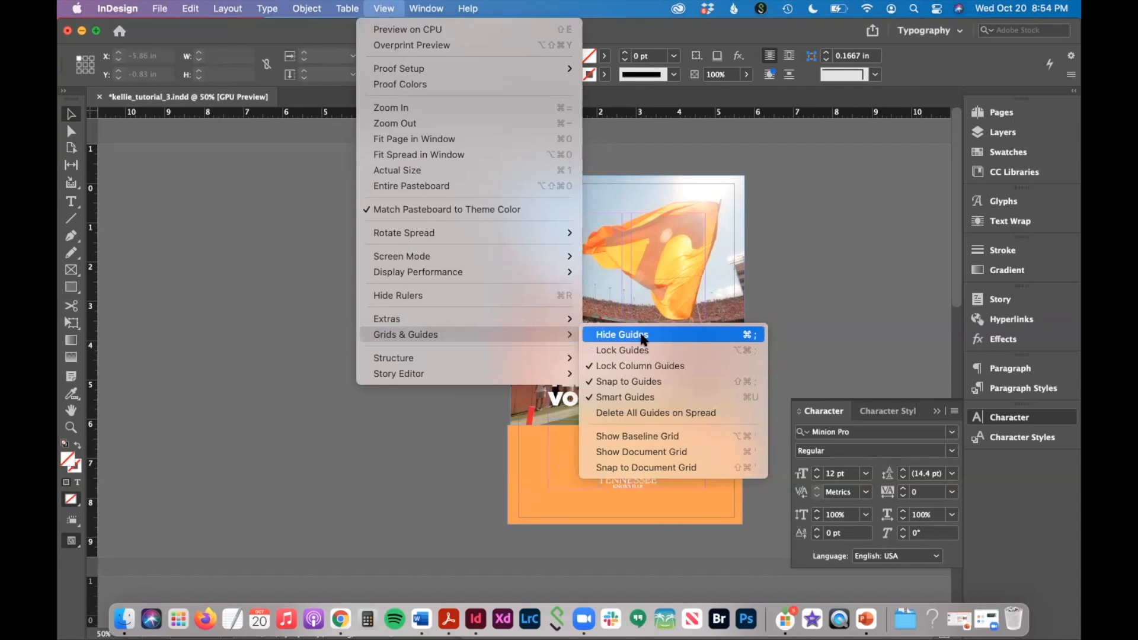
click(621, 334)
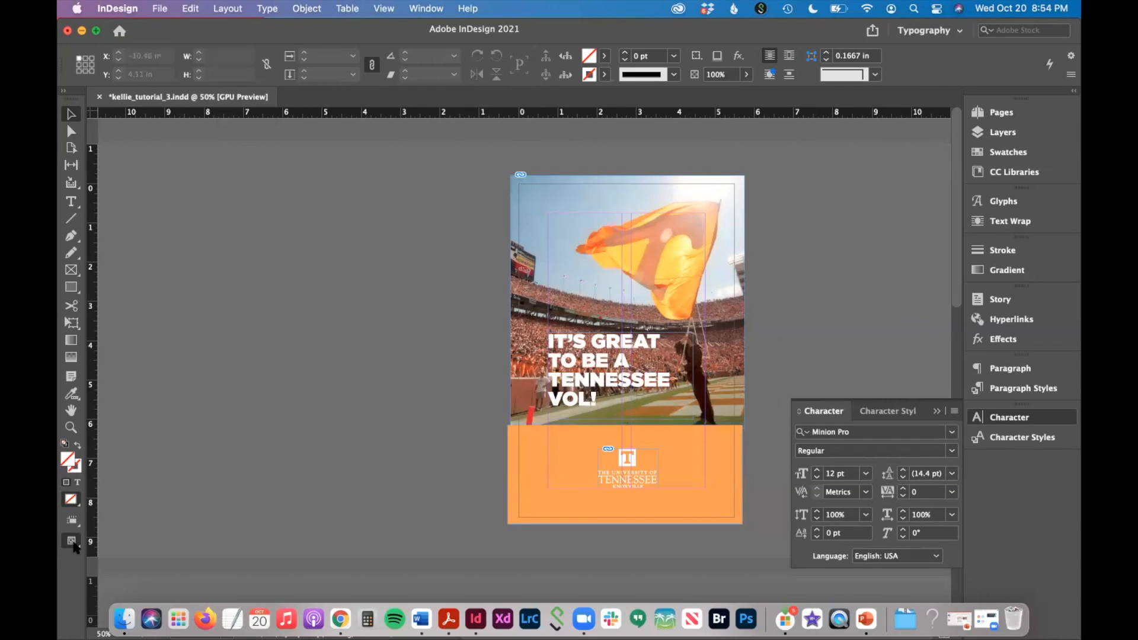
mouse_move(72, 542)
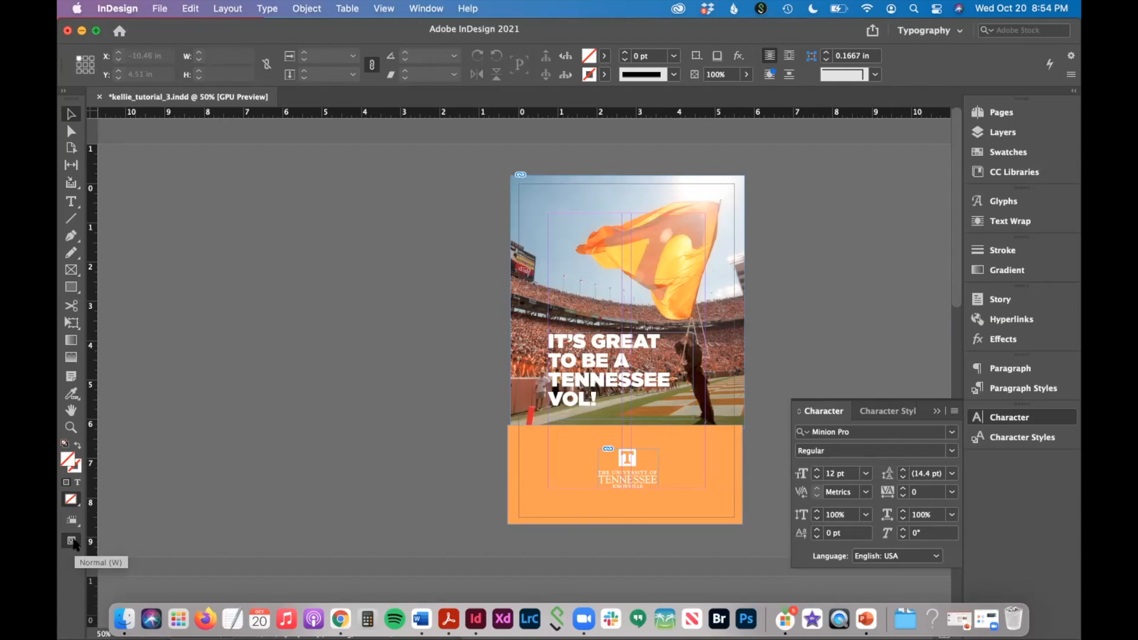
click(73, 540)
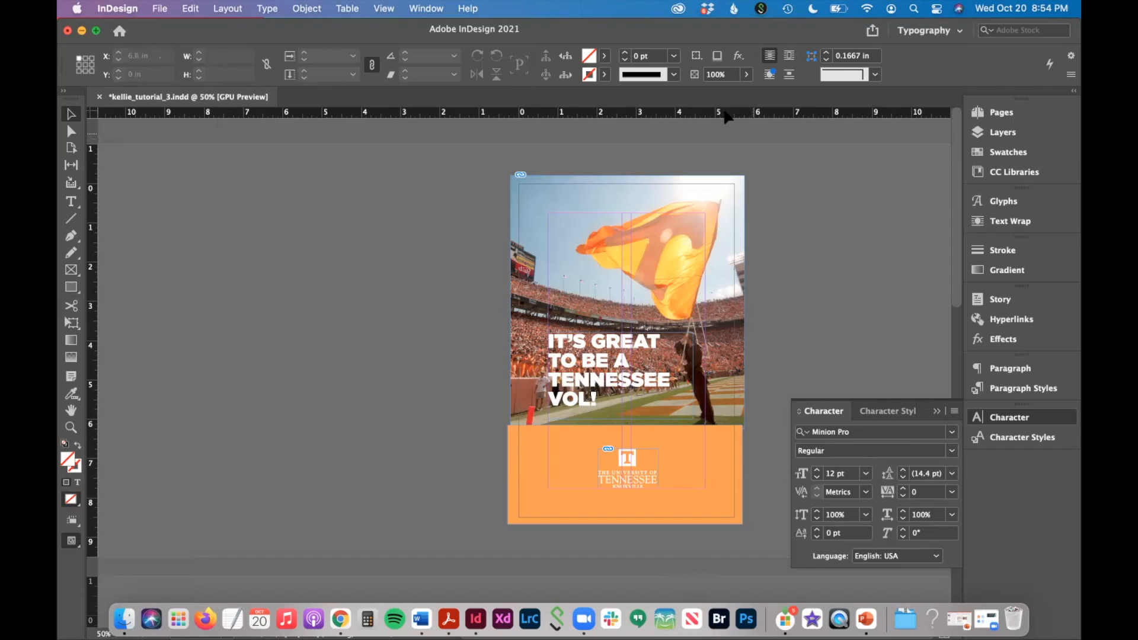
click(72, 444)
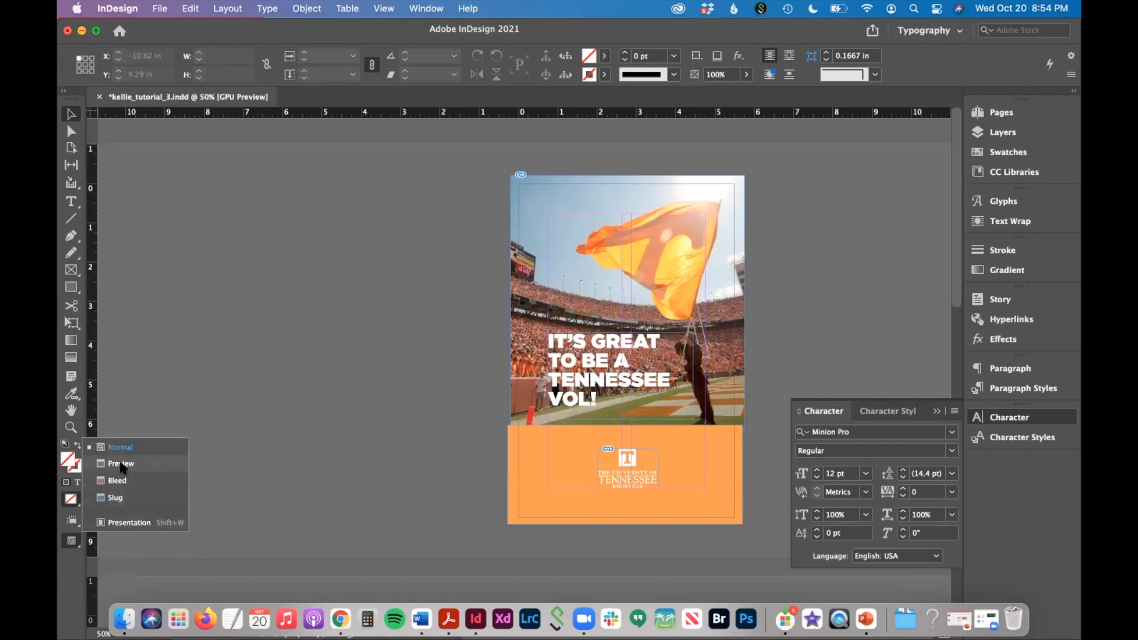
click(121, 463)
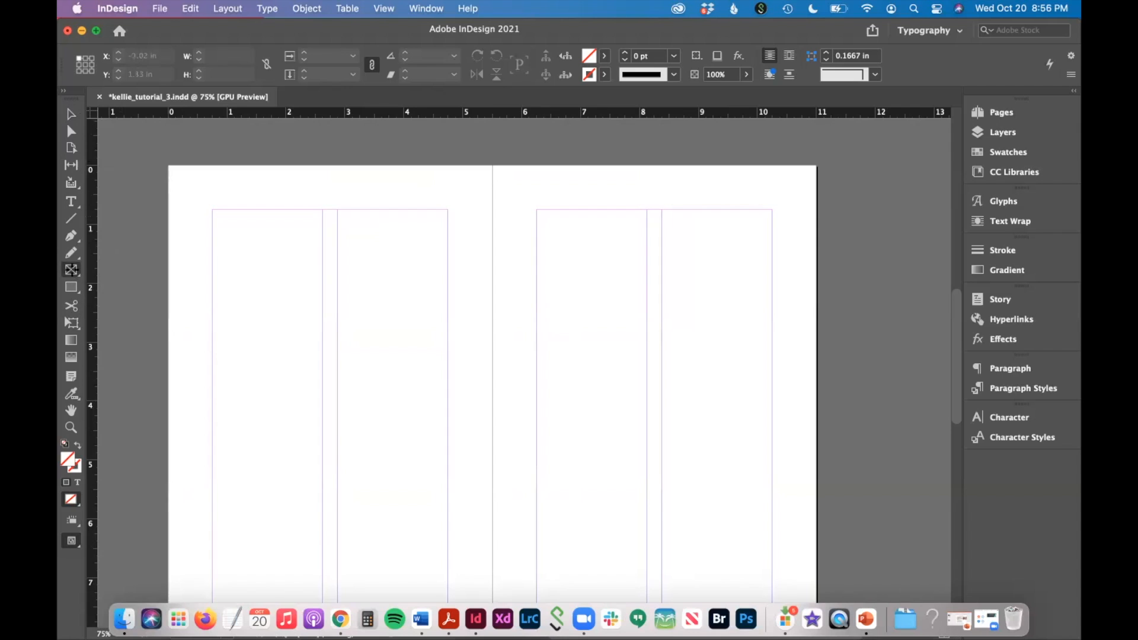
- Draw and resize several empty image frames as a collage on the left page
drag(379, 159, 490, 318)
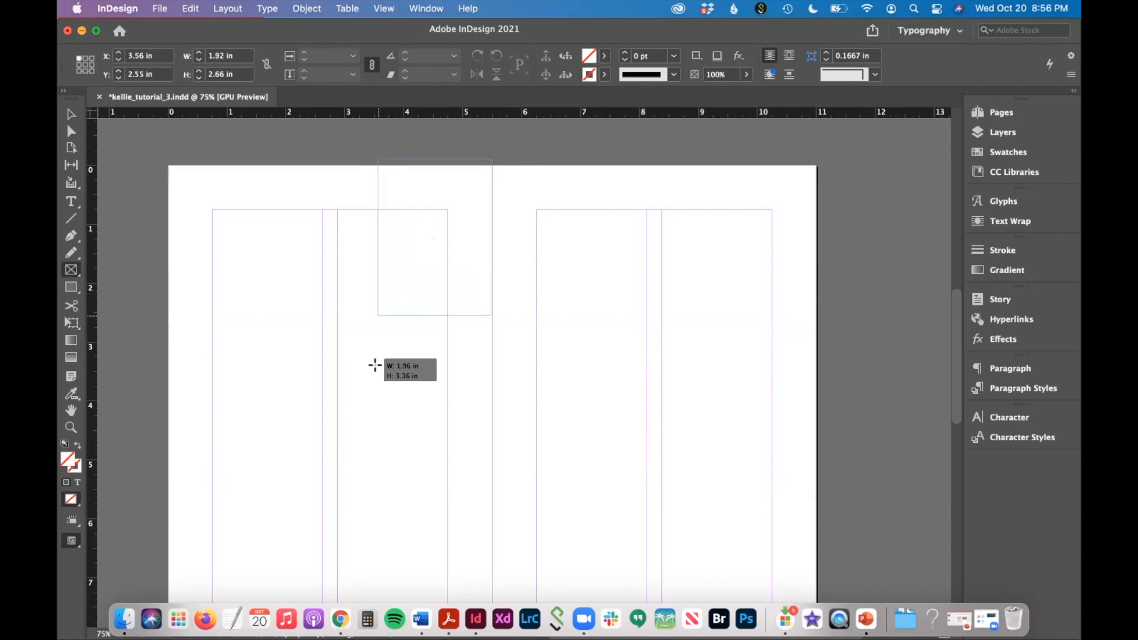
drag(377, 367, 331, 427)
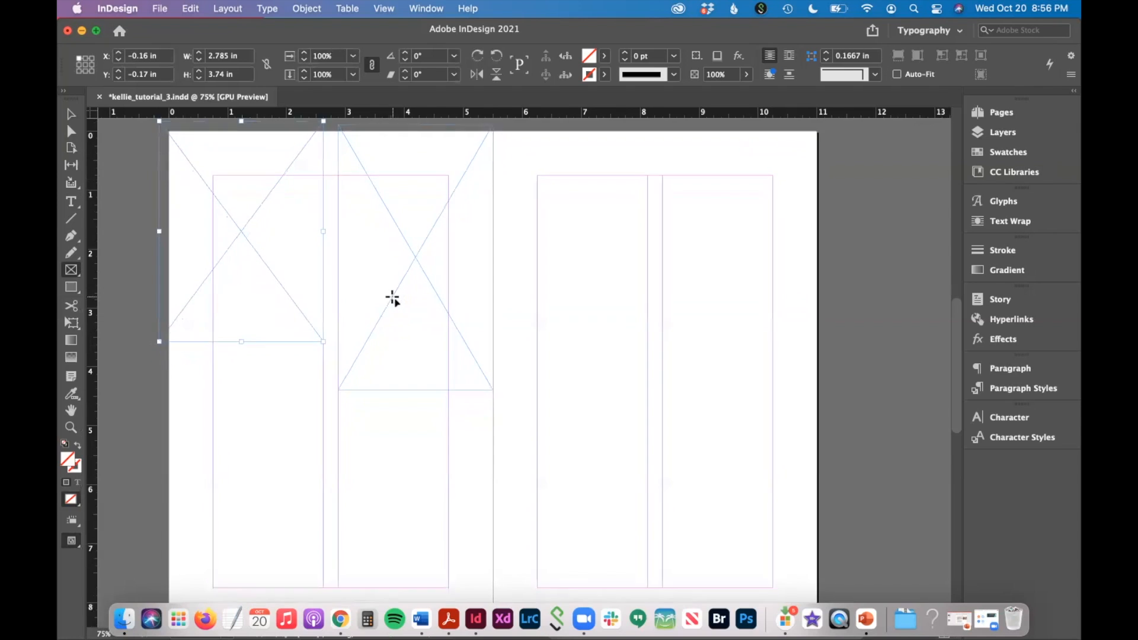
scroll(down, 3)
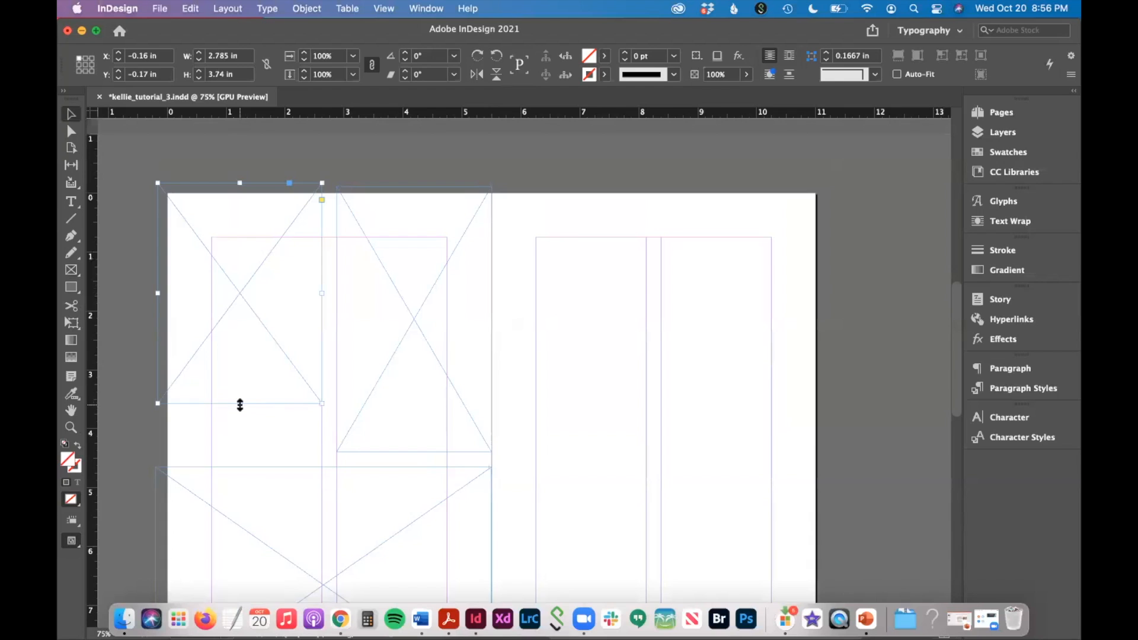
drag(240, 404, 240, 319)
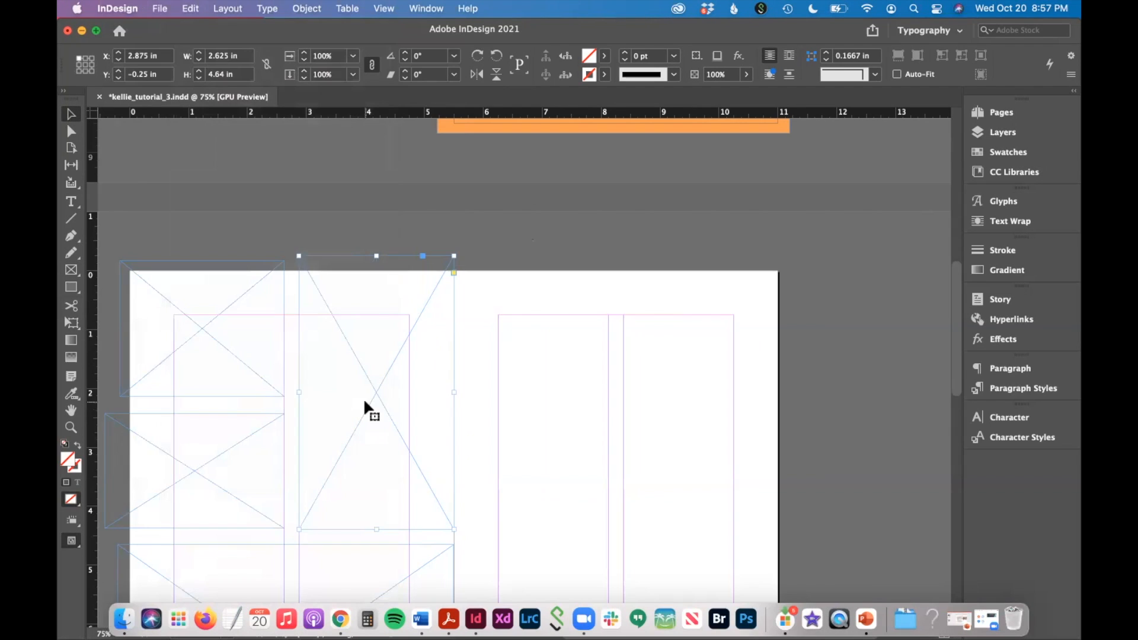
- Place the hallway students photo into a frame and scale it to fit
click(159, 8)
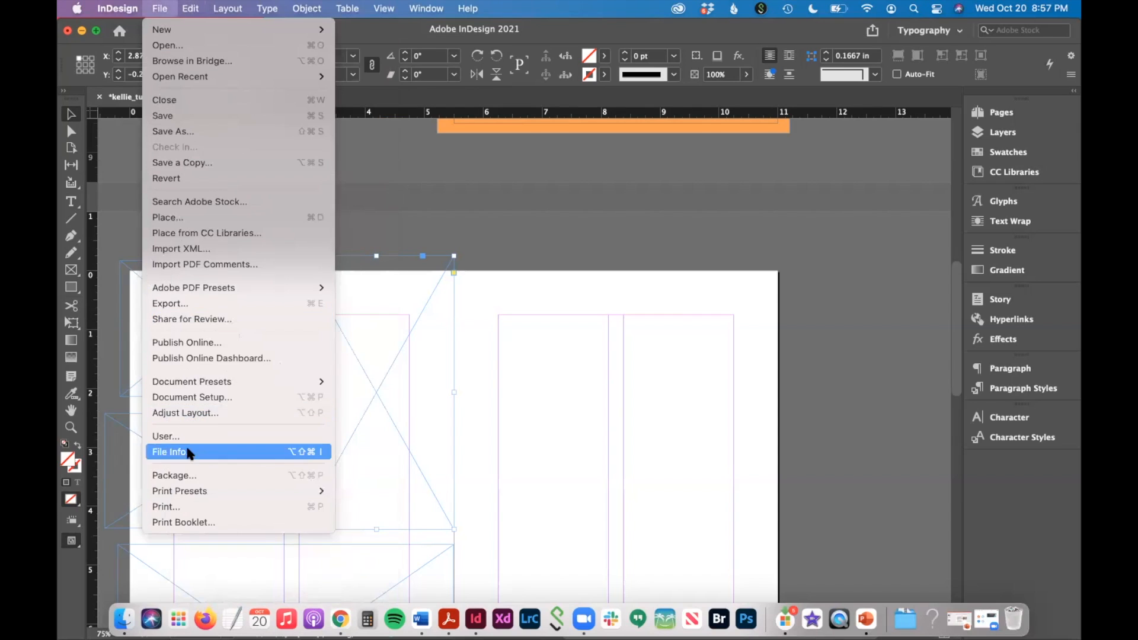
click(167, 217)
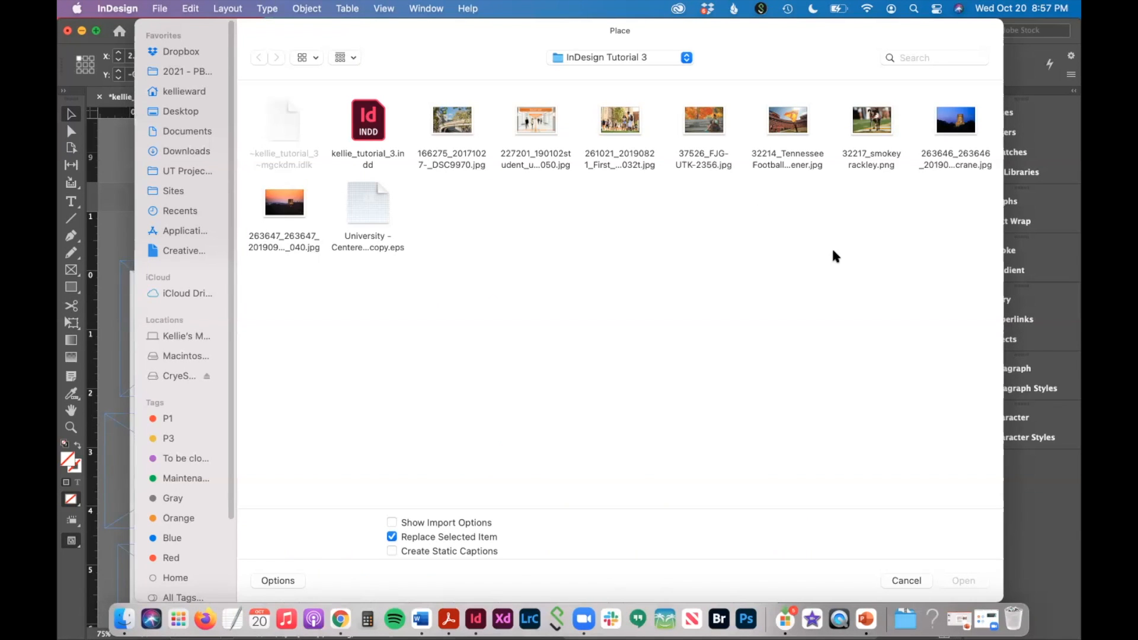
mouse_move(807, 300)
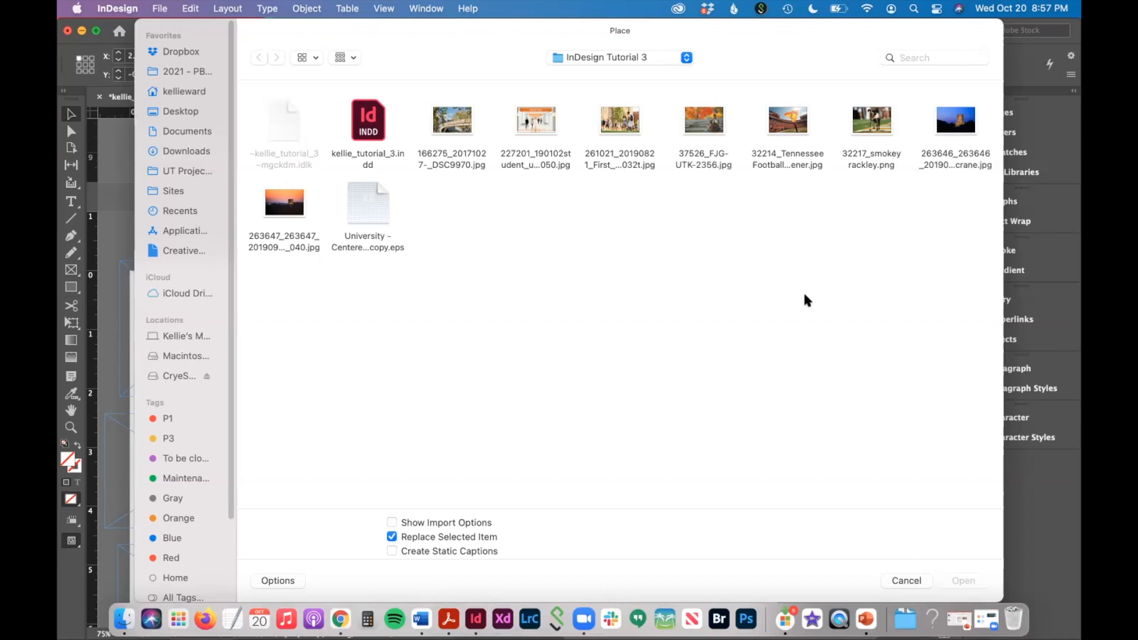
scroll(down, 3)
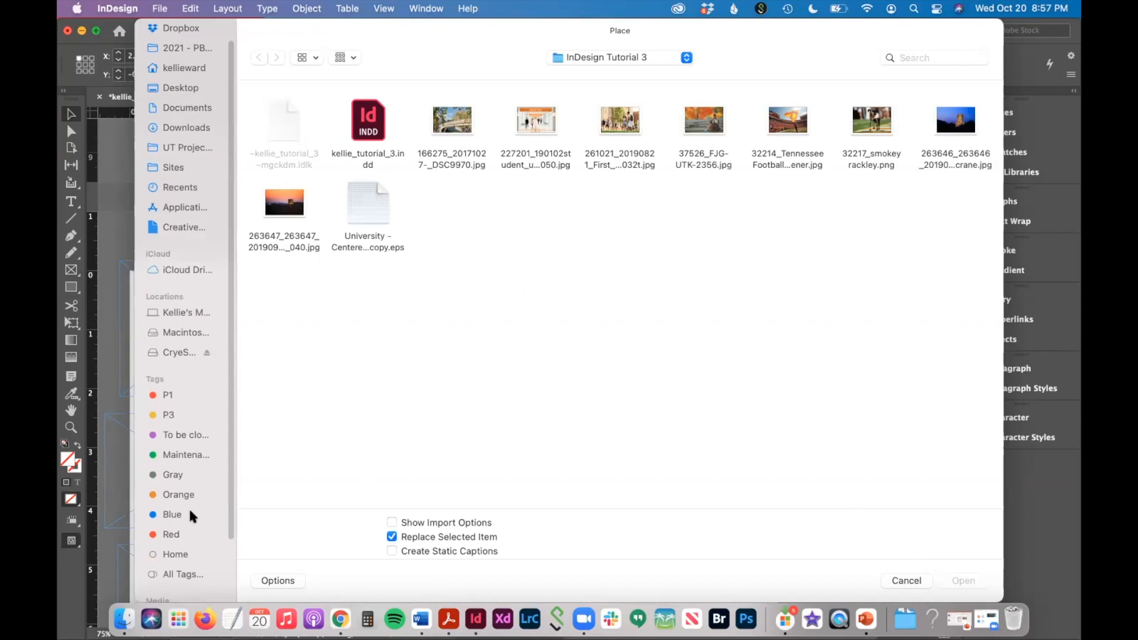
mouse_move(628, 336)
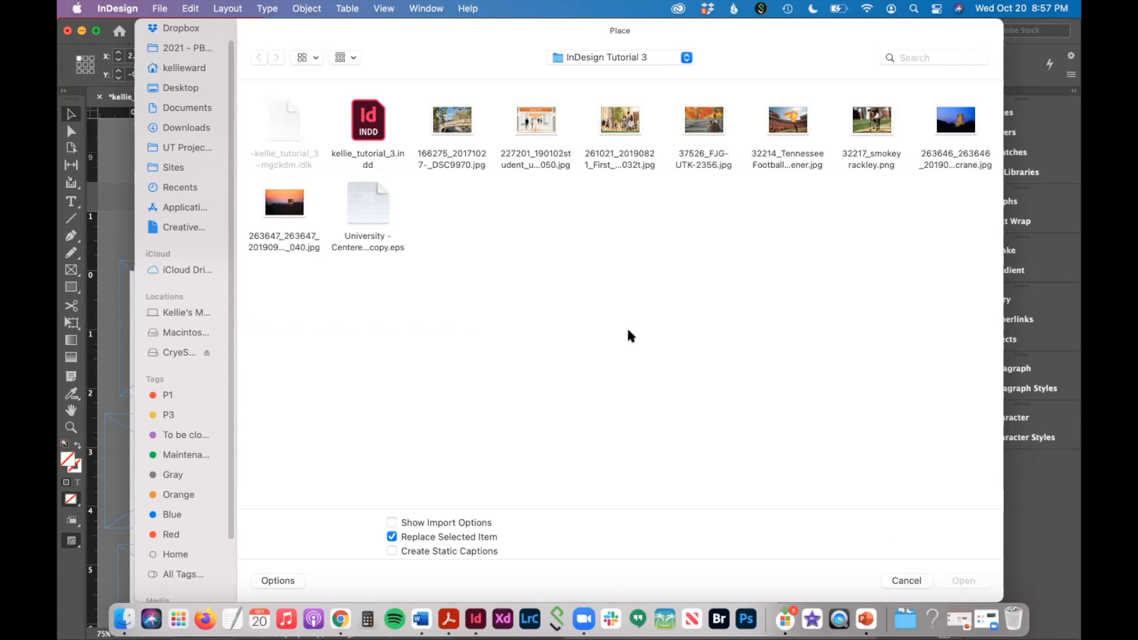
mouse_move(701, 283)
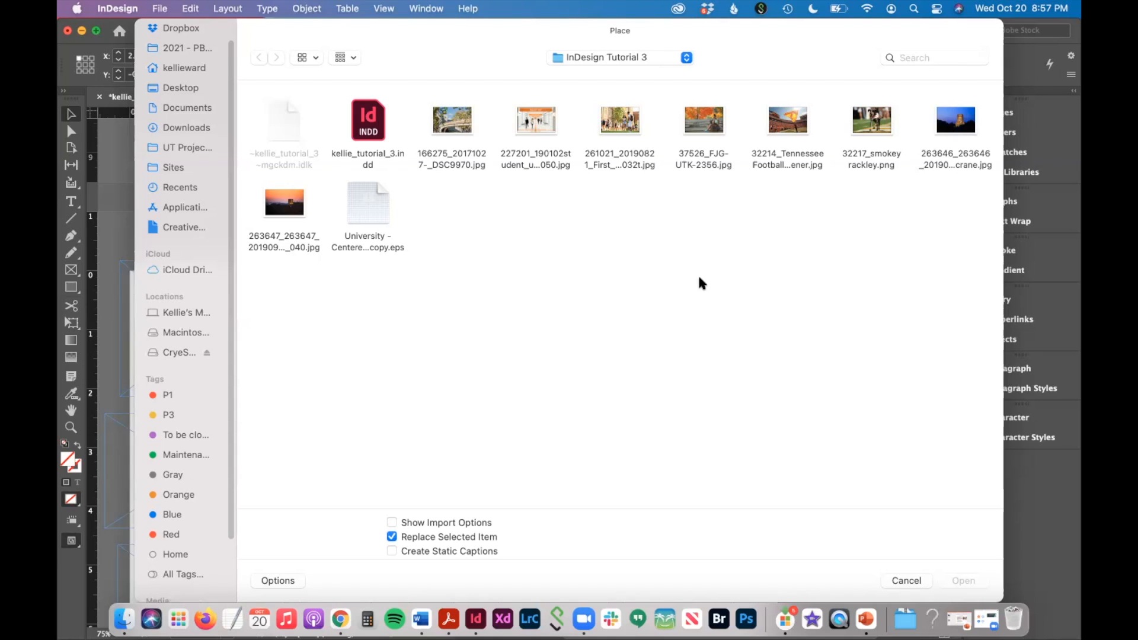
mouse_move(853, 229)
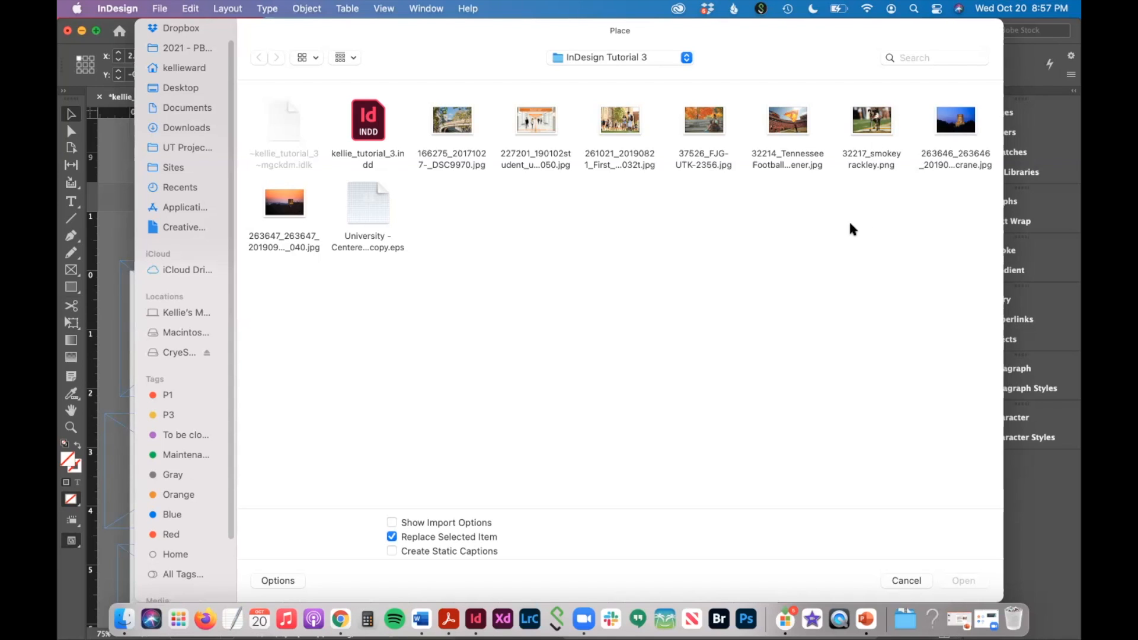
click(536, 119)
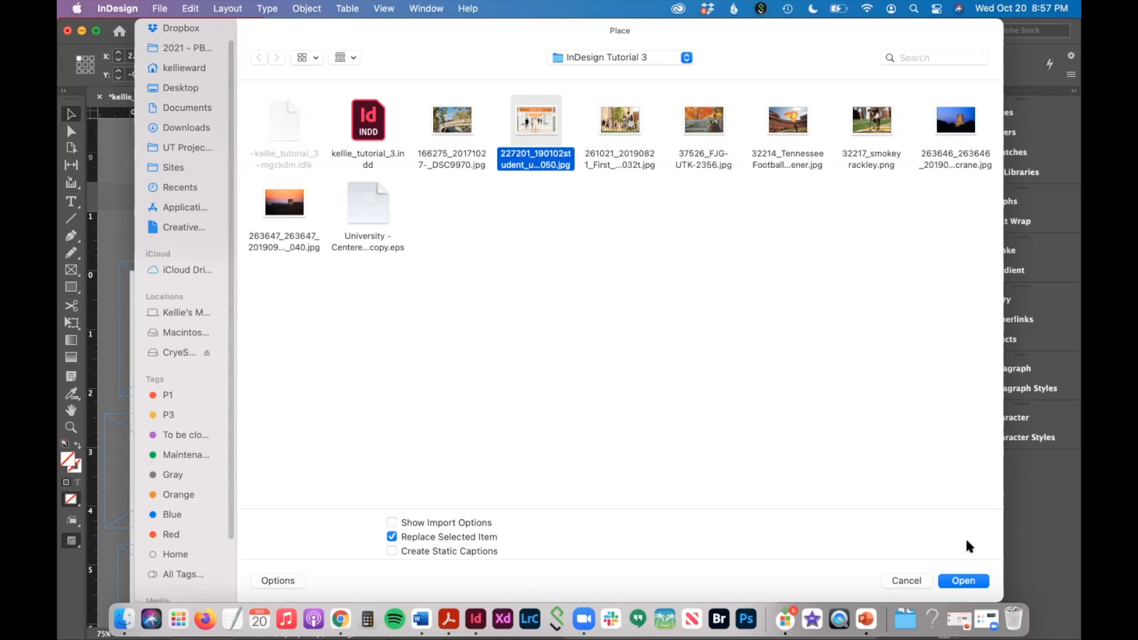
click(963, 581)
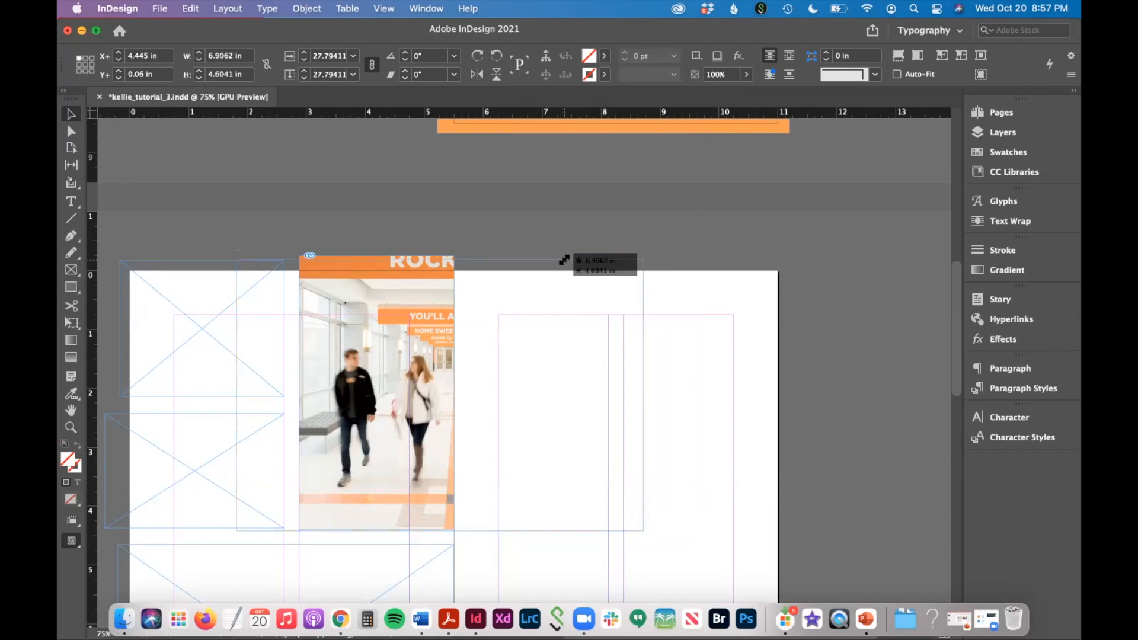
drag(562, 261, 584, 530)
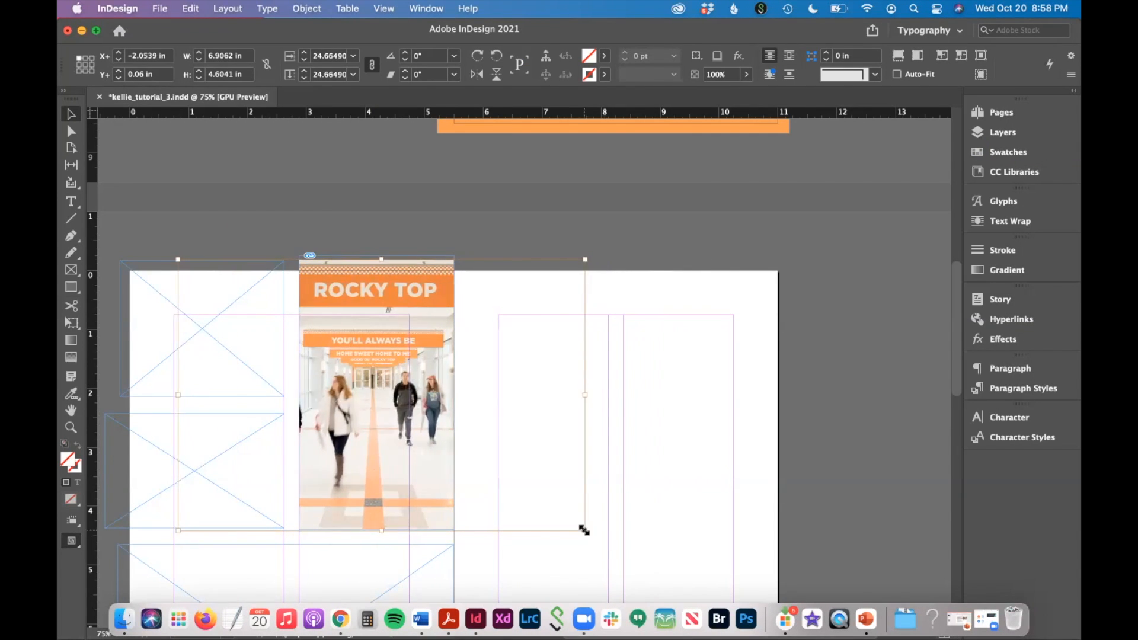
- Place the next campus photo and review the autumn student photo's placement
click(159, 8)
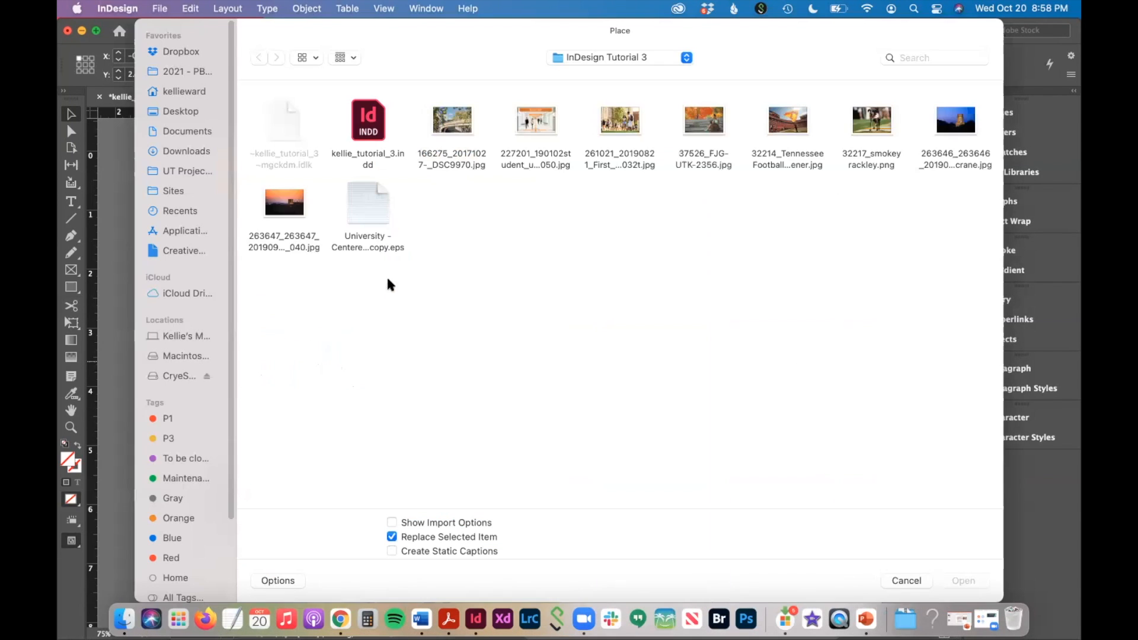
click(620, 120)
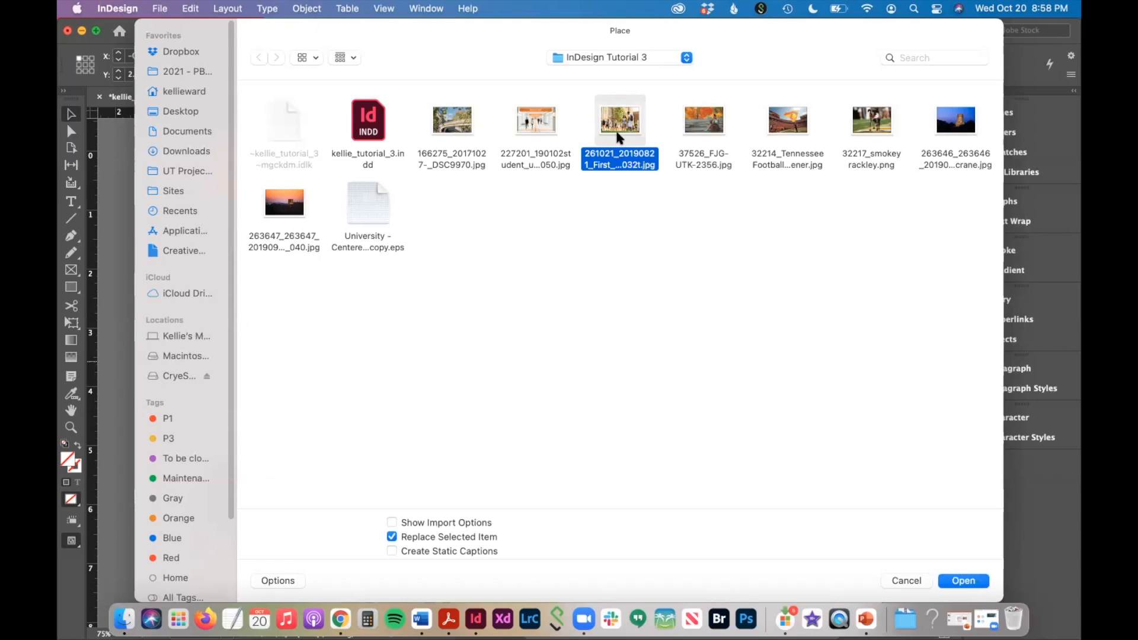
click(963, 581)
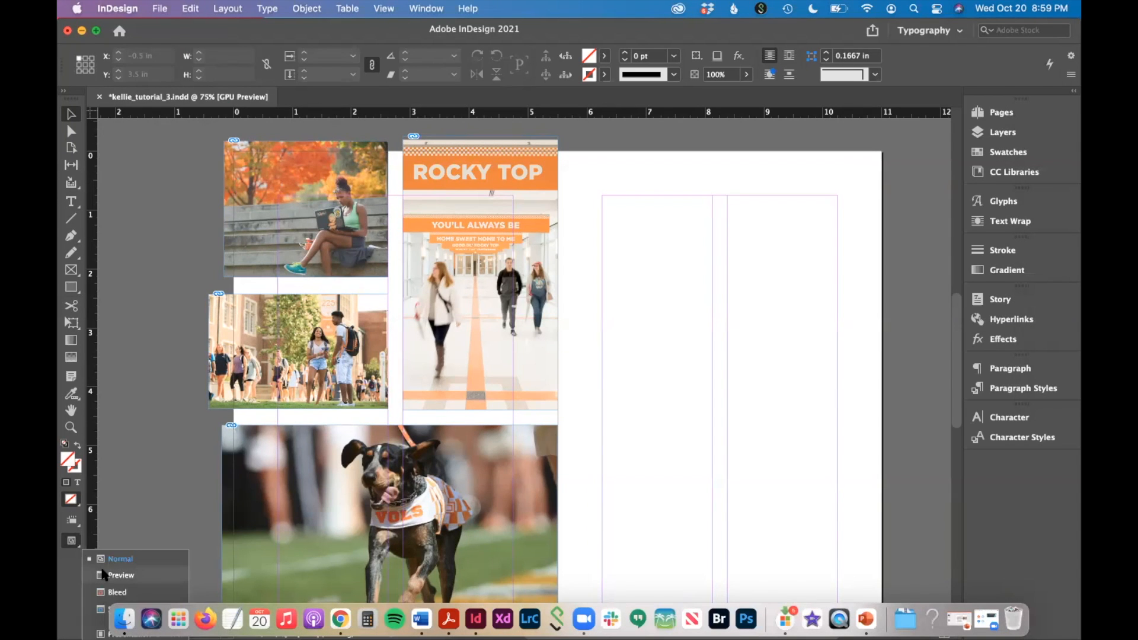
scroll(down, 3)
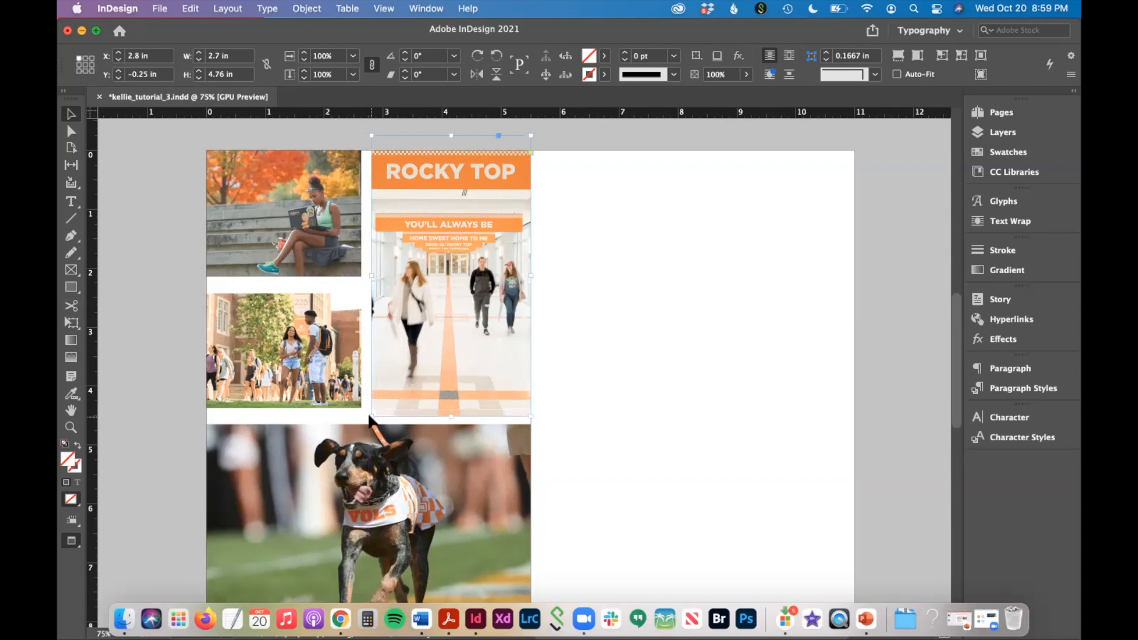
click(283, 353)
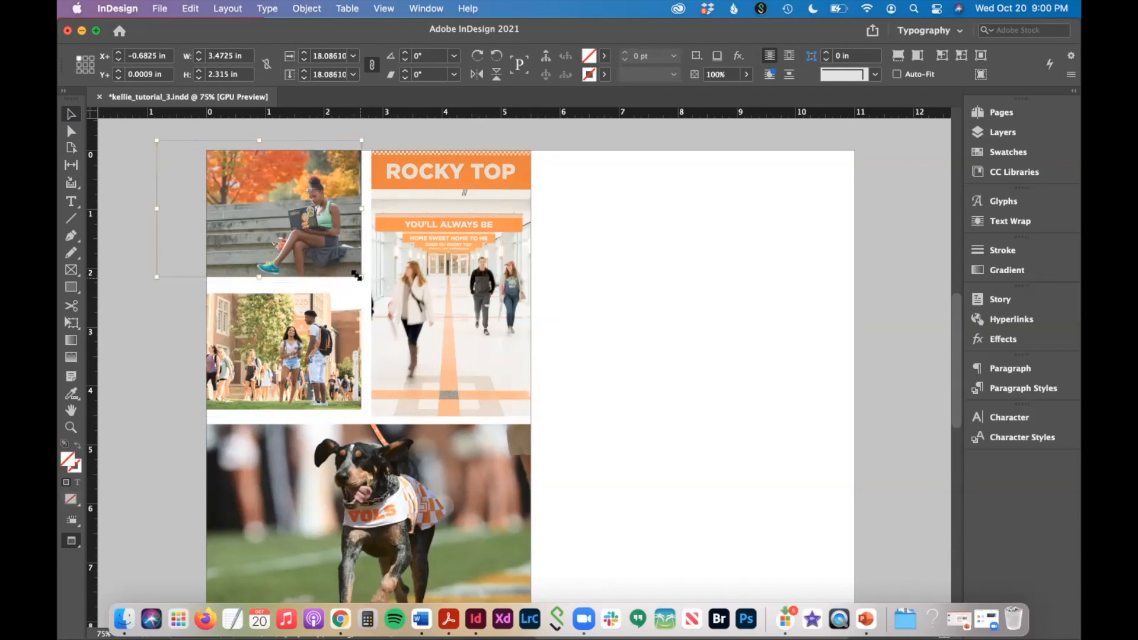
click(548, 496)
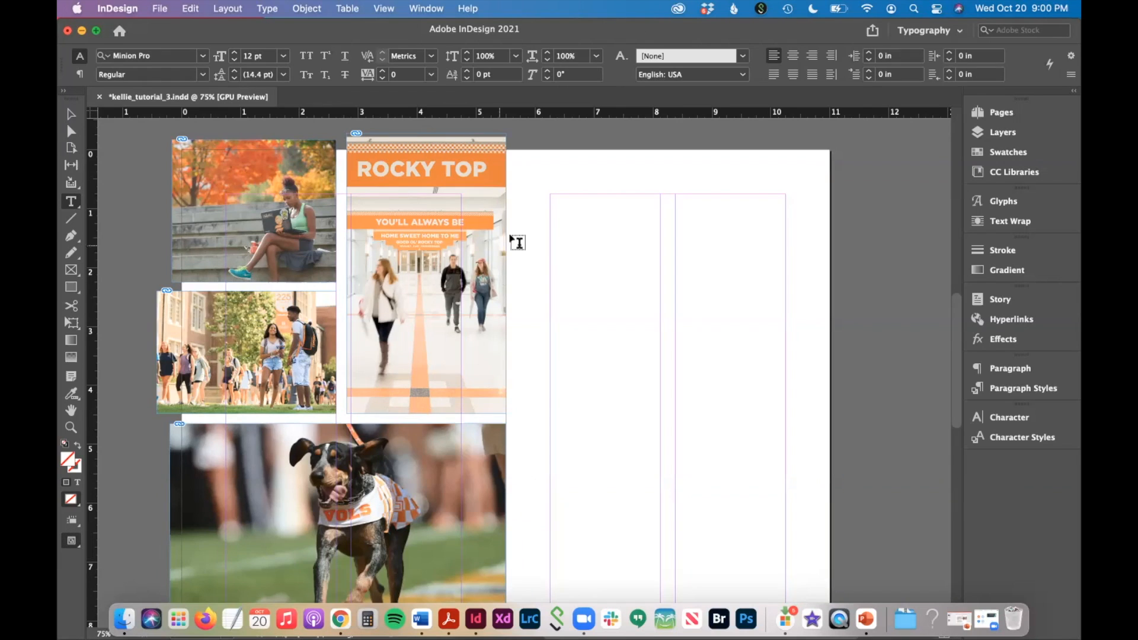
mouse_move(572, 231)
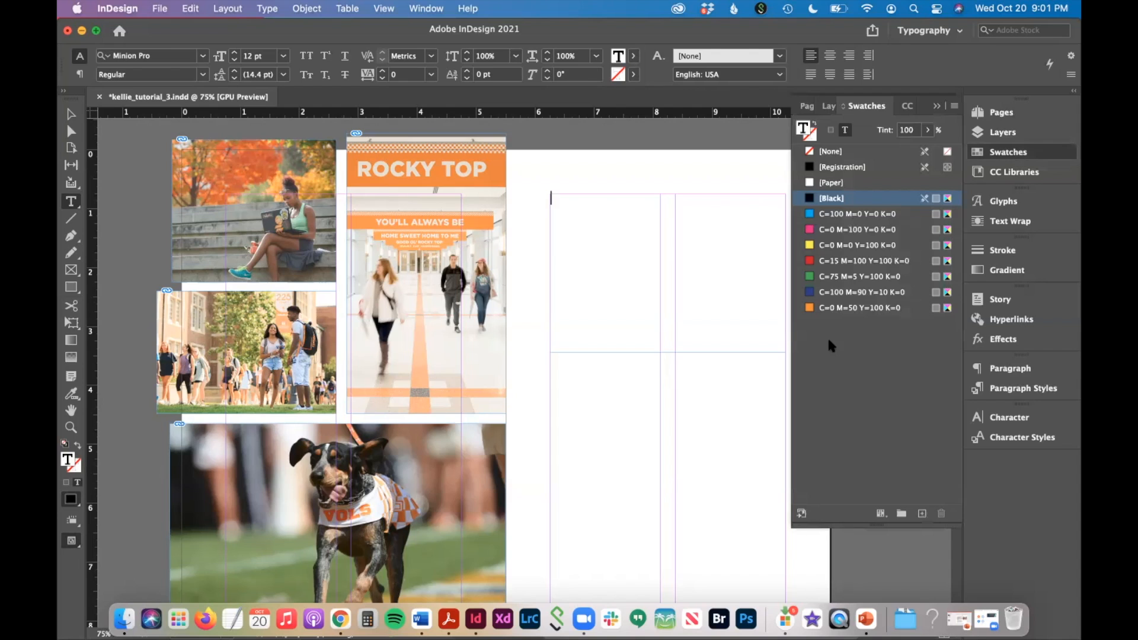
- Set the headline in orange Gotham Ultra and nudge its size down to 35 pt
click(860, 307)
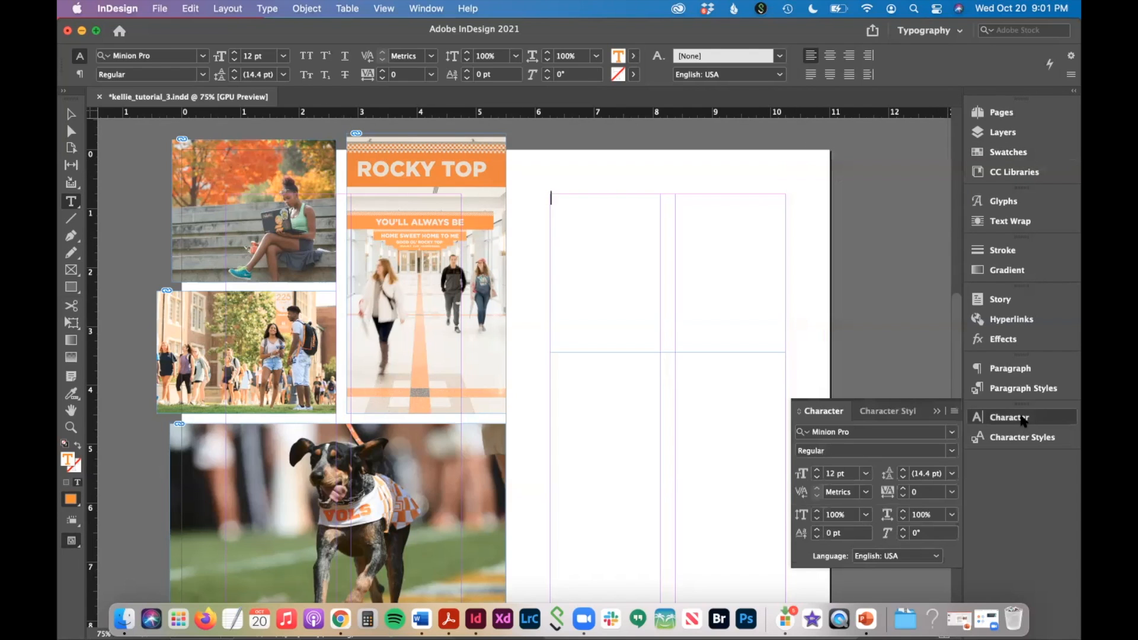
click(868, 431)
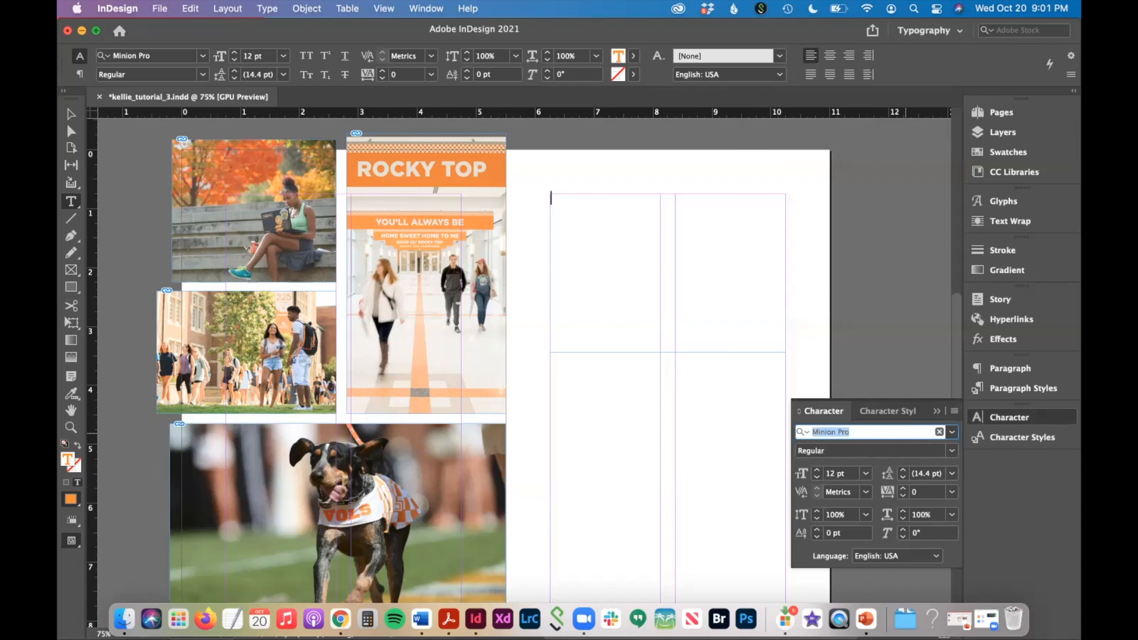
text(Gotham (OTF)
text(WE CAN'T WAIT TO MEET YOU!)
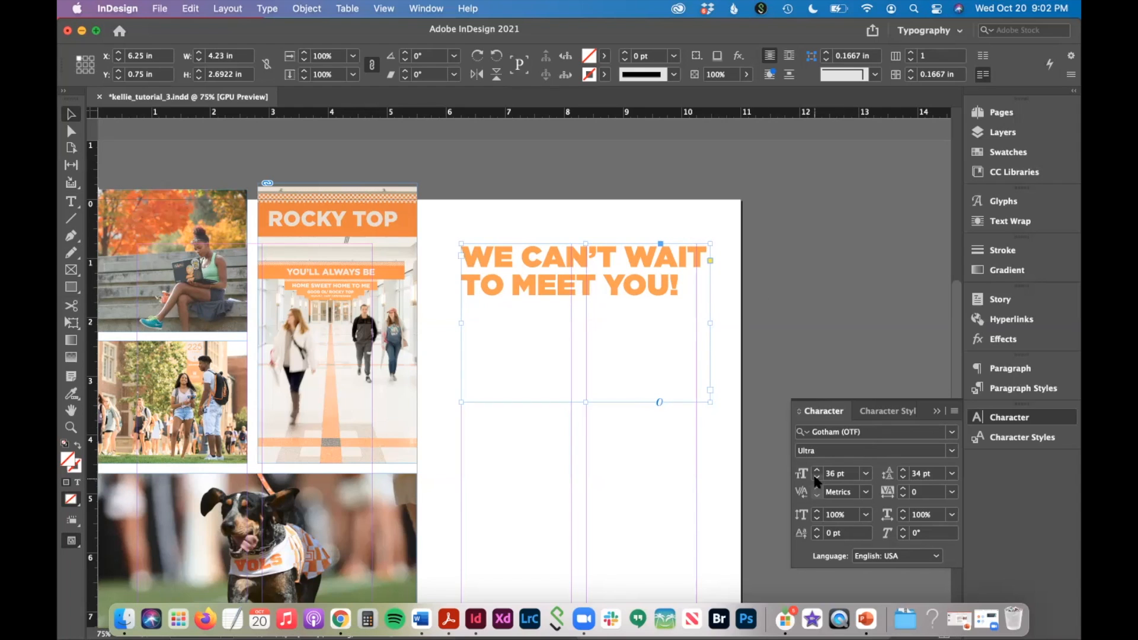
click(816, 477)
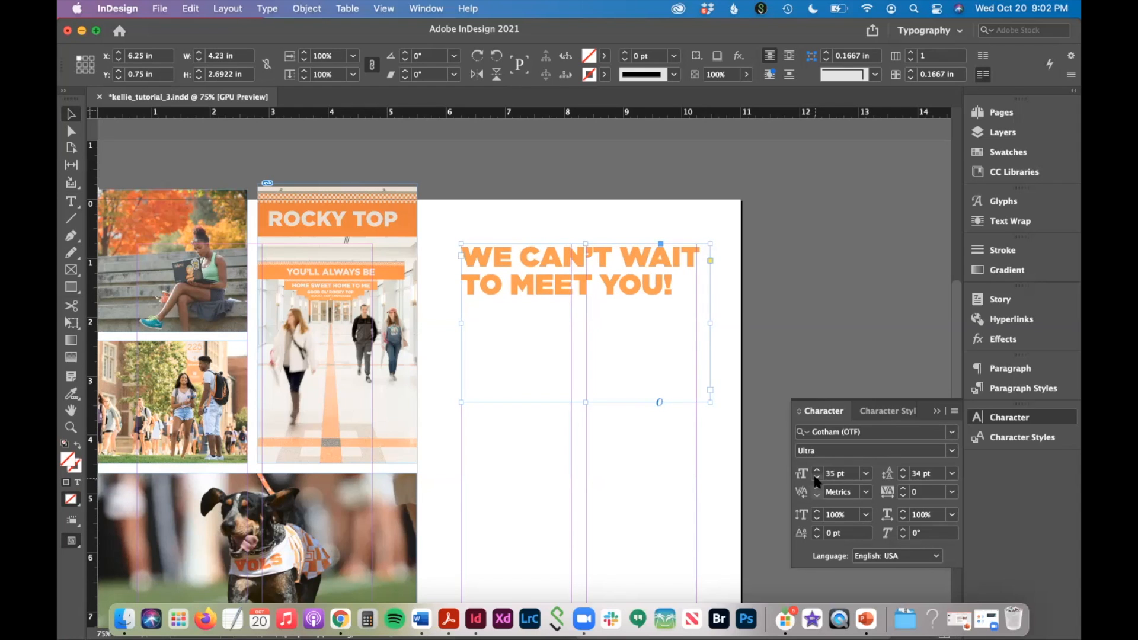
click(817, 477)
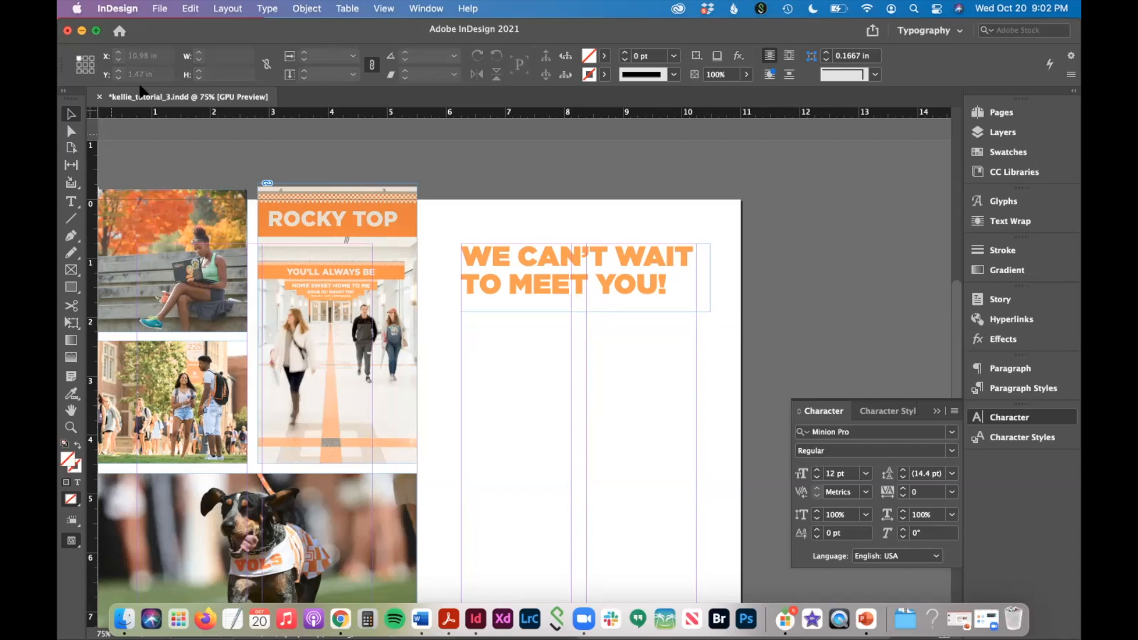
- Fill a body text frame with placeholder copy in Gotham Book at 10 pt
click(71, 201)
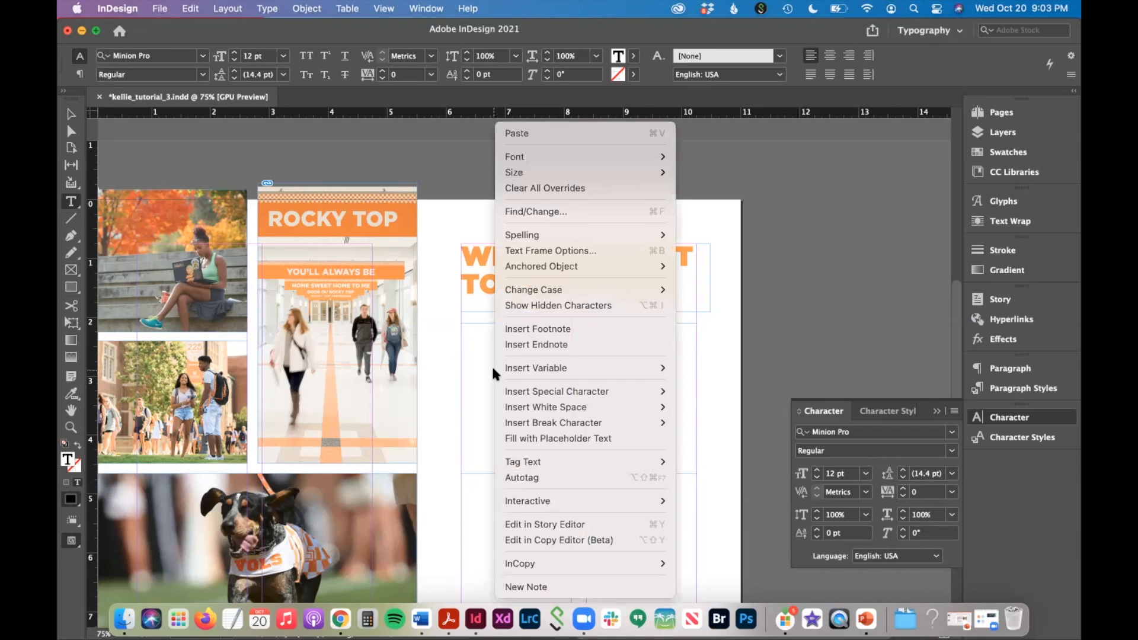
mouse_move(558, 438)
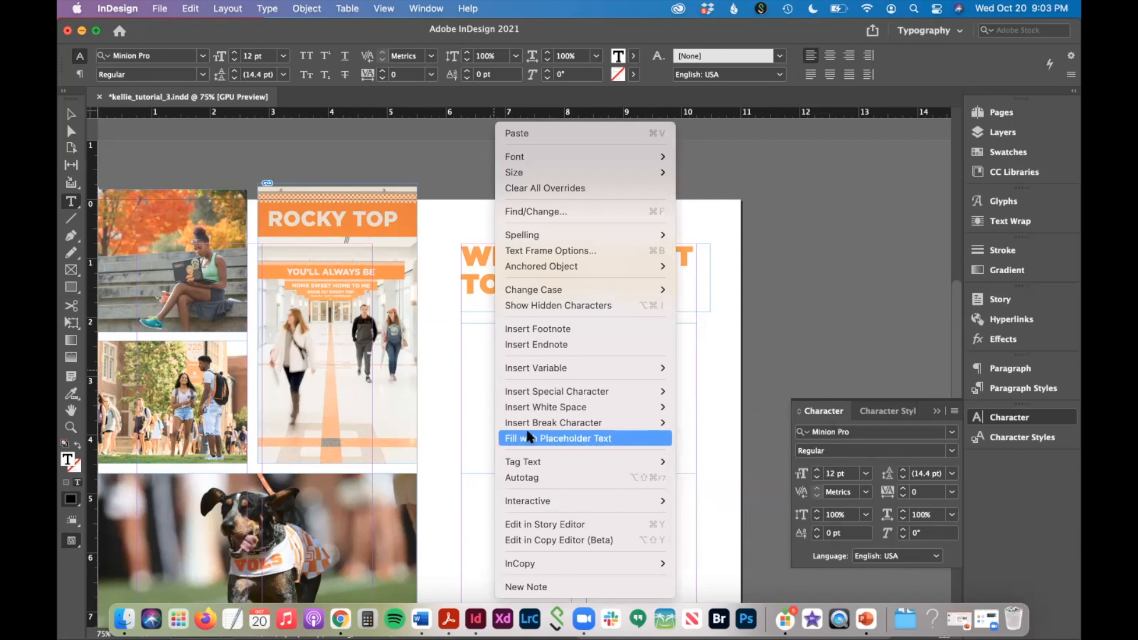
click(558, 437)
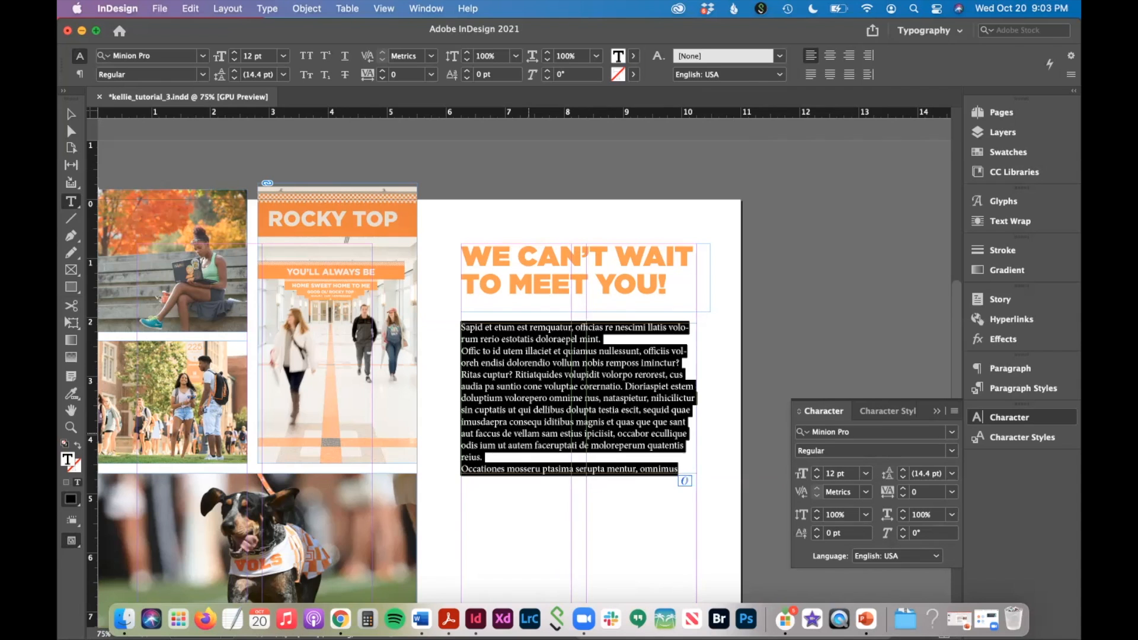
click(872, 431)
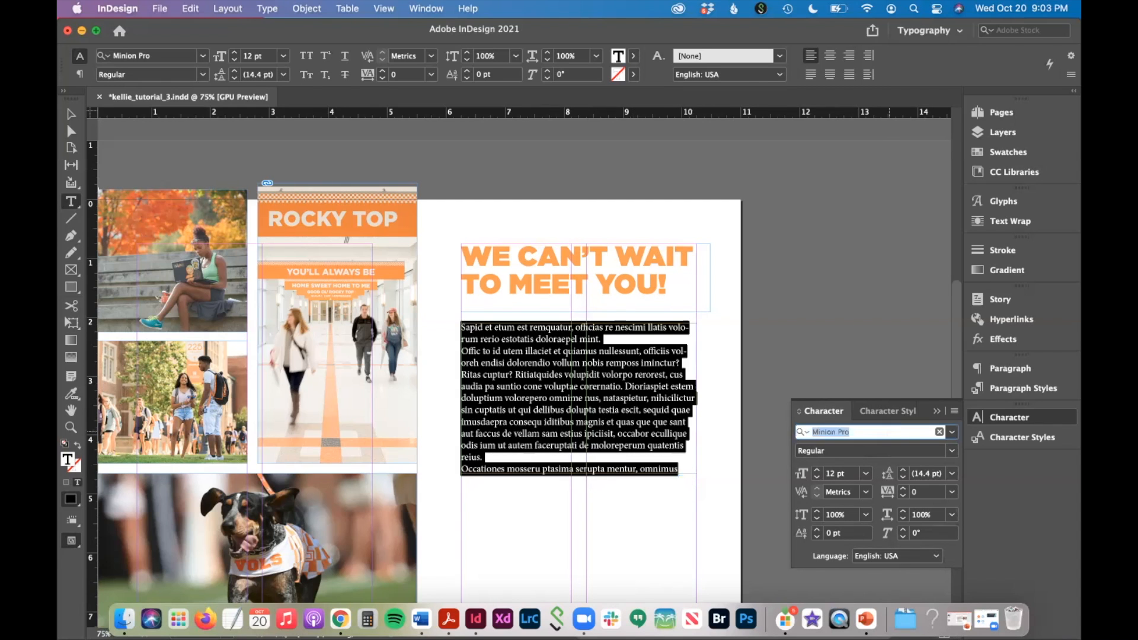
text(Gotham)
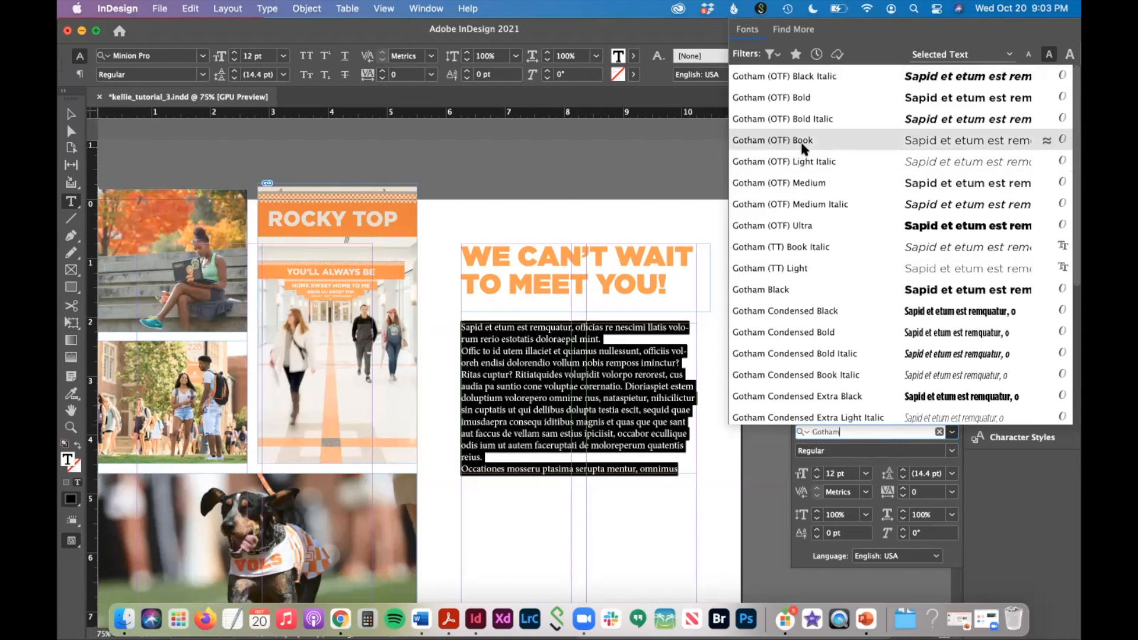
click(772, 140)
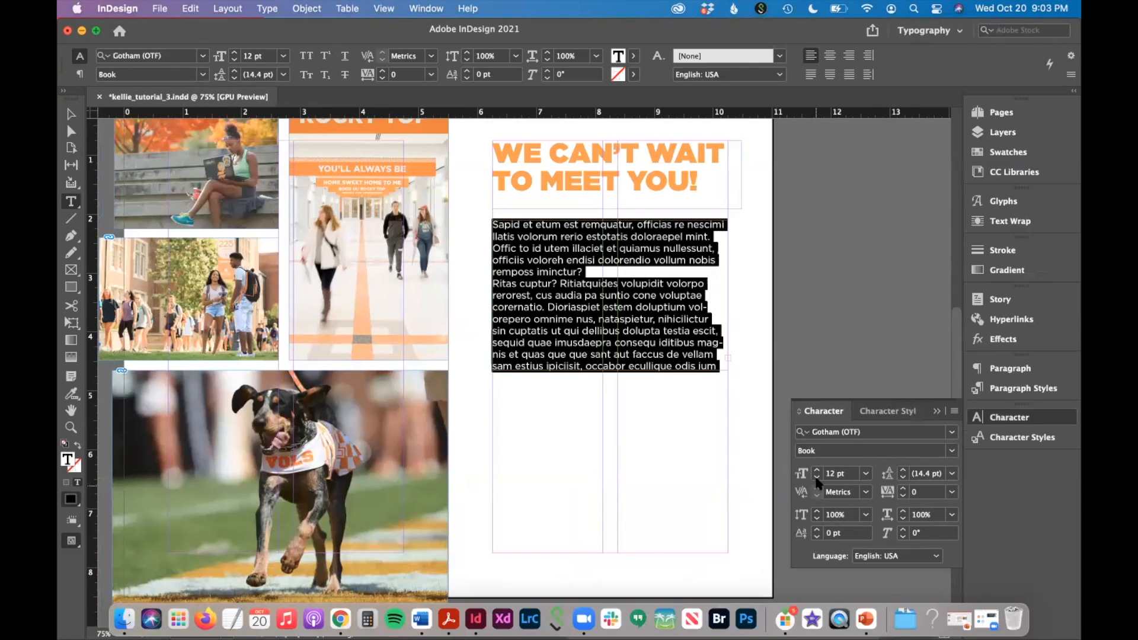
click(816, 477)
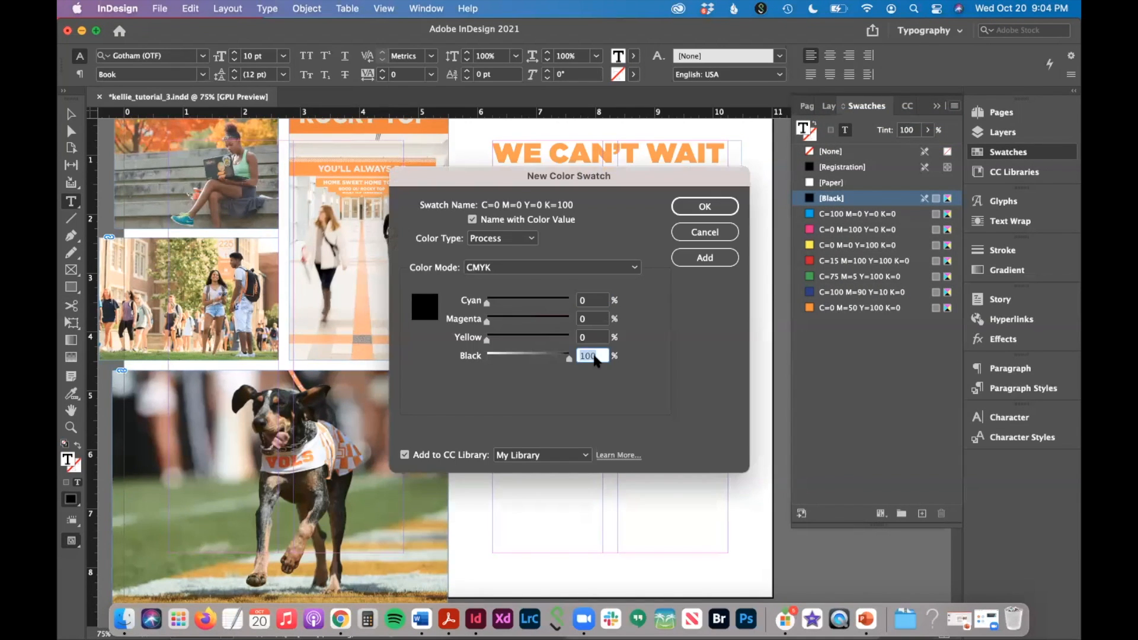
- Define a new 80% black swatch for the body copy
text(80)
text(Gotha)
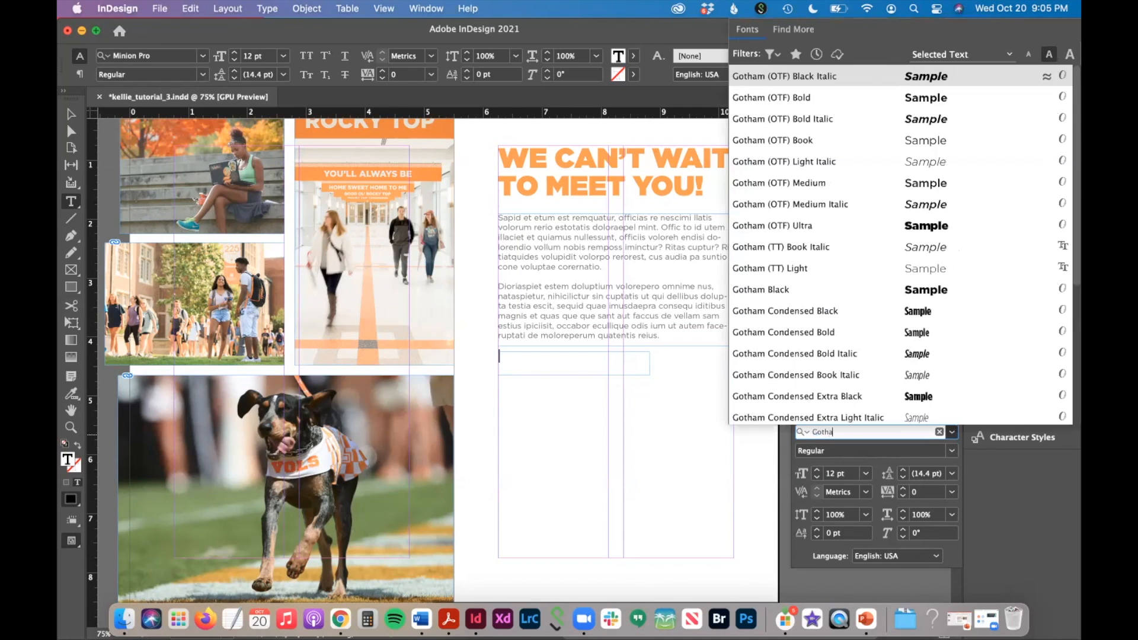
- Set the WHY YOU SHOULD BECOME A VOL subheading in Gotham Ultra and break the copy into lines
click(772, 225)
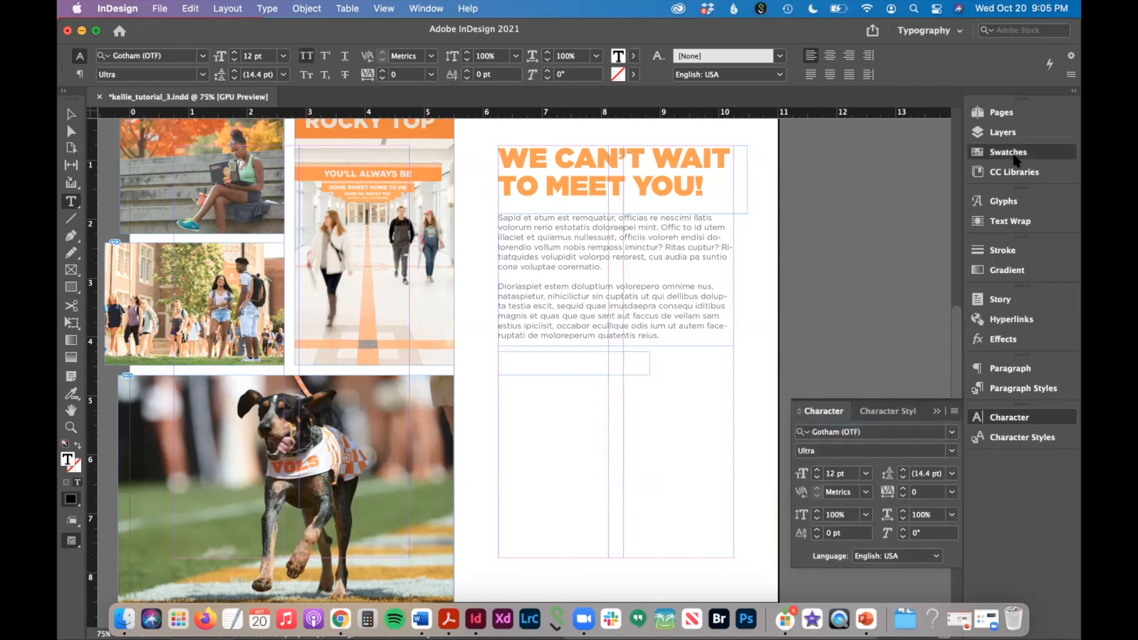
text(WHY YOU SHOULD BECOME A VOL)
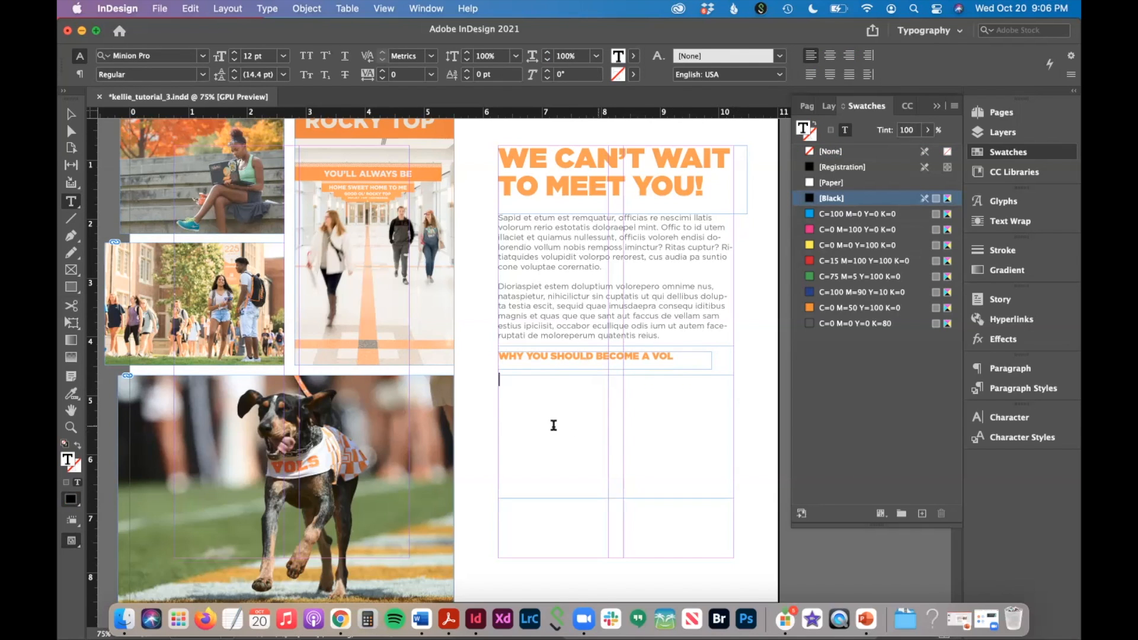
mouse_move(589, 437)
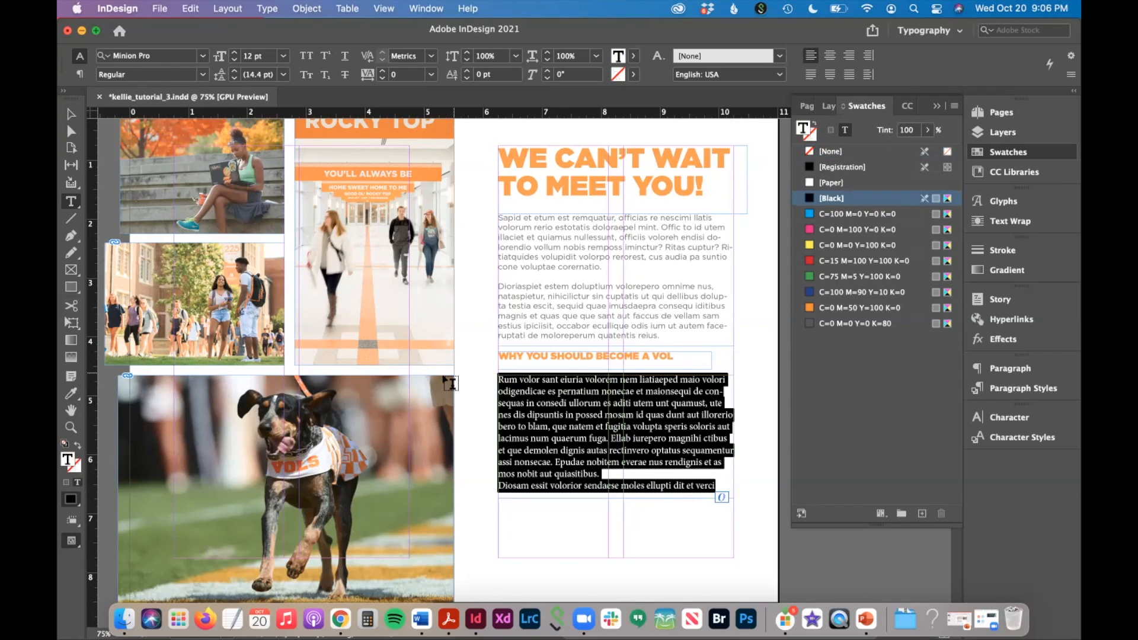
mouse_move(187, 267)
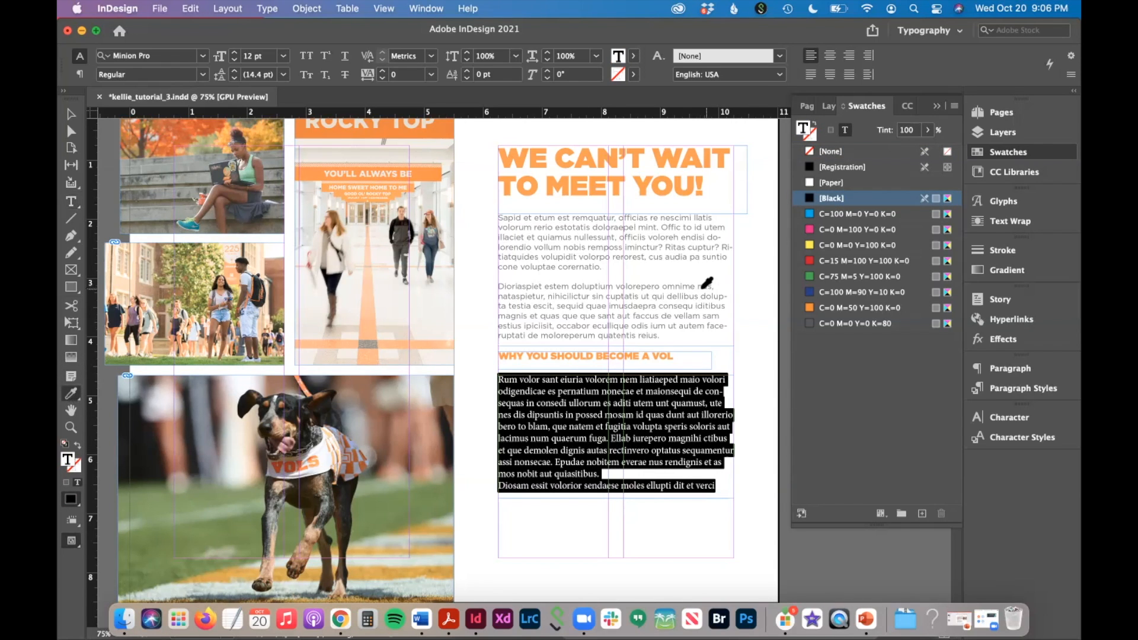
mouse_move(683, 250)
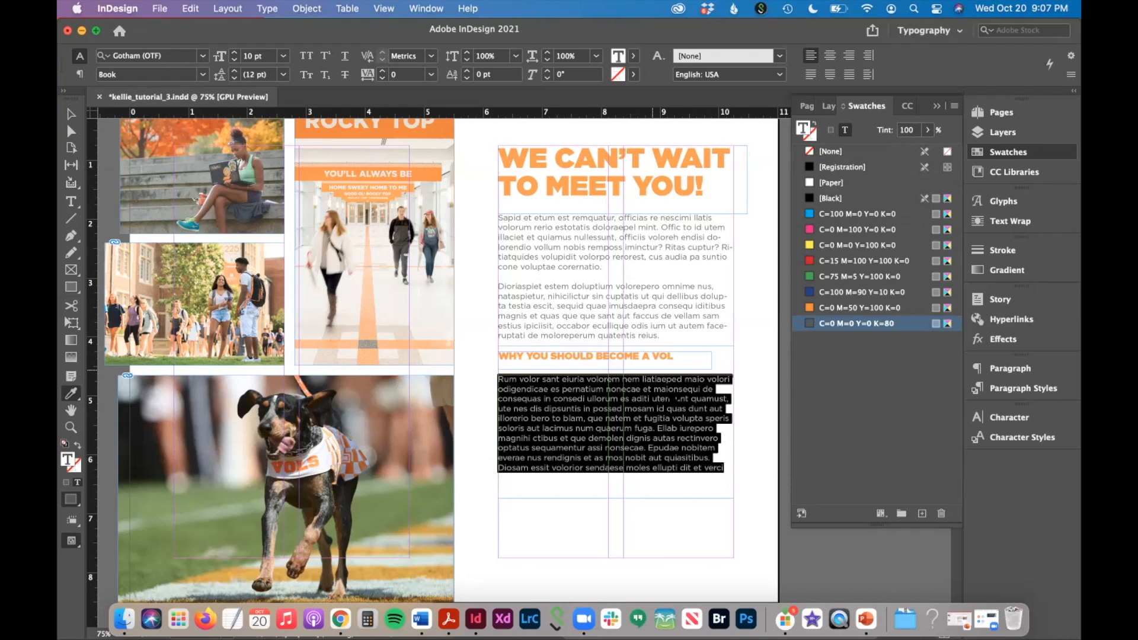
click(70, 115)
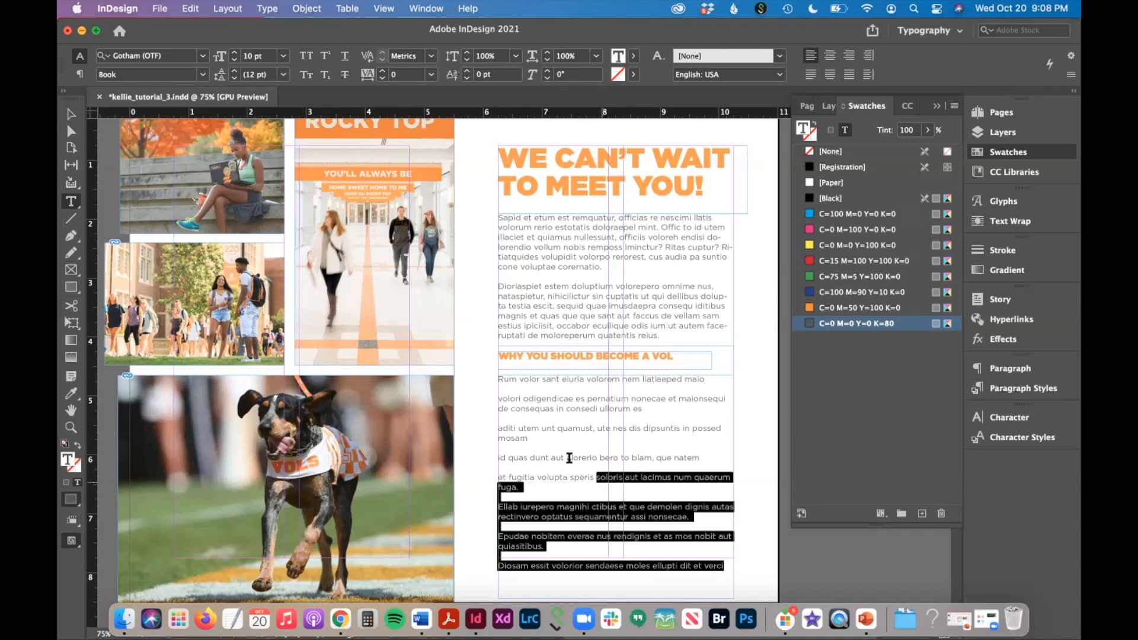
- Turn the separate lines into a bulleted list and hide frame edges
click(265, 9)
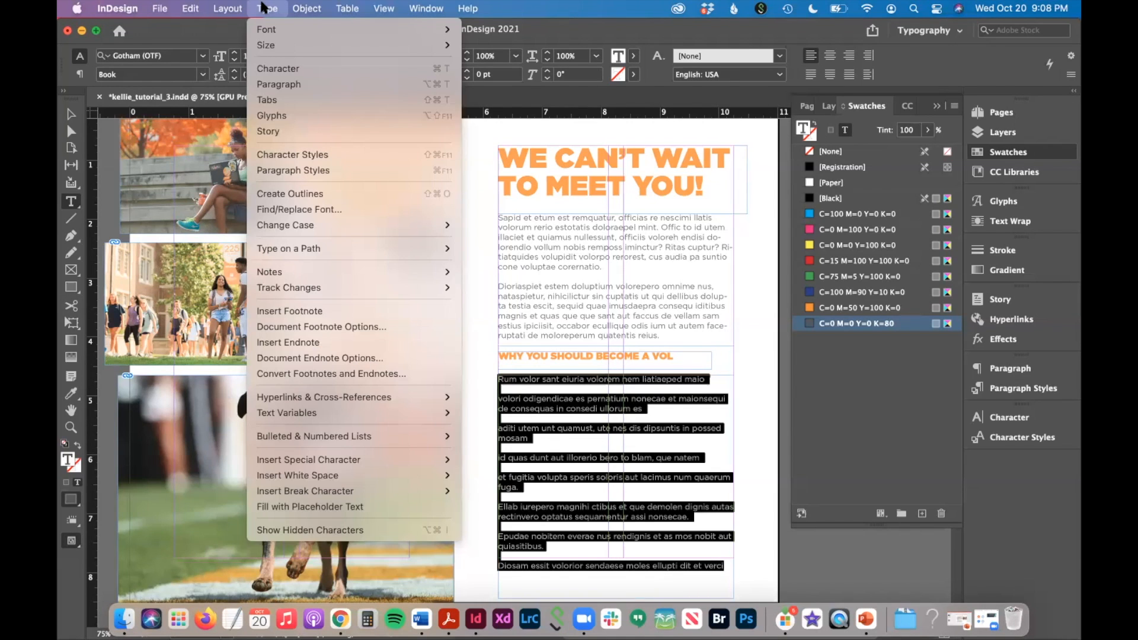
mouse_move(313, 436)
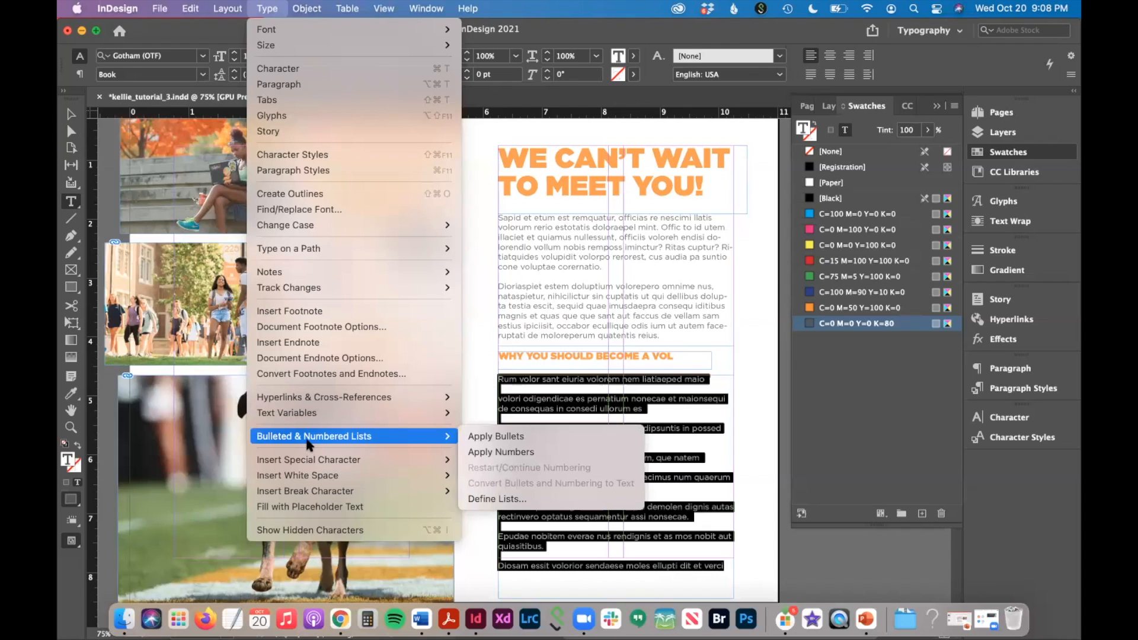
mouse_move(496, 436)
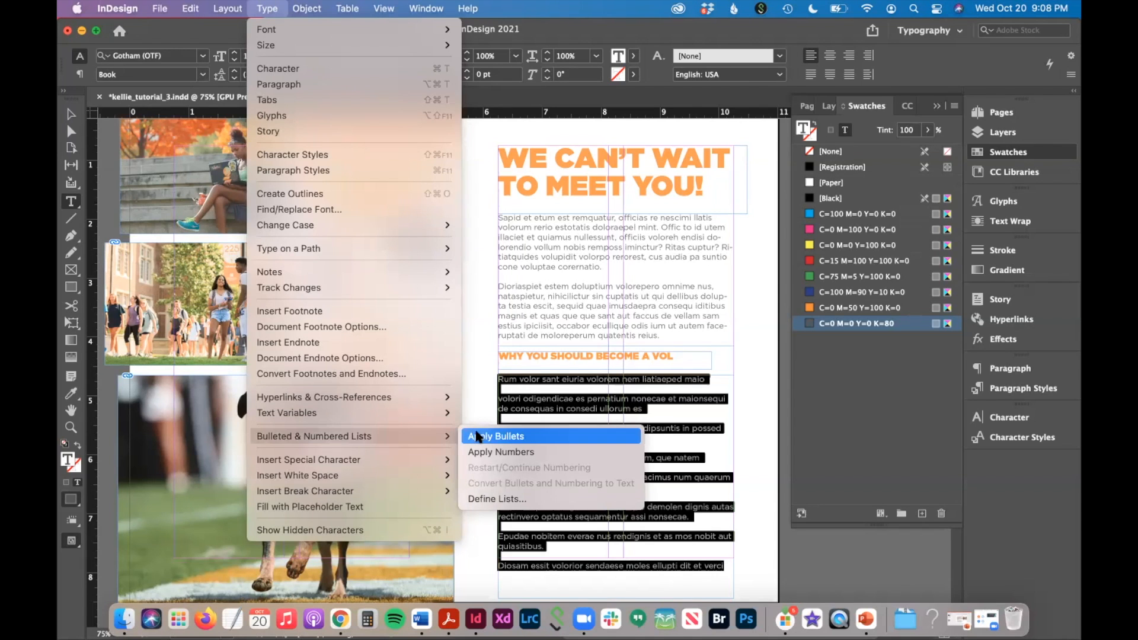
click(497, 435)
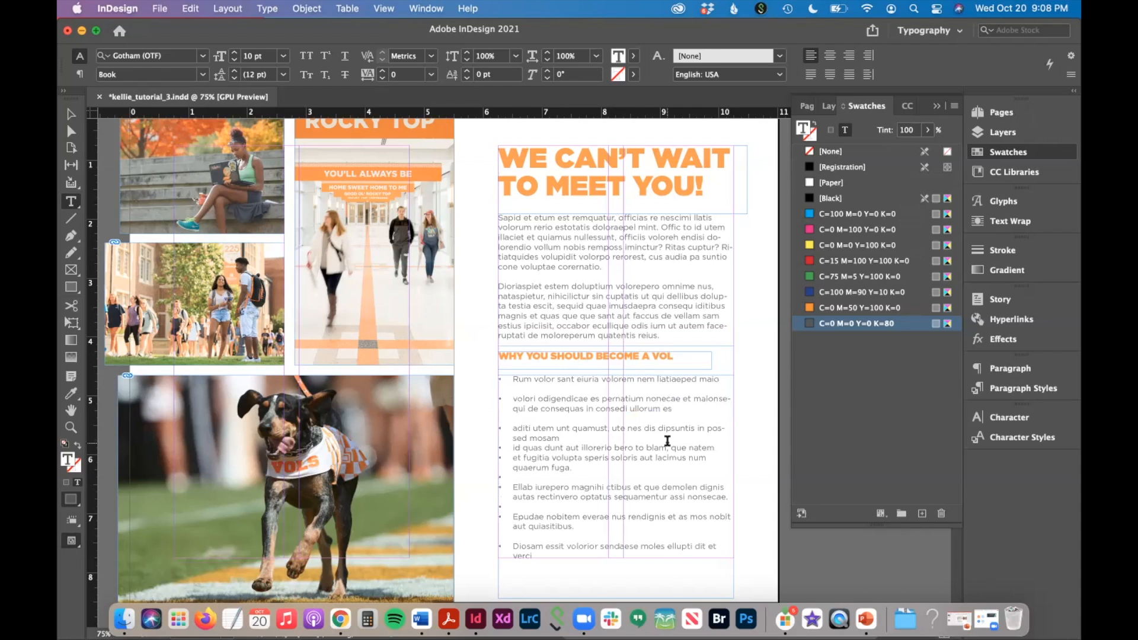
click(347, 8)
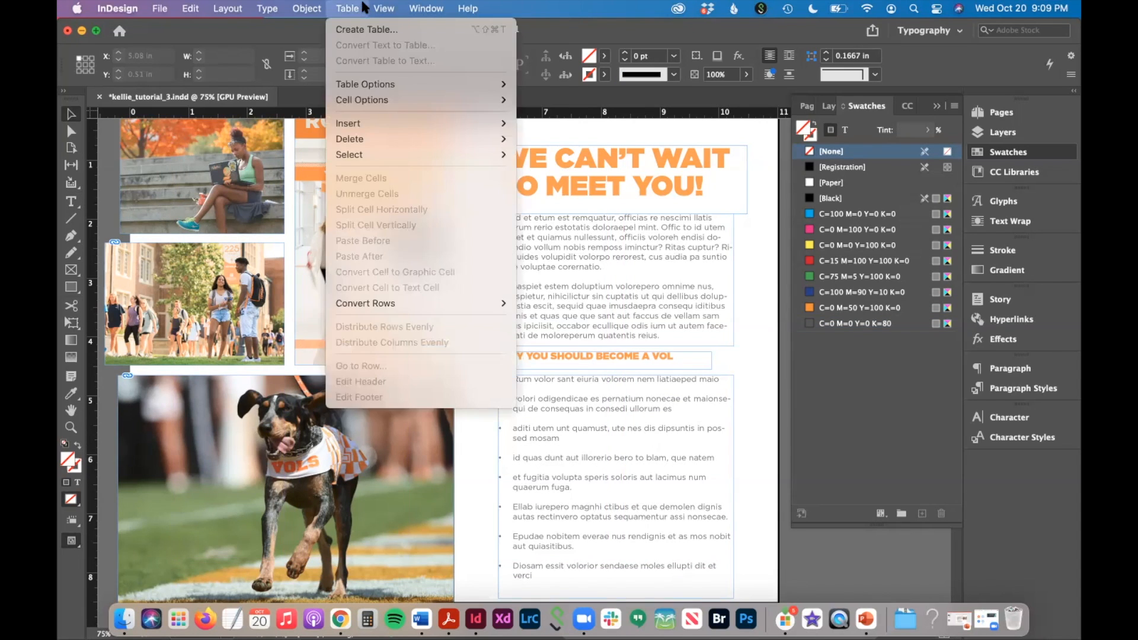
click(384, 8)
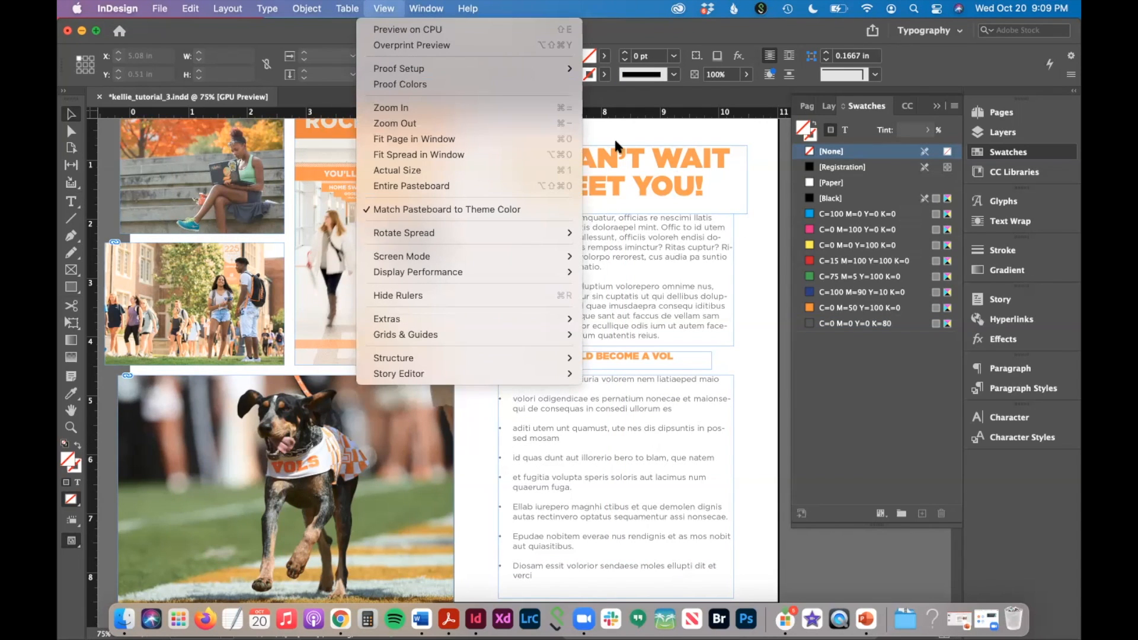
mouse_move(402, 256)
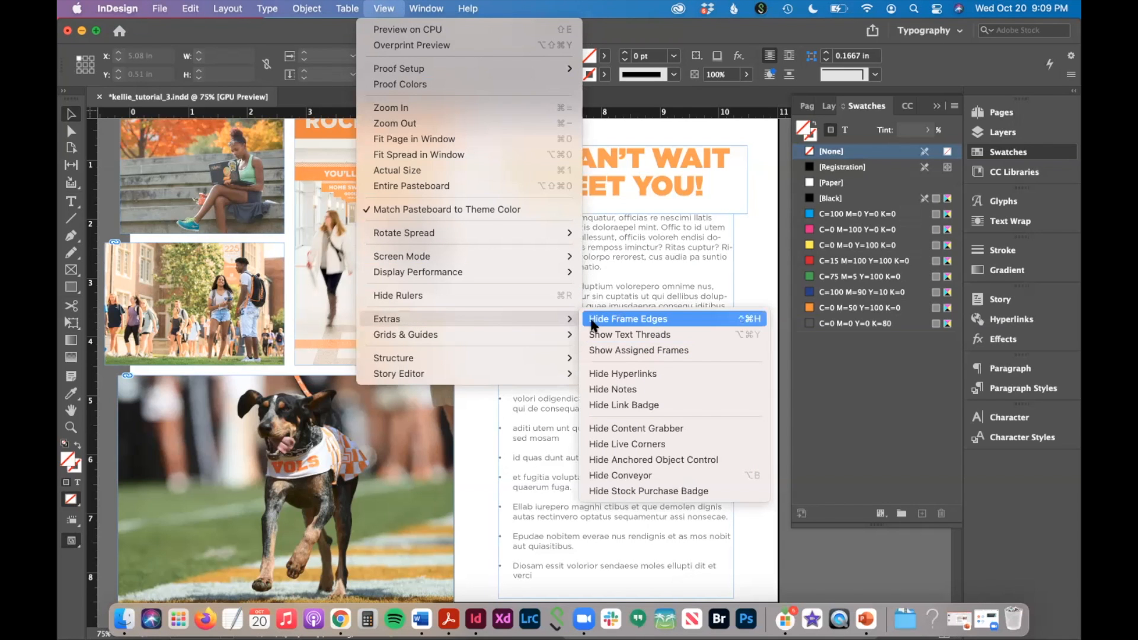
click(628, 319)
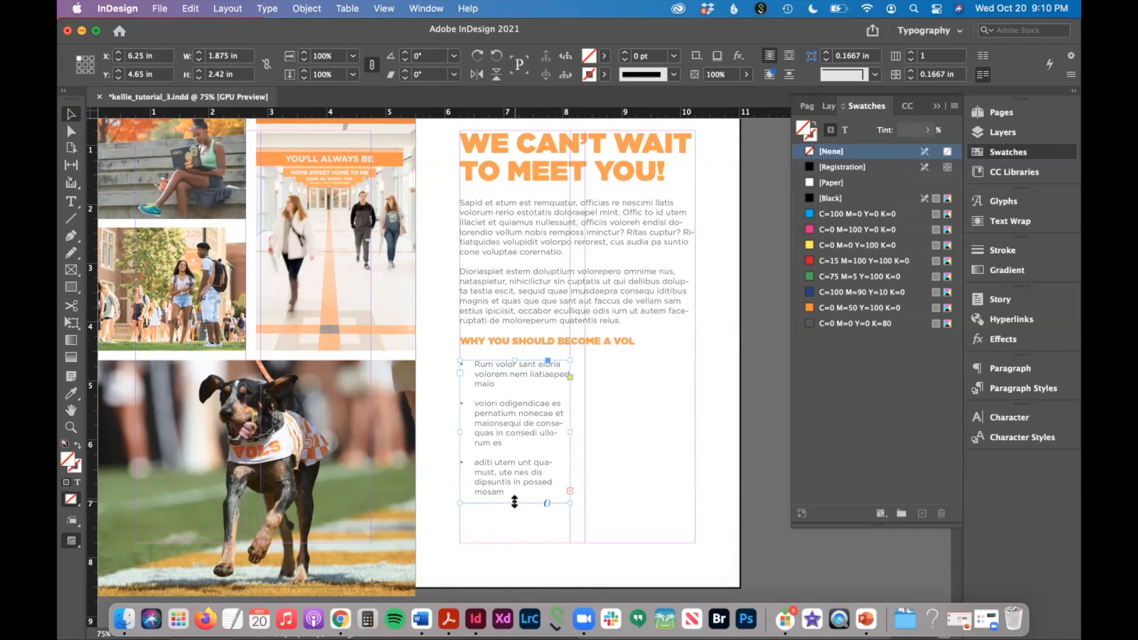
mouse_move(500, 572)
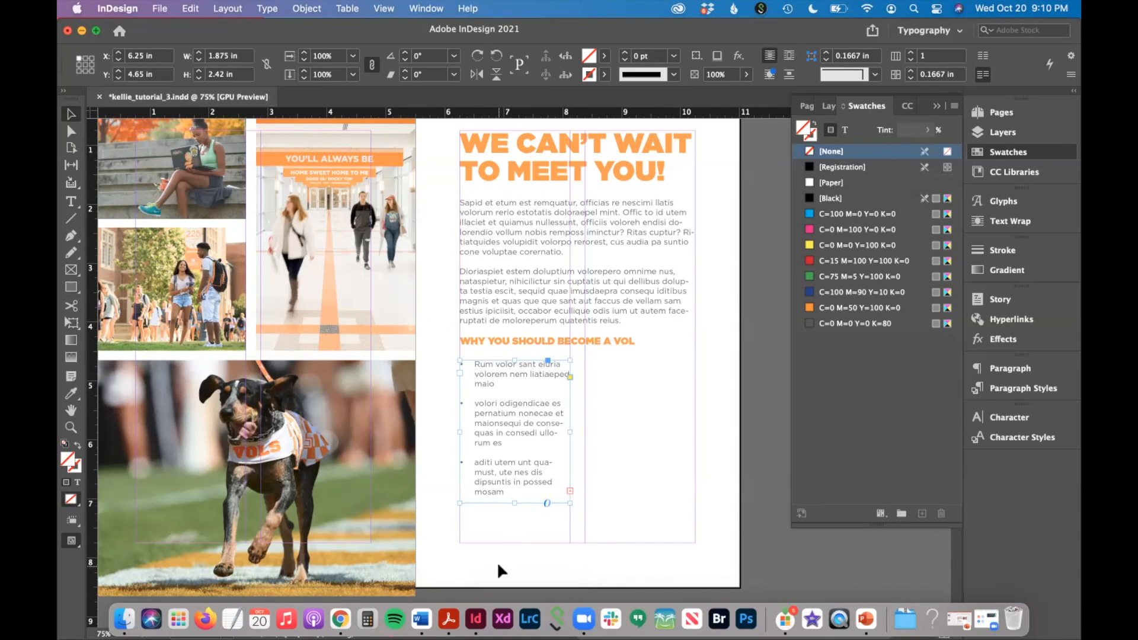
mouse_move(568, 474)
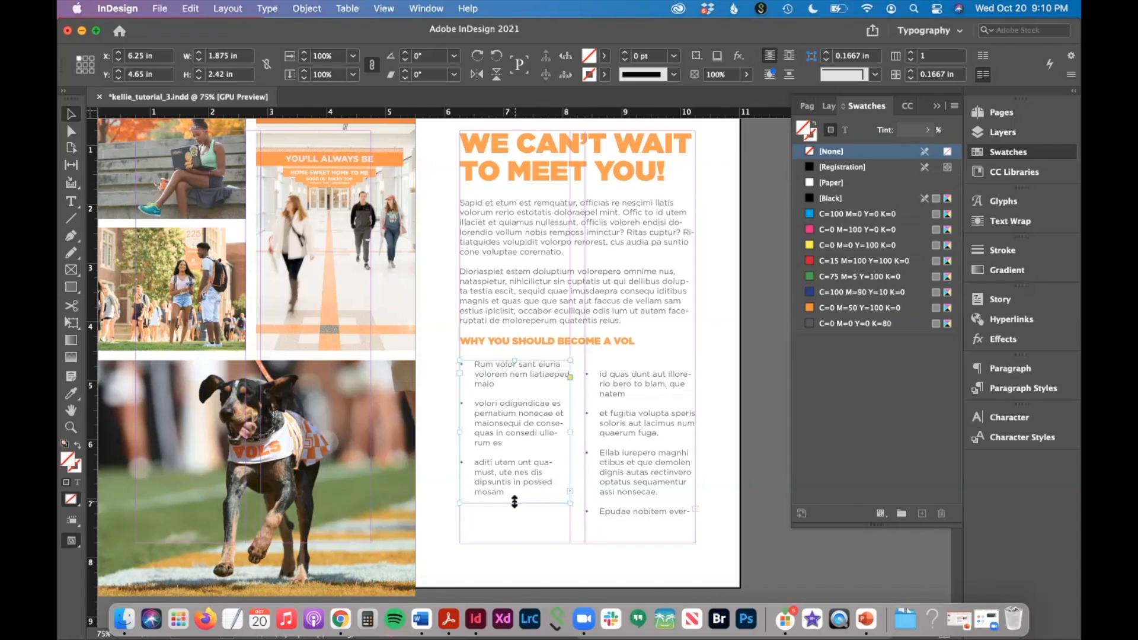
- Shorten the first bullet column so the list flows into the second frame
drag(515, 501, 515, 548)
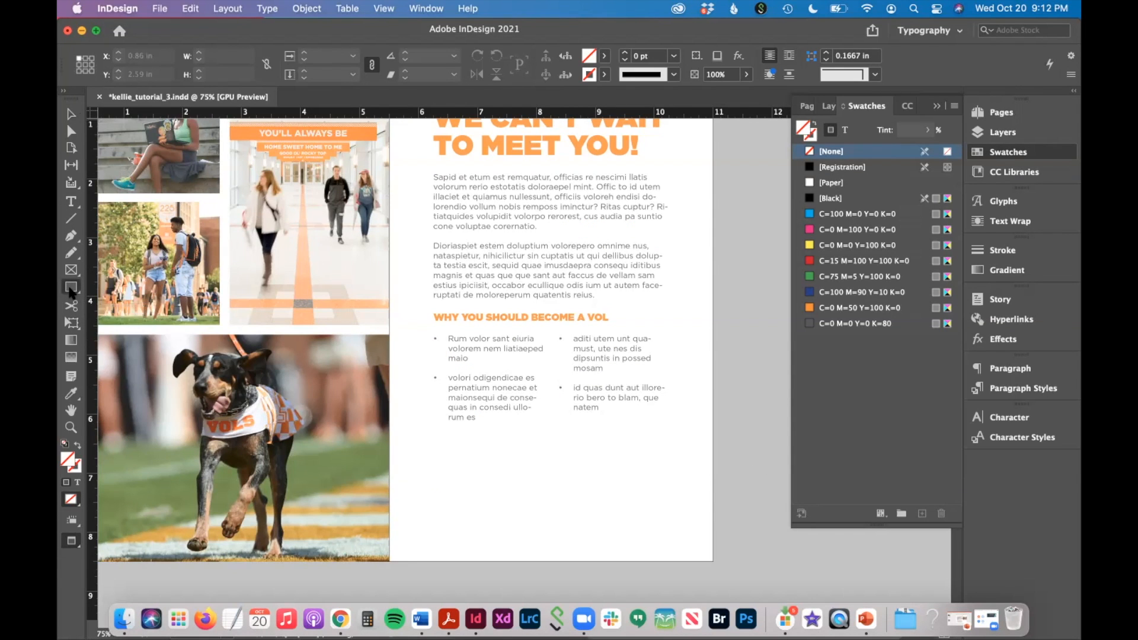
- Draw a dark grey K=80 box across the page bottom with white text
click(71, 288)
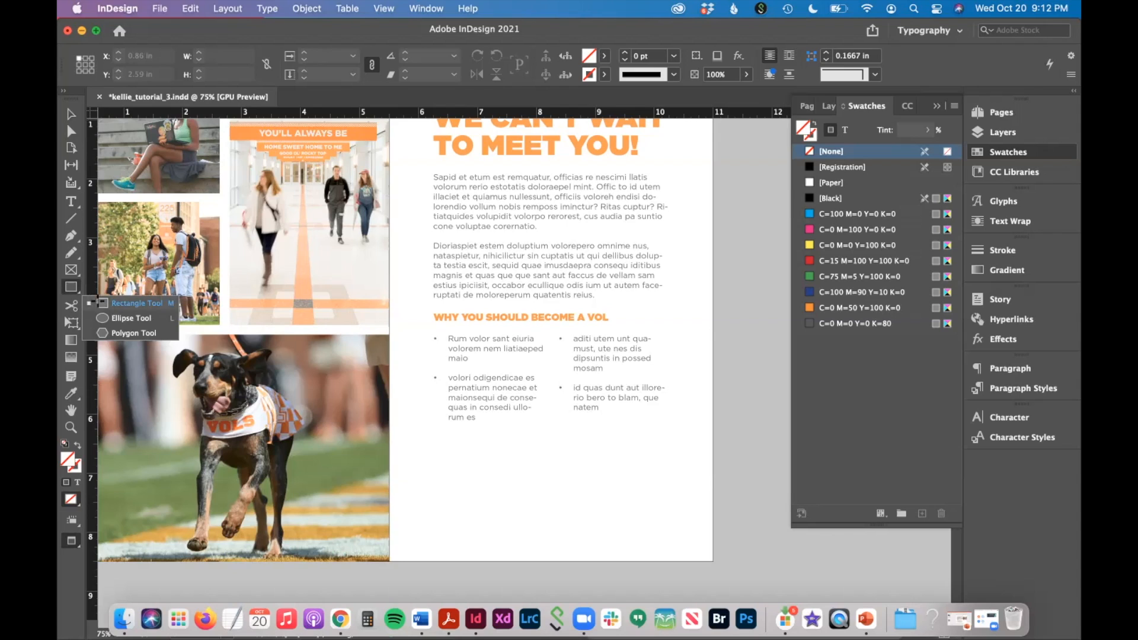
drag(389, 440, 702, 572)
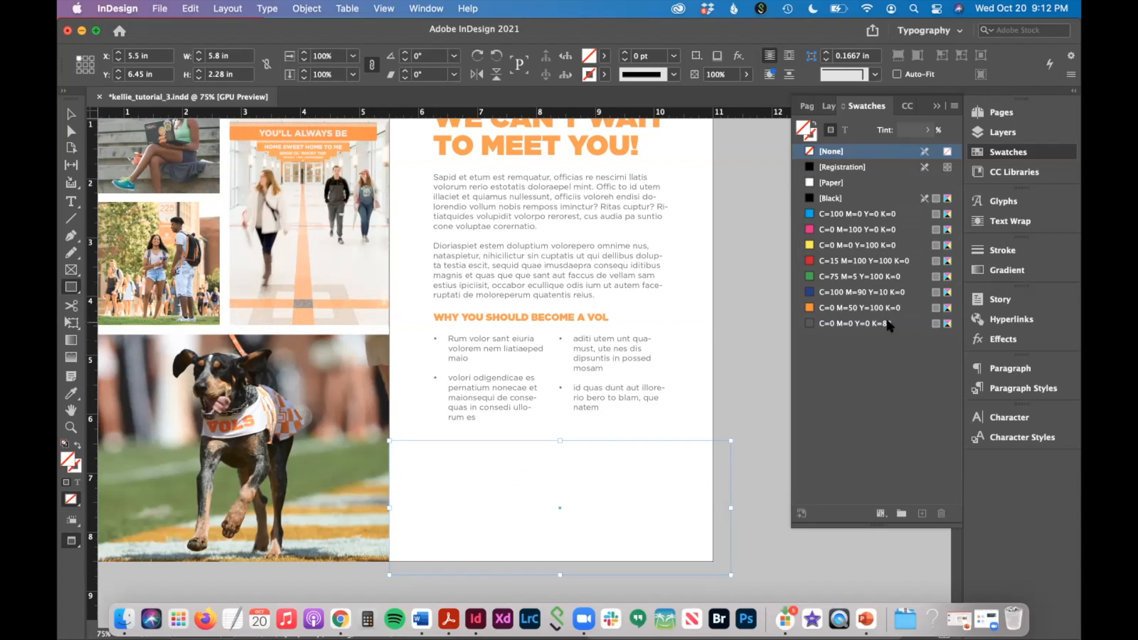
click(856, 322)
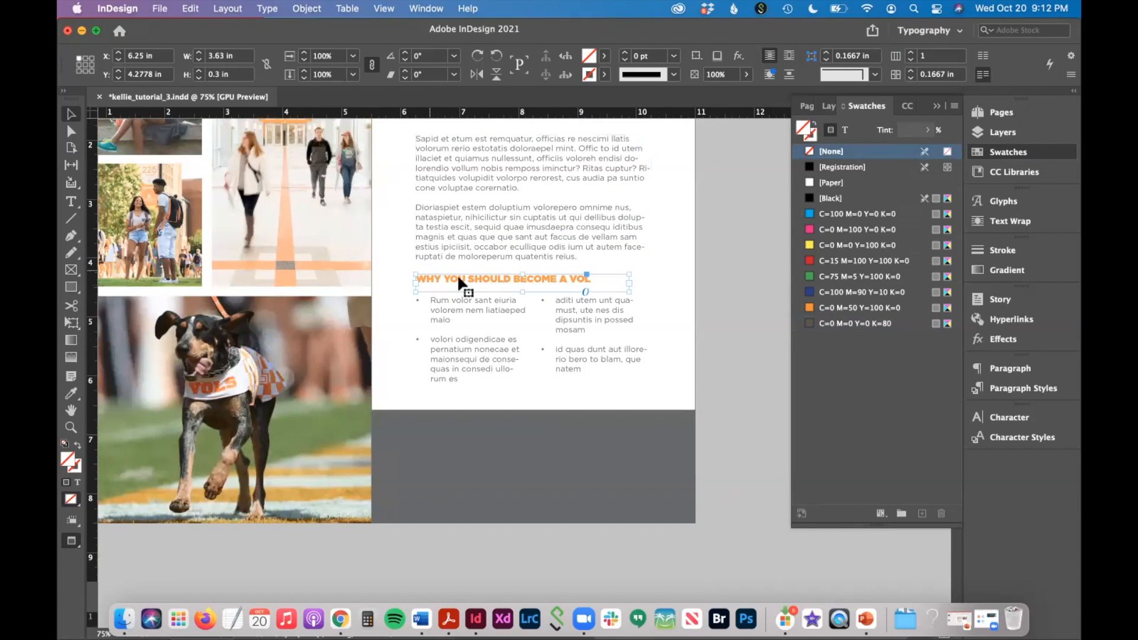
mouse_move(567, 287)
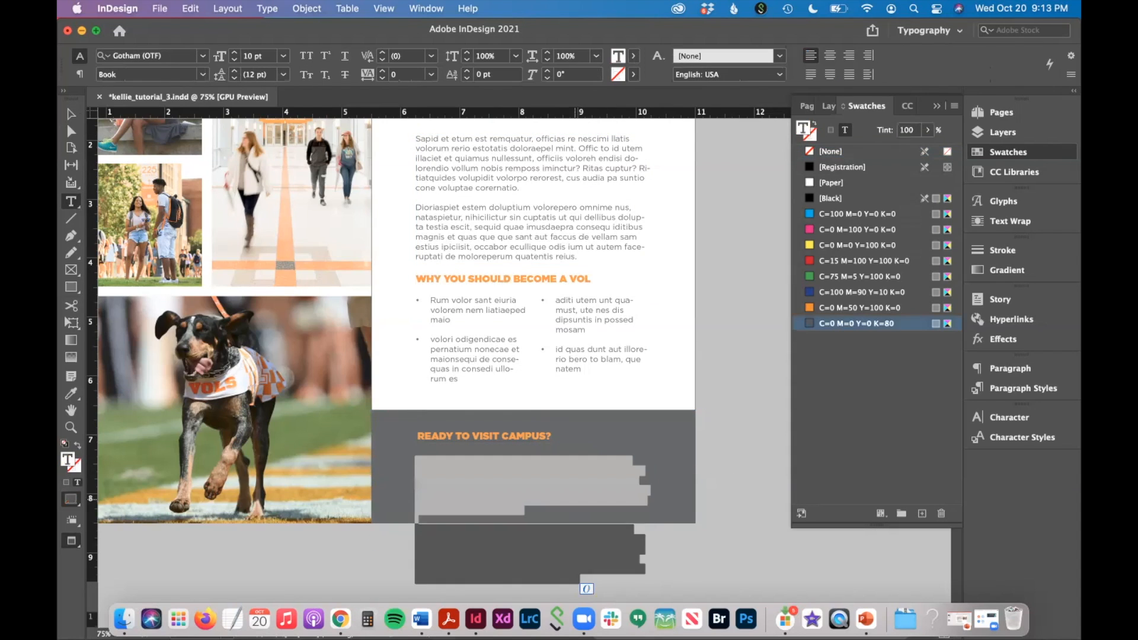
click(831, 182)
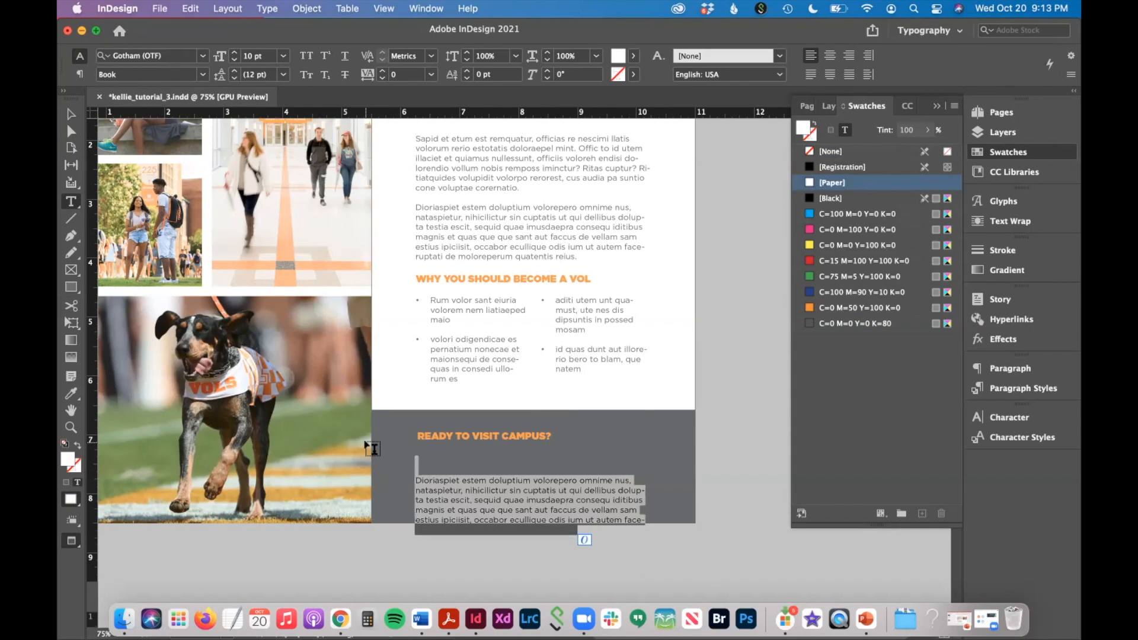
- Enter 'Schedule a campus tour by calling 1.800.555.5555 or go to visit.utk.edu.' and bold the number
text(Schedule a campus tour)
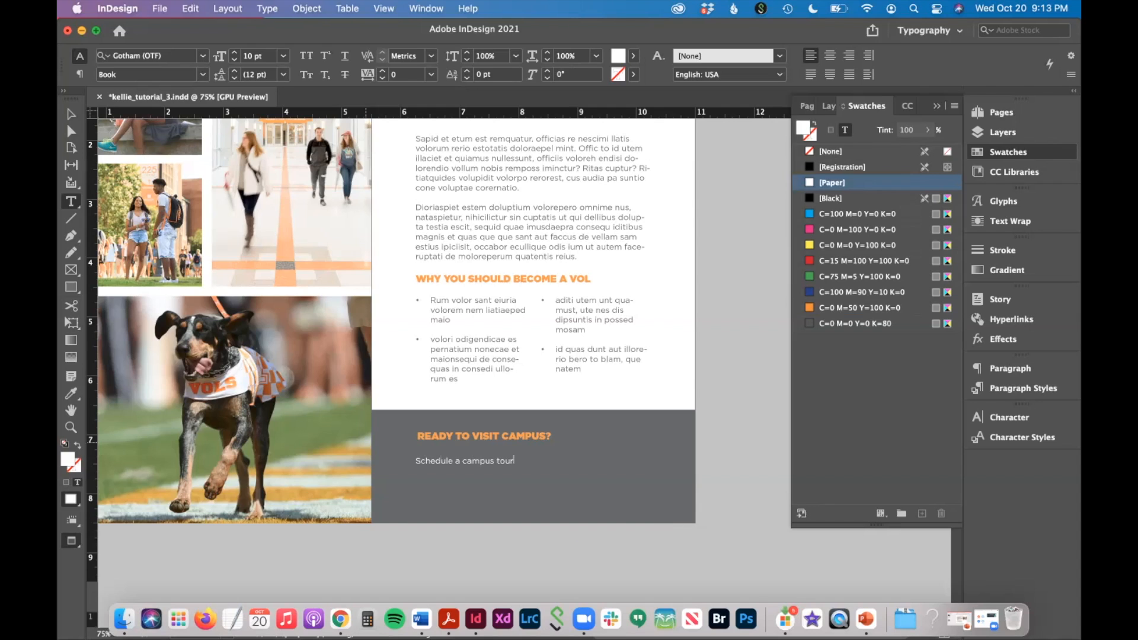
text(by calling 1.800.555.5555 or go to visit.utk.edu.)
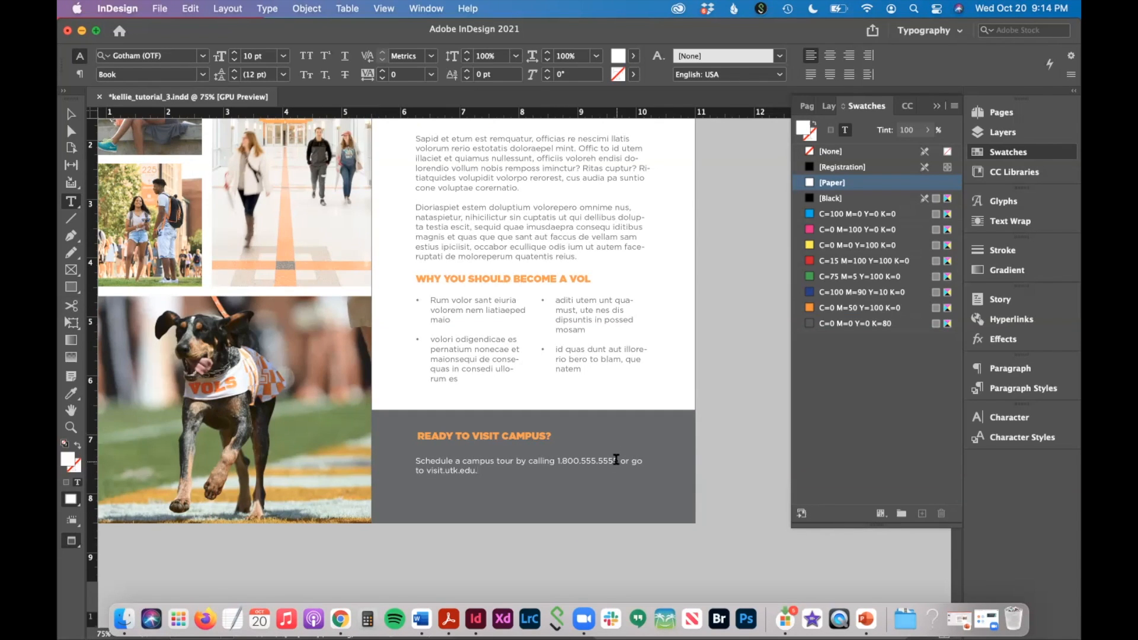
double_click(587, 460)
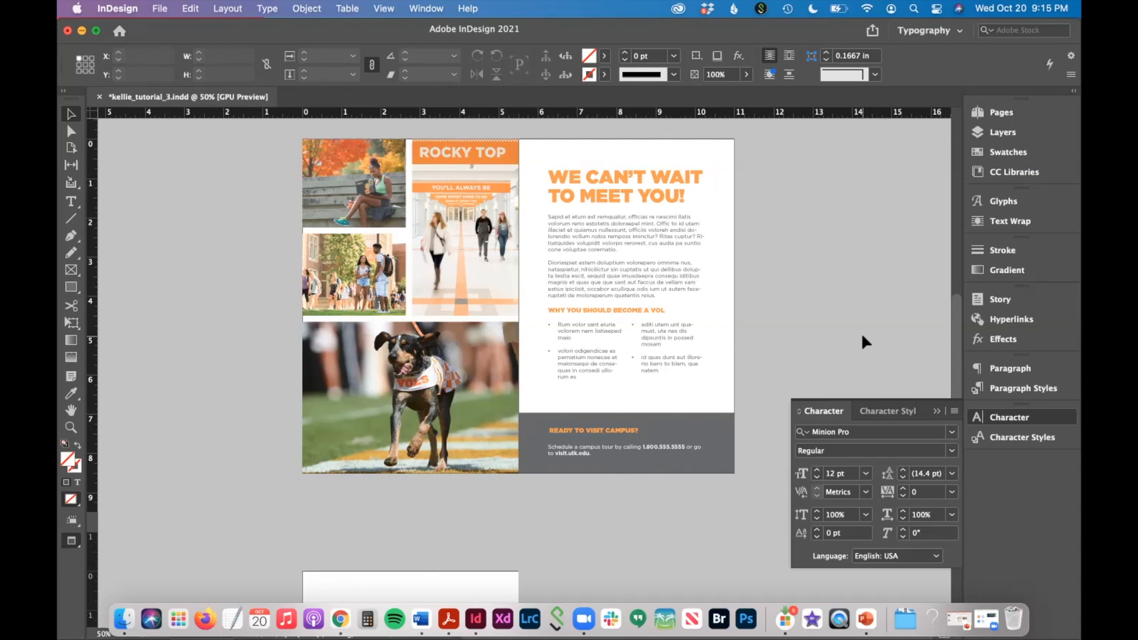
click(409, 397)
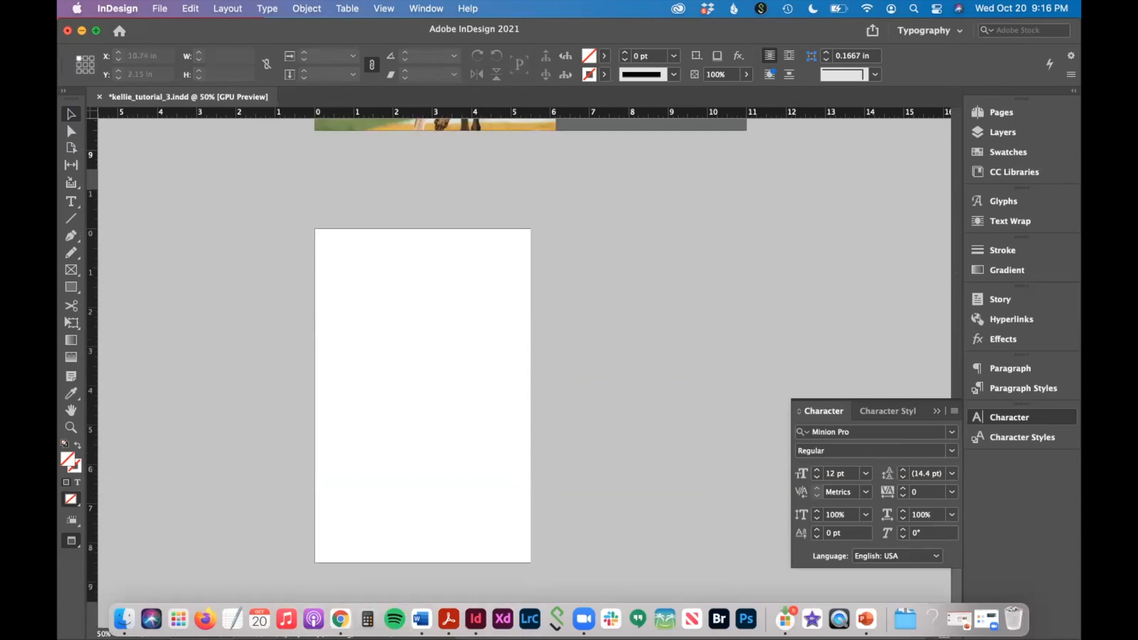
mouse_move(548, 304)
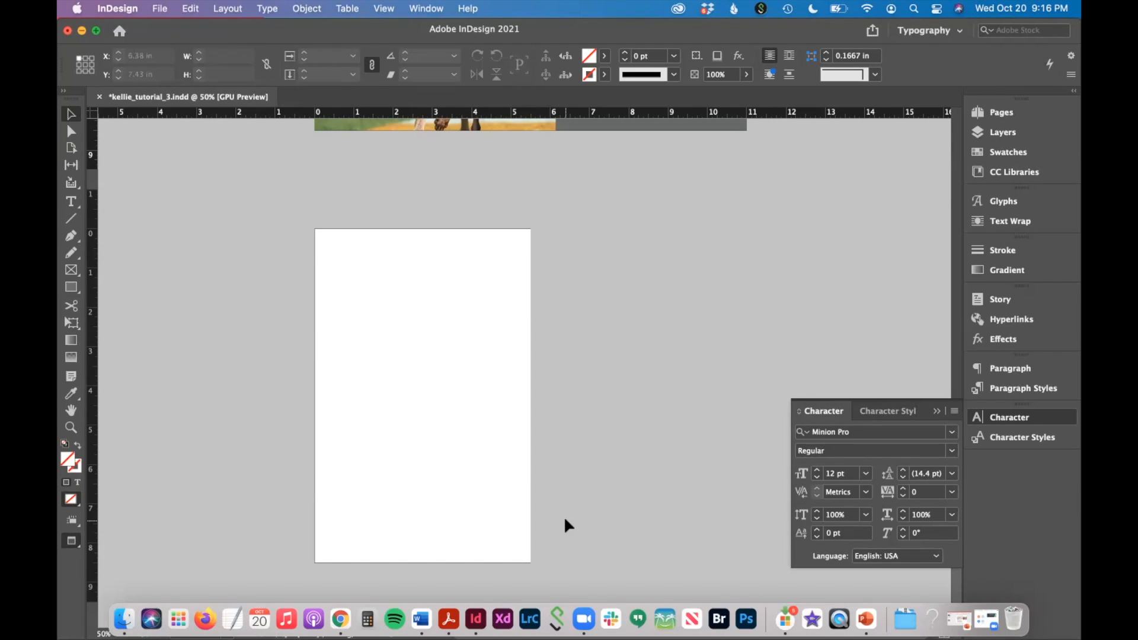
mouse_move(338, 276)
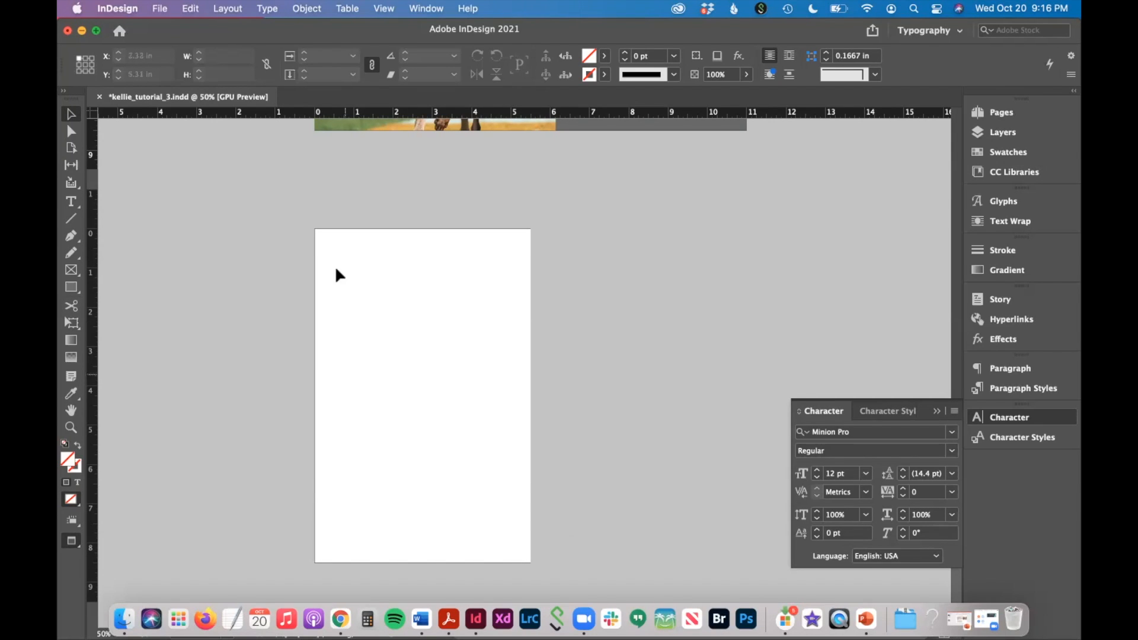
mouse_move(525, 474)
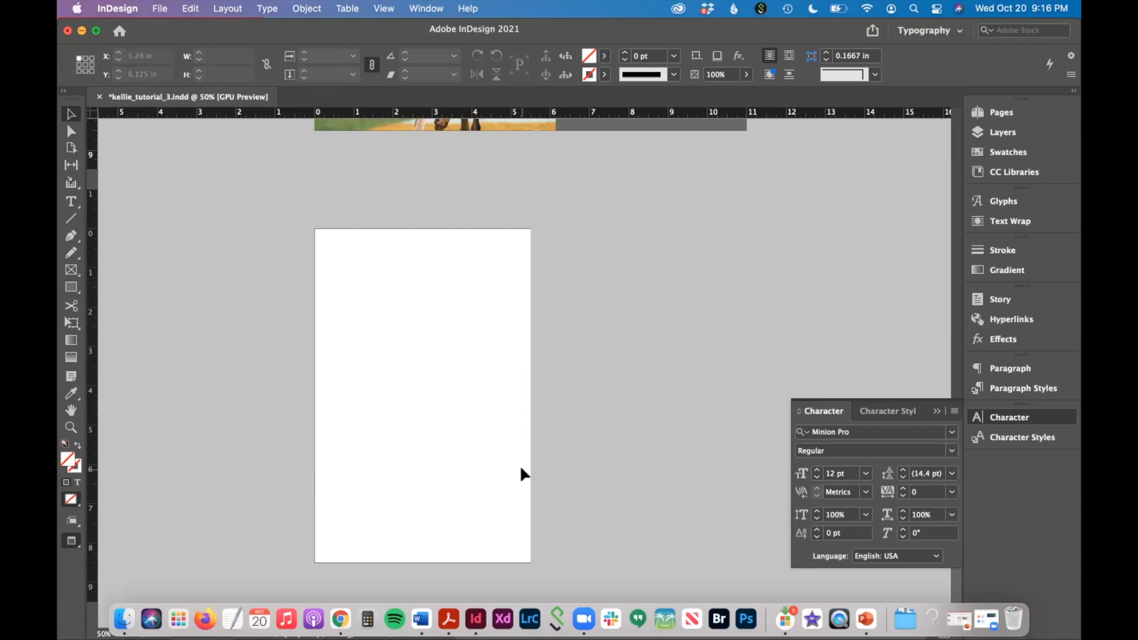
mouse_move(594, 582)
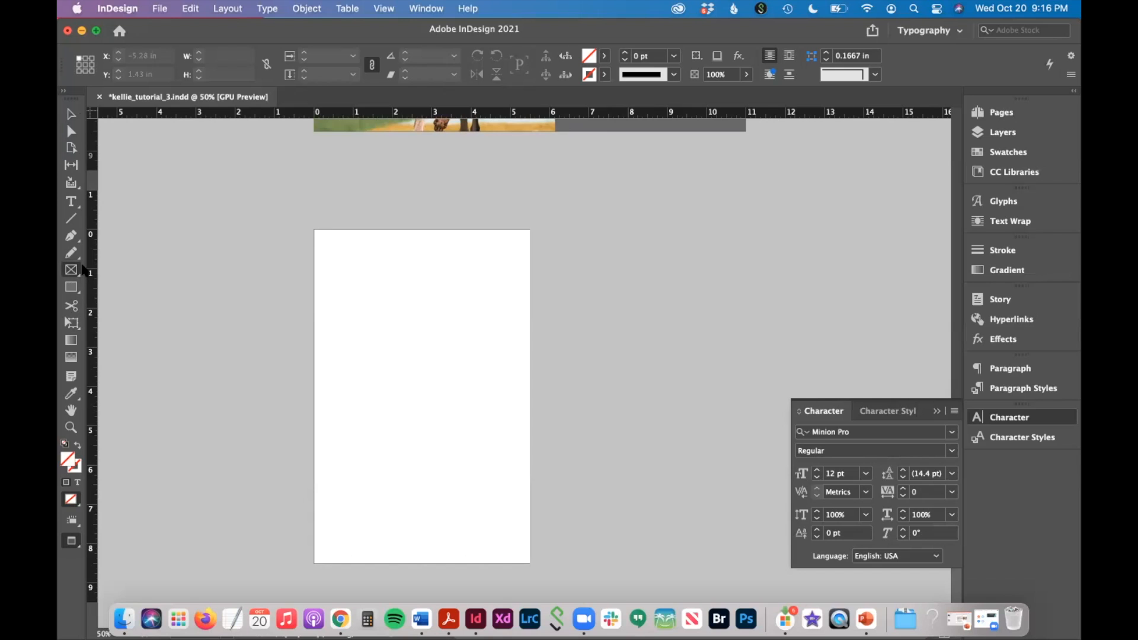
- Draw a full-page frame for the tower photo and a box across its bottom
drag(304, 222, 535, 568)
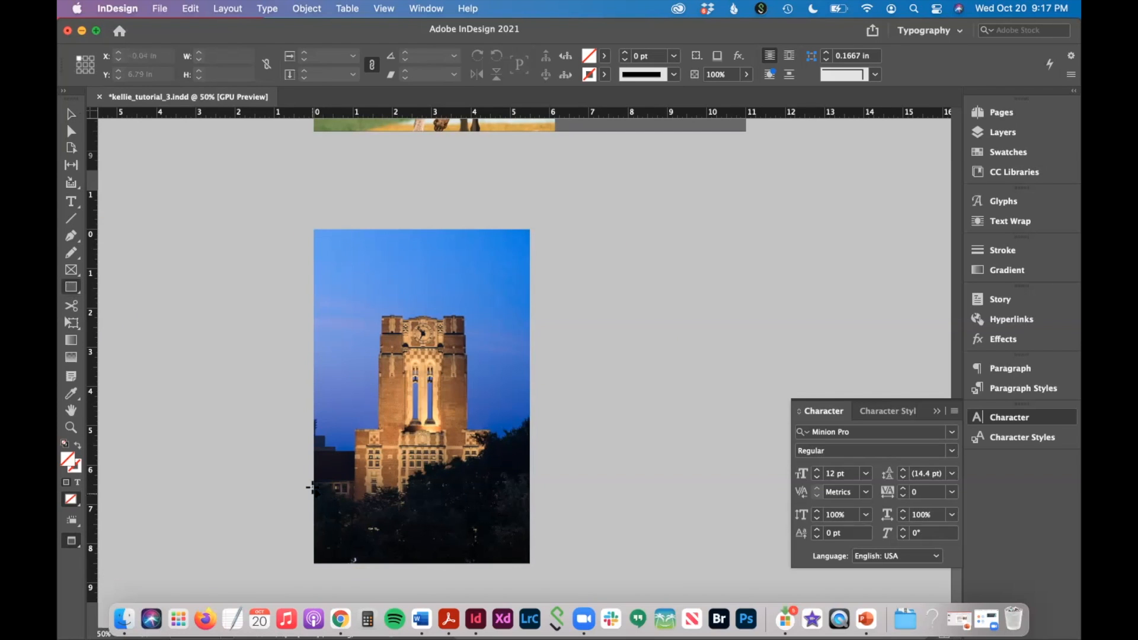
drag(313, 483, 545, 574)
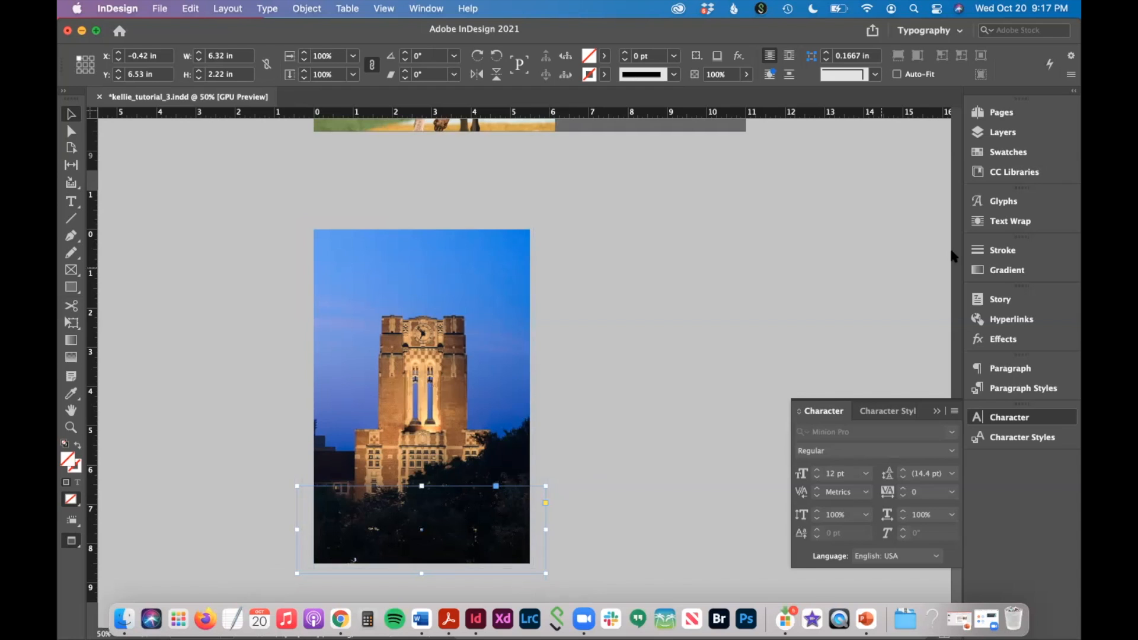
click(1008, 152)
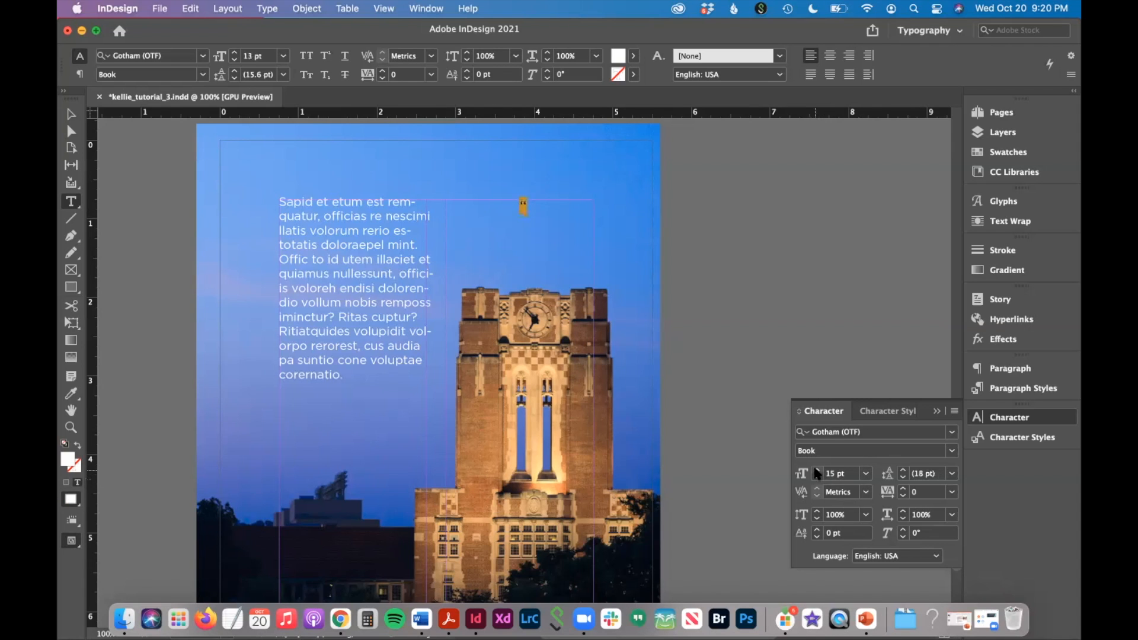
- Adjust the quote text size and select the pasted campus-visit text for the orange band
click(952, 450)
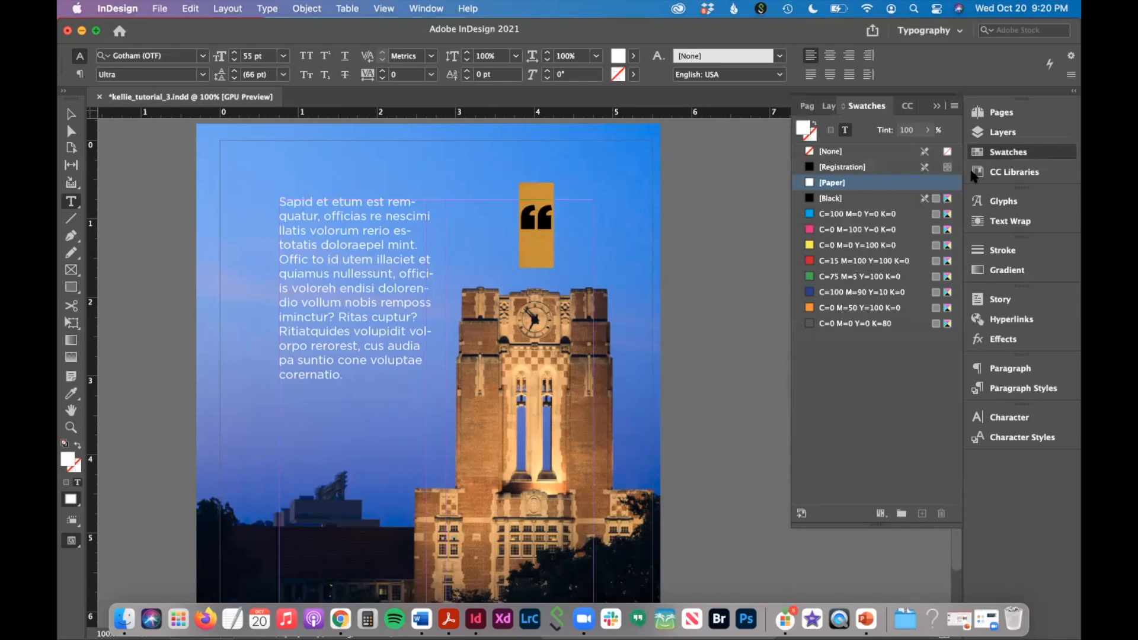
click(536, 224)
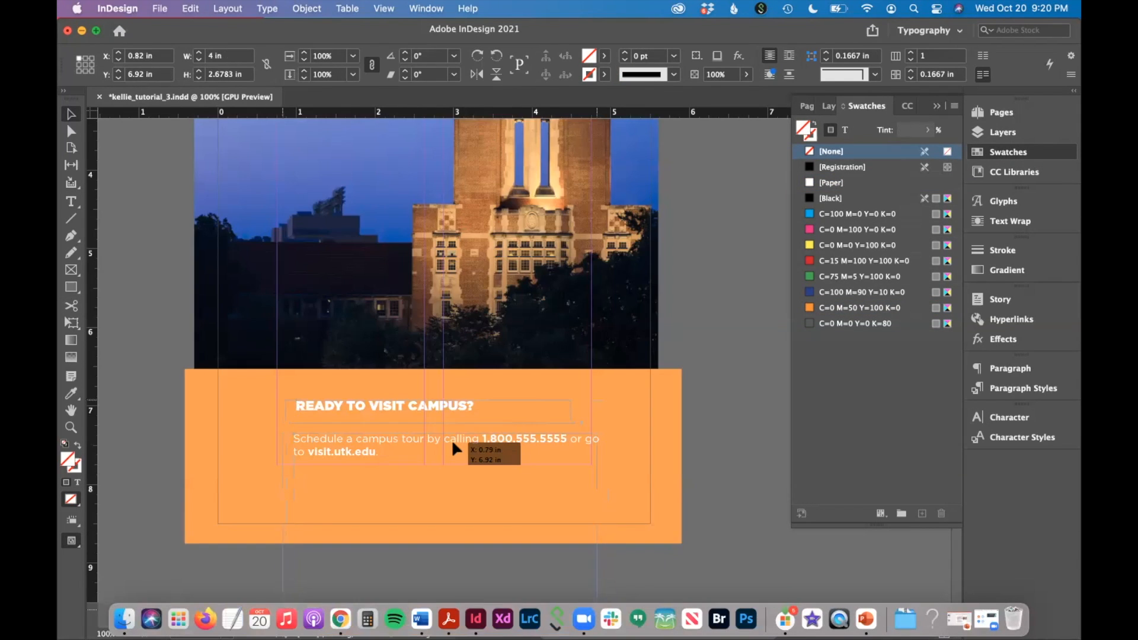
click(384, 405)
text(Call 1.800.555.5555 or visit)
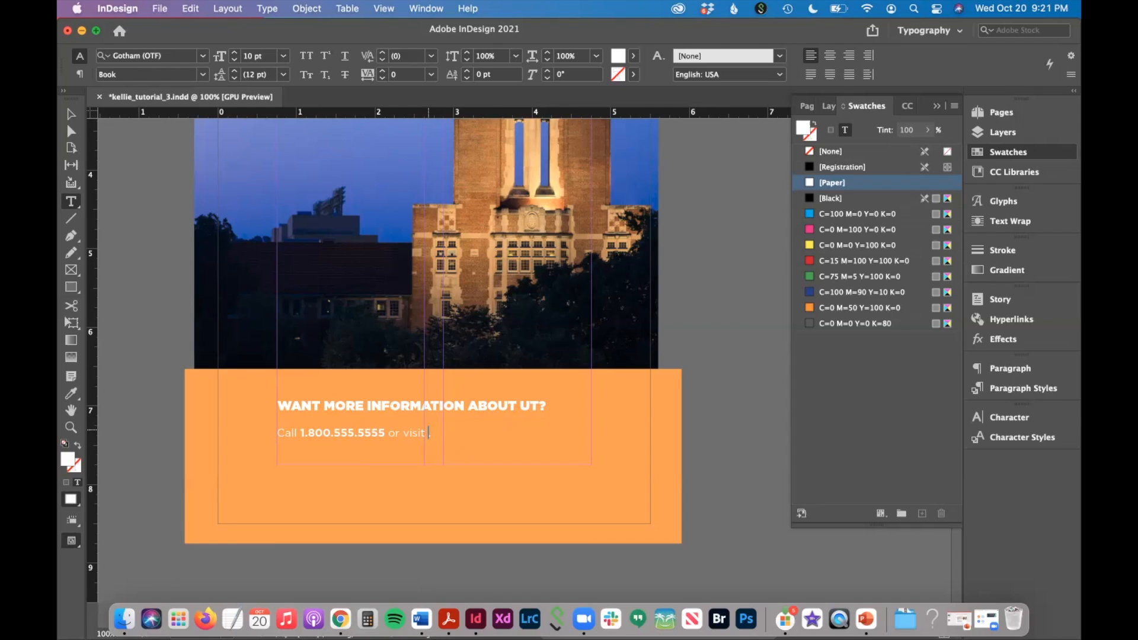
- Finish the contact line with admissions.utk.edu, bold the web address, and deselect the back page
text(admissions.utk.edu)
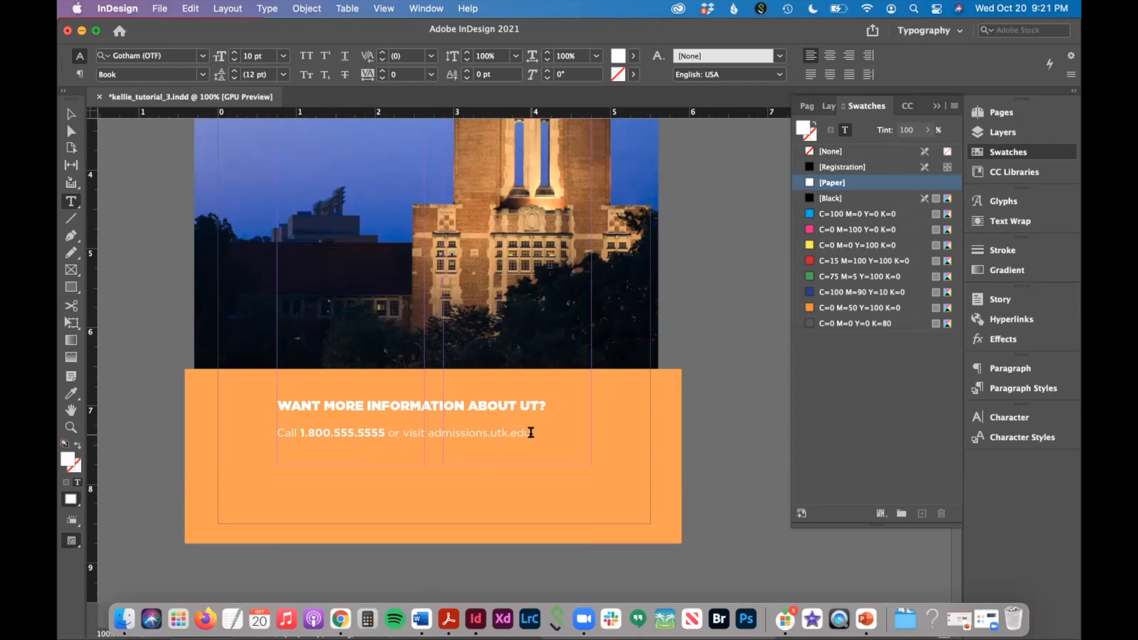
drag(429, 433, 531, 433)
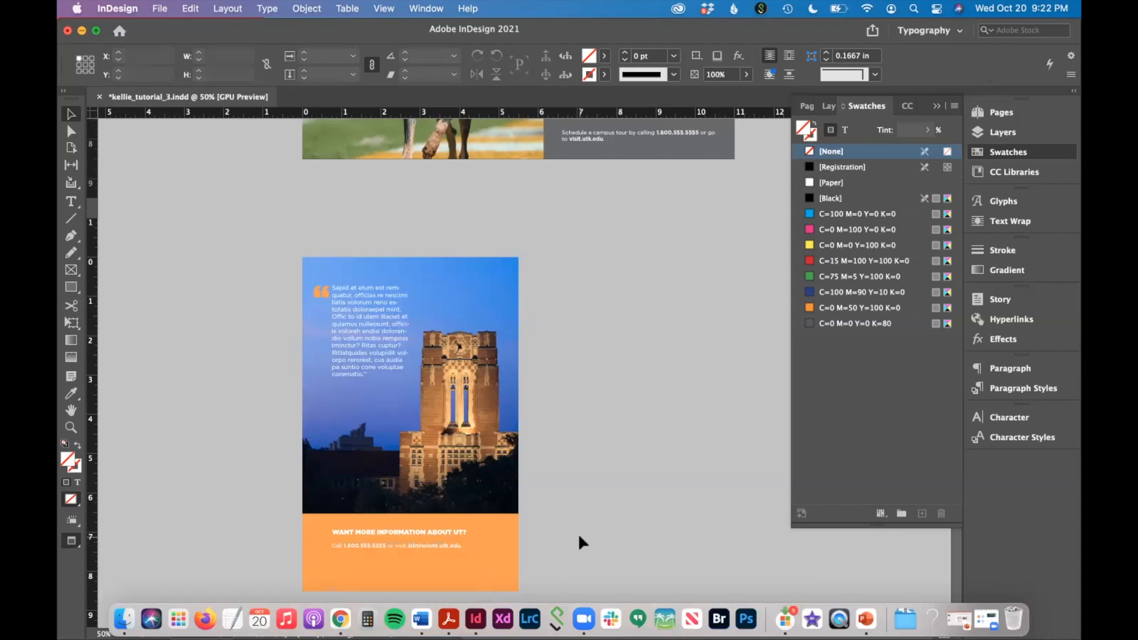
click(410, 545)
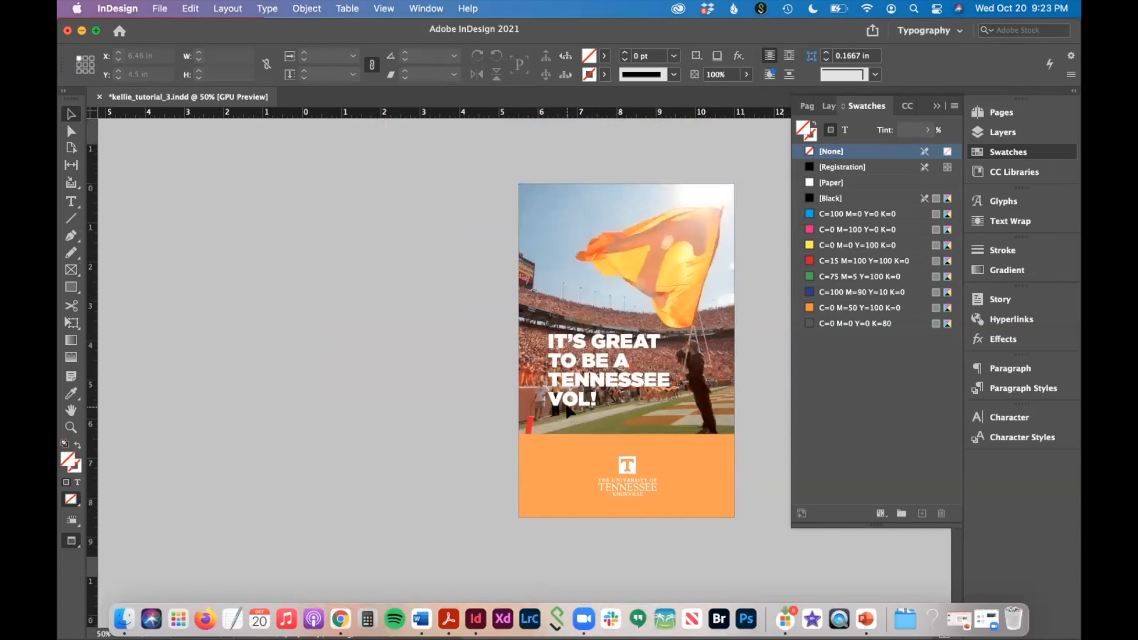
click(72, 541)
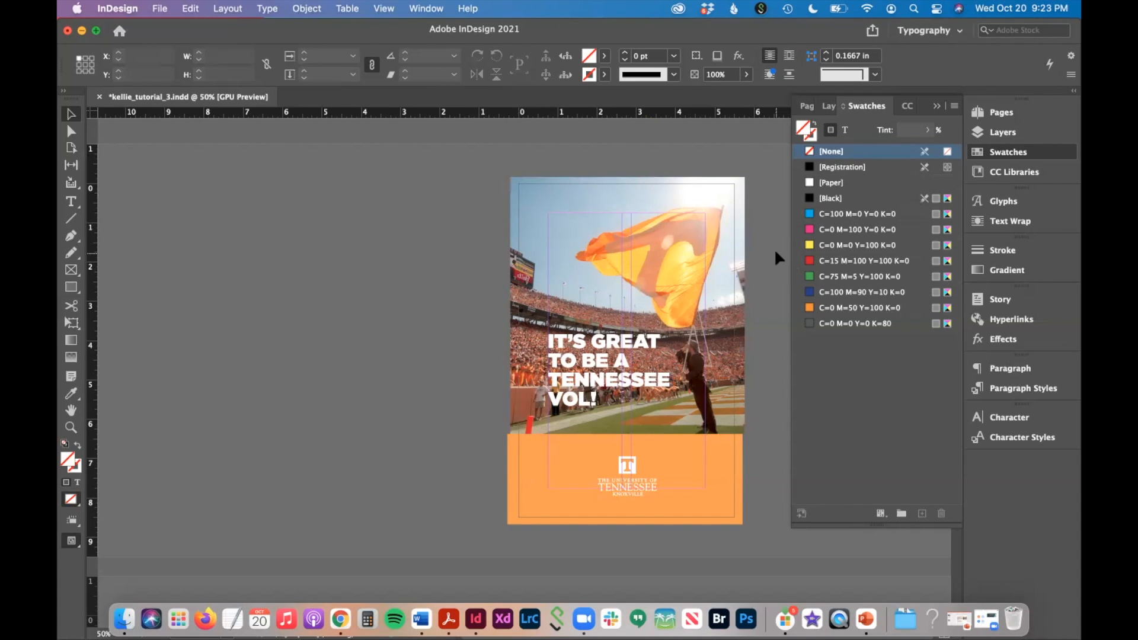
click(627, 305)
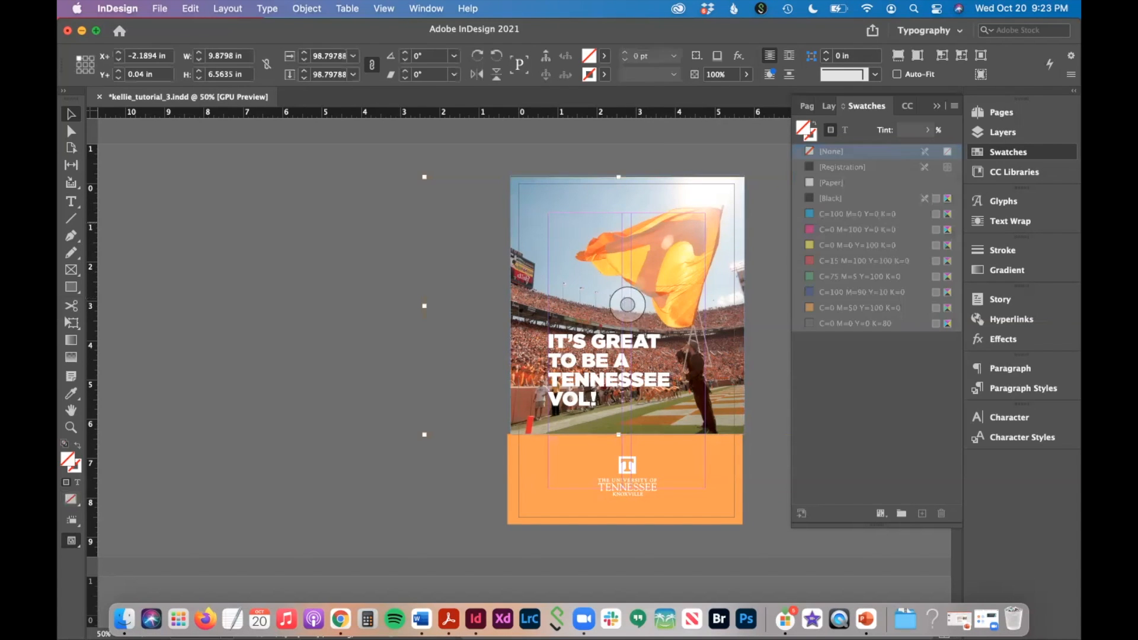
click(425, 8)
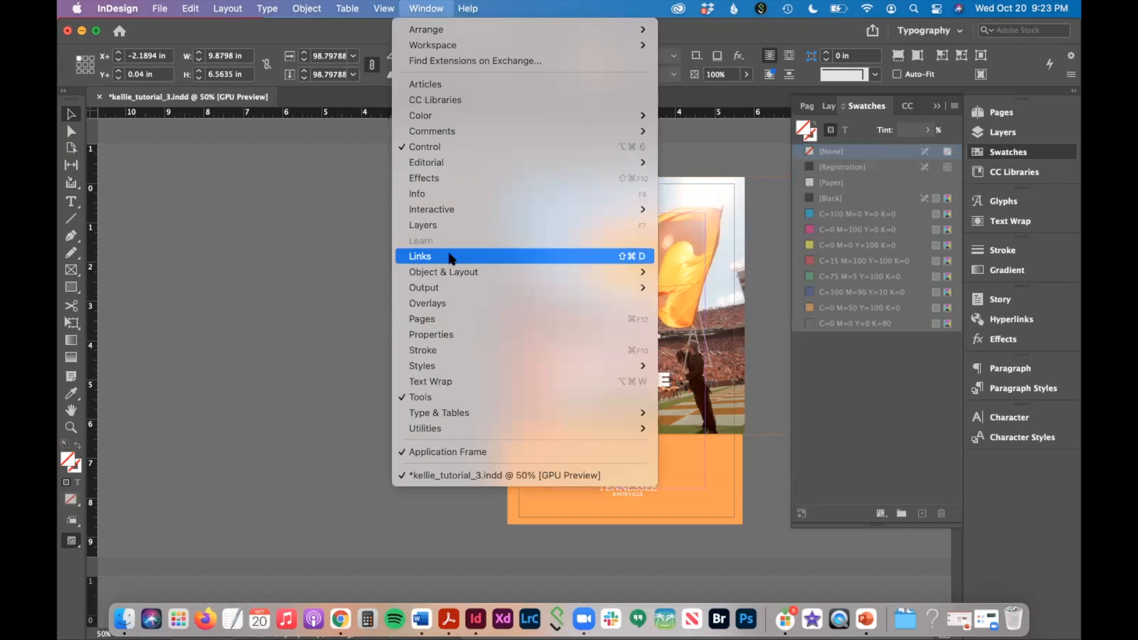
click(420, 256)
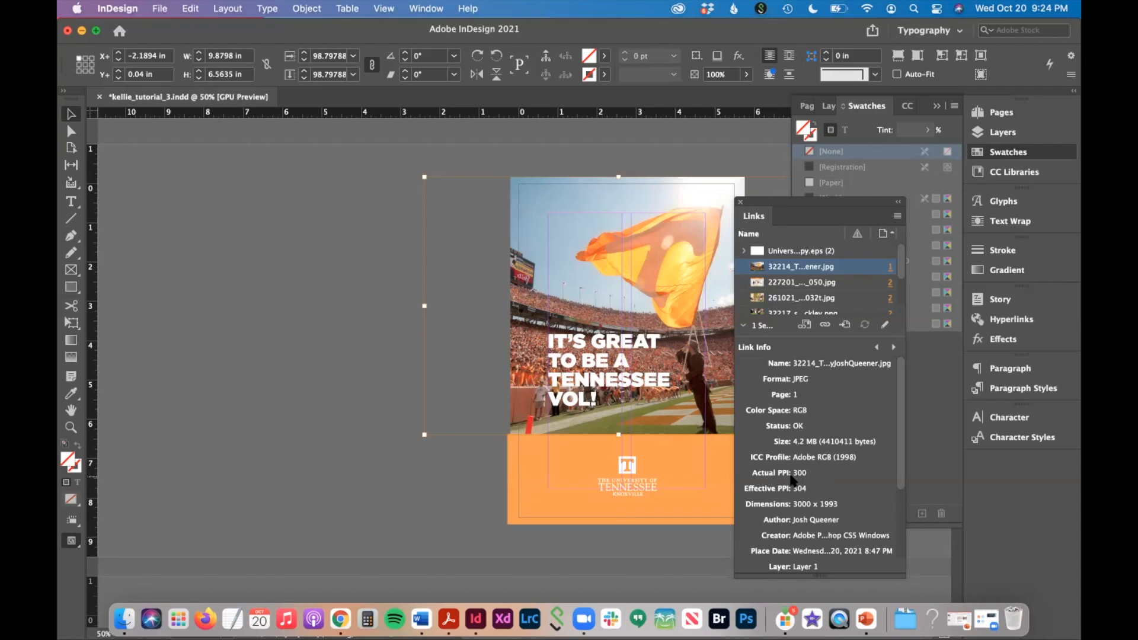
mouse_move(332, 340)
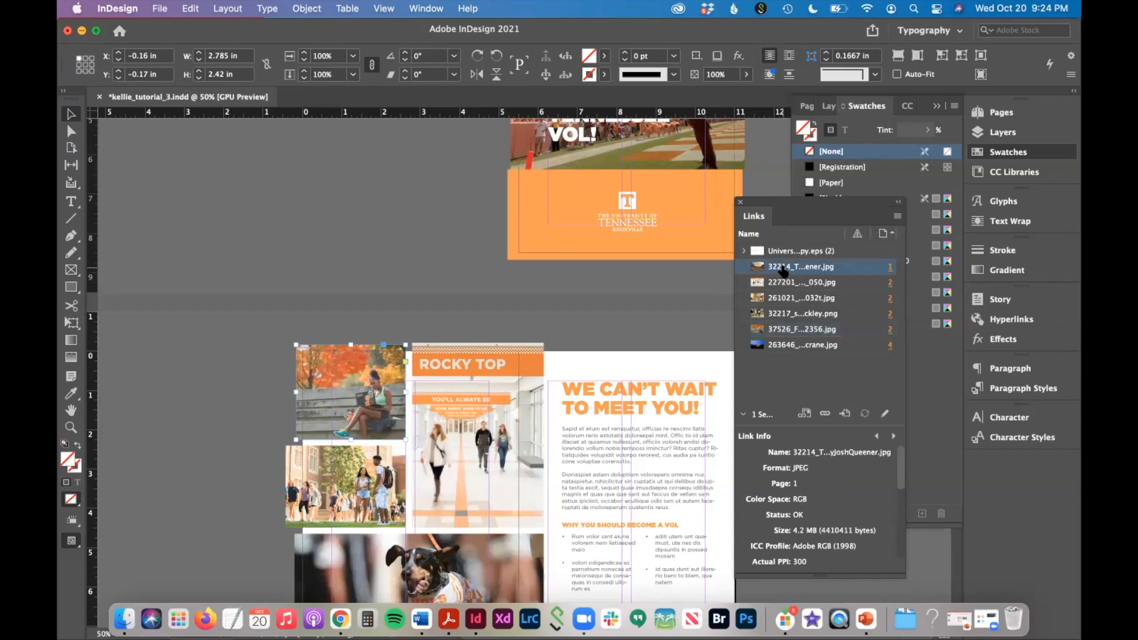
click(802, 283)
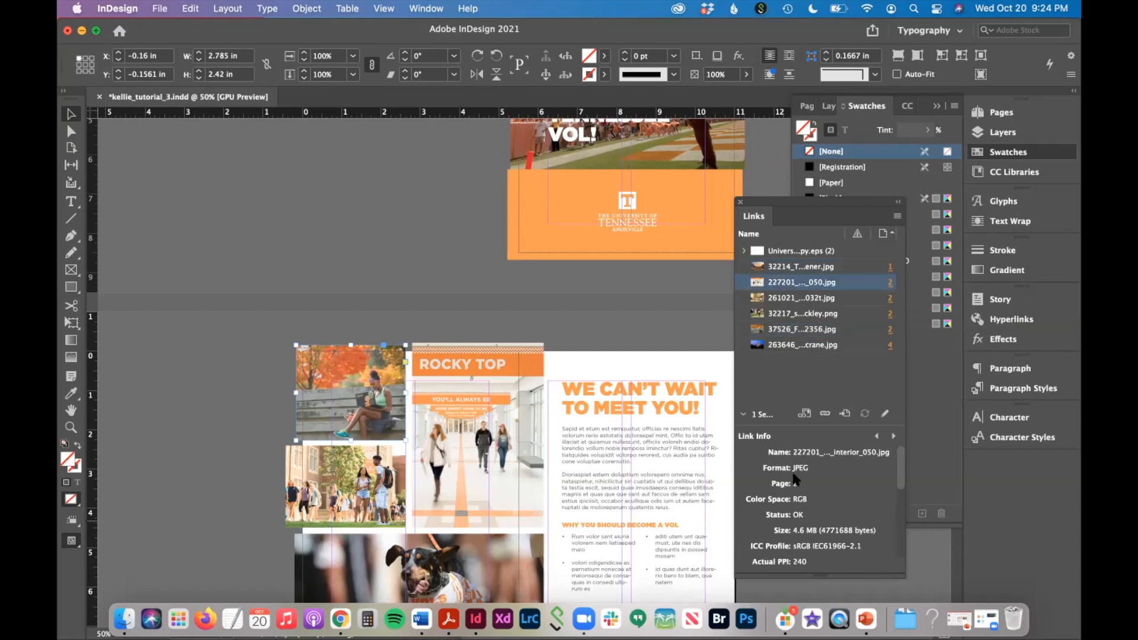
click(803, 313)
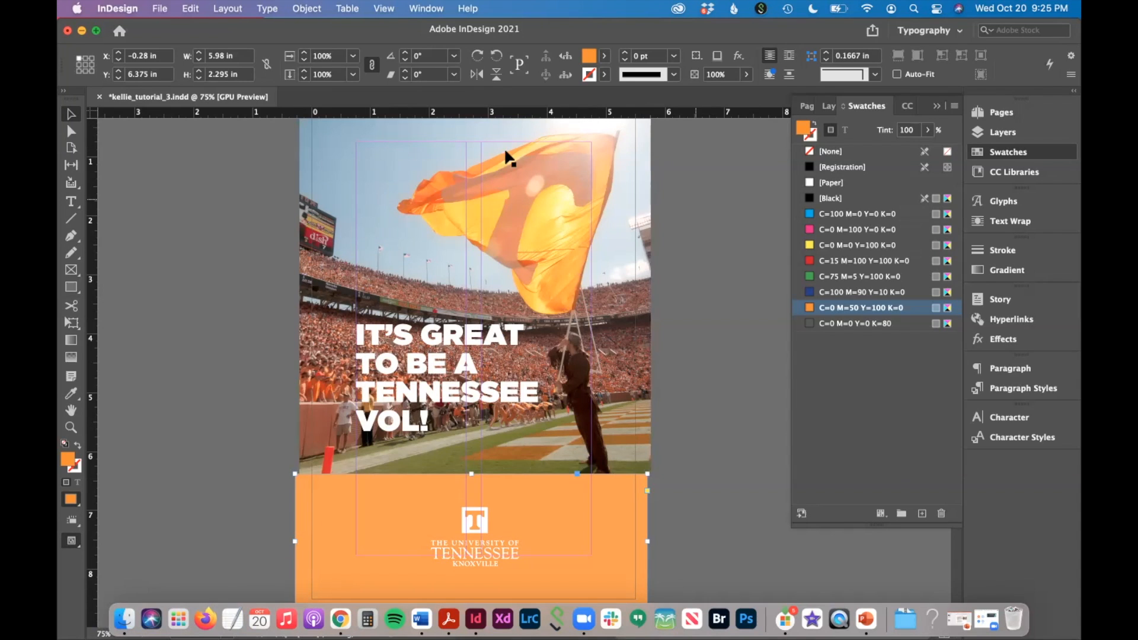
mouse_move(536, 444)
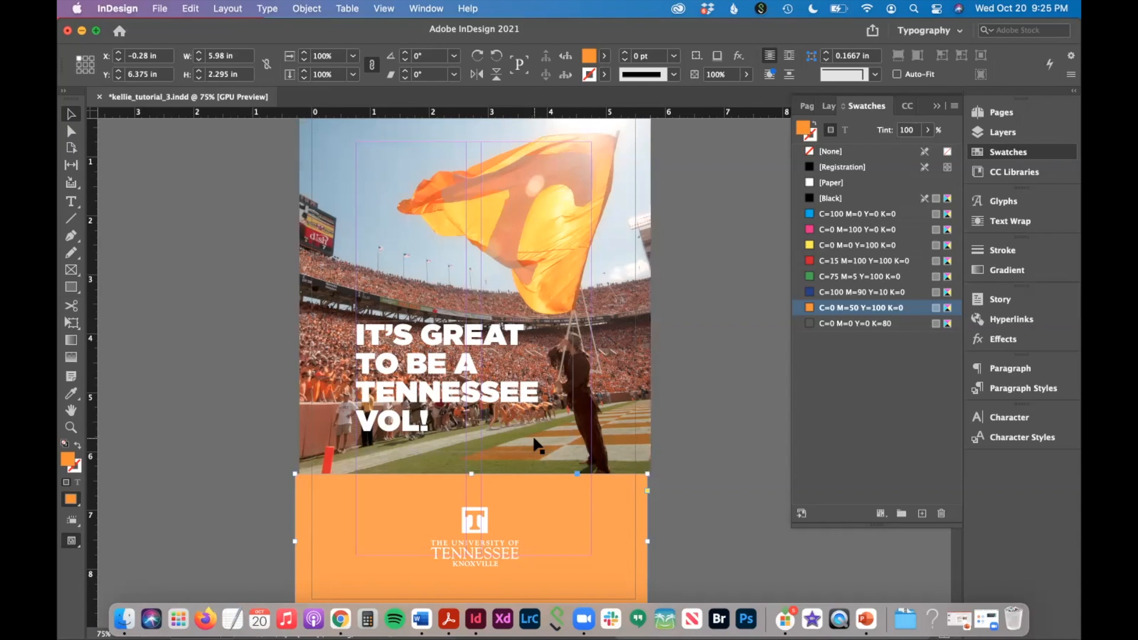
scroll(down, 3)
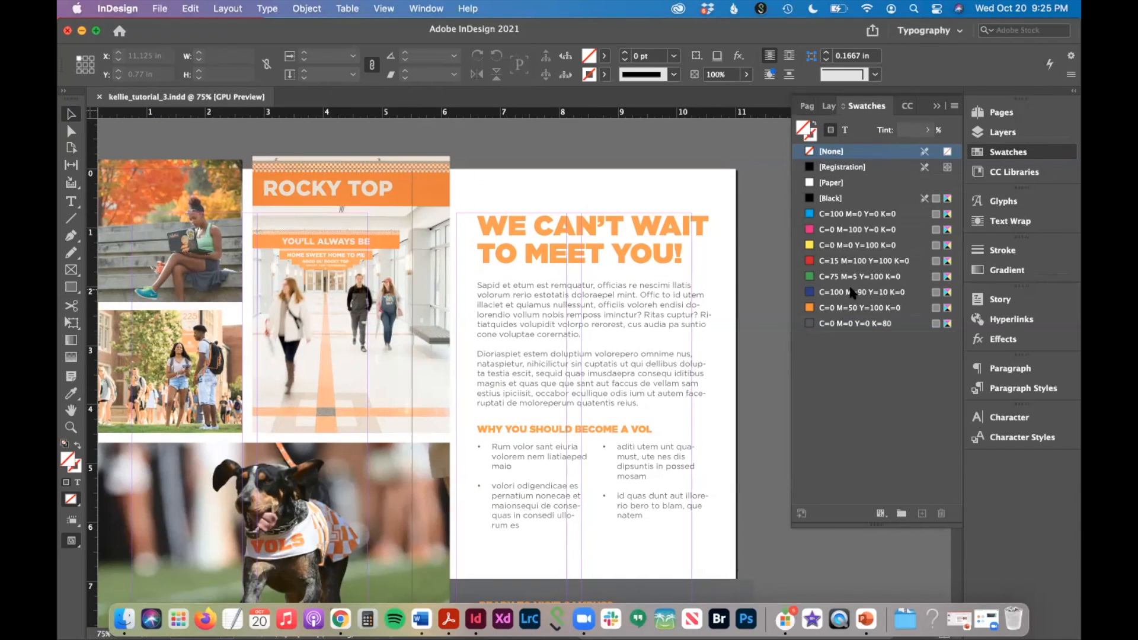
mouse_move(875, 323)
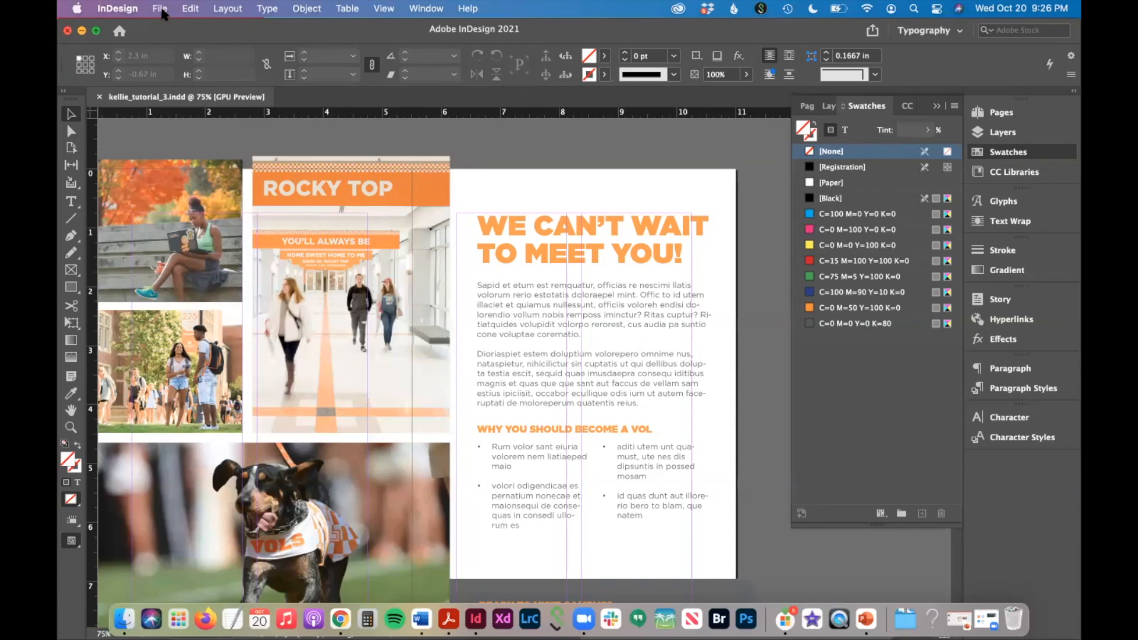
mouse_move(183, 73)
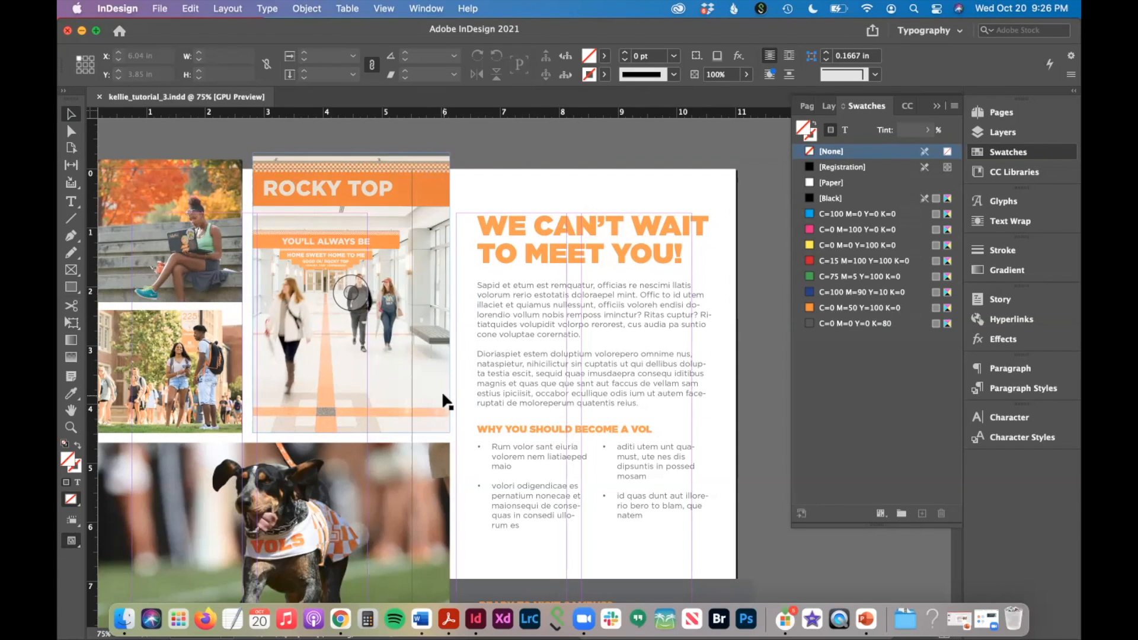
- Start exporting the saved brochure from the File menu
click(159, 9)
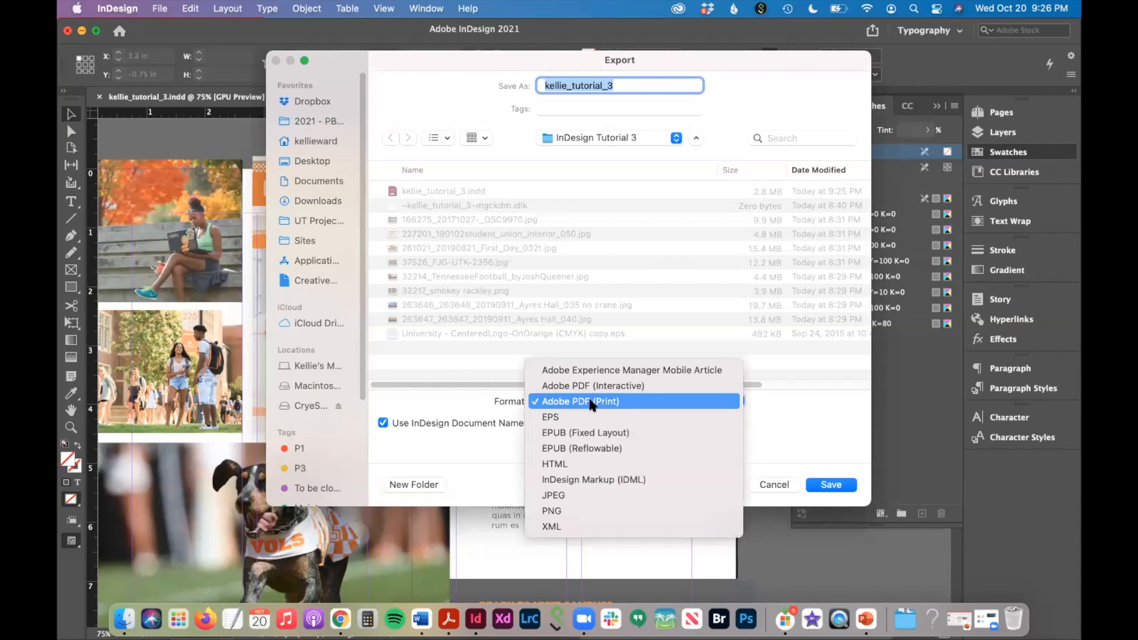
- Choose Adobe PDF (Print) with the Press Quality preset, exporting pages as spreads
click(830, 485)
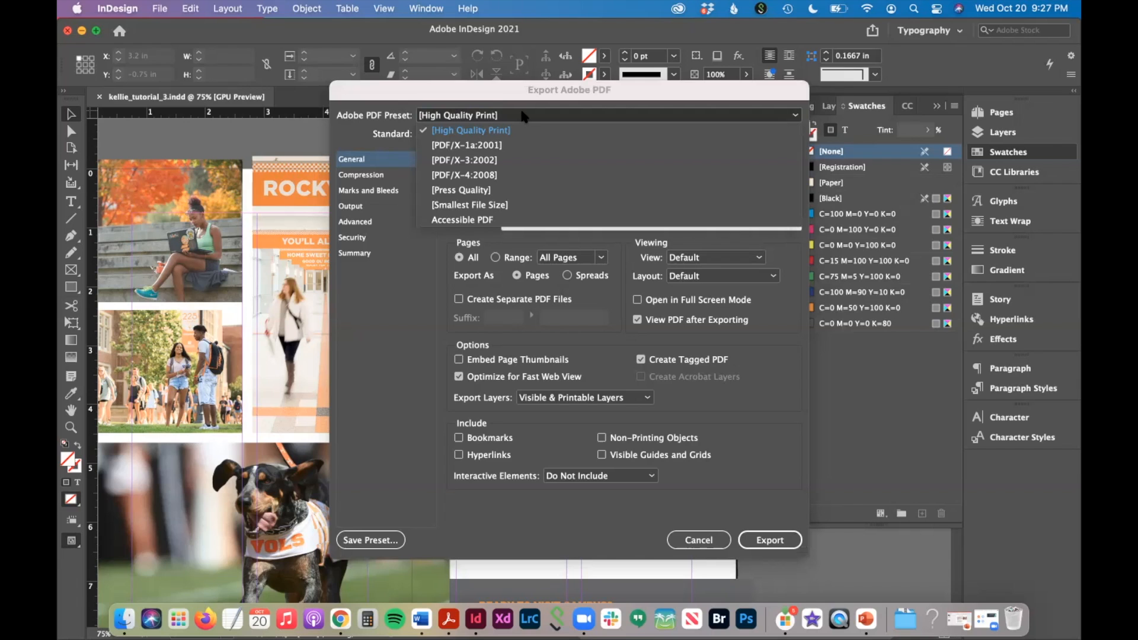
mouse_move(494, 190)
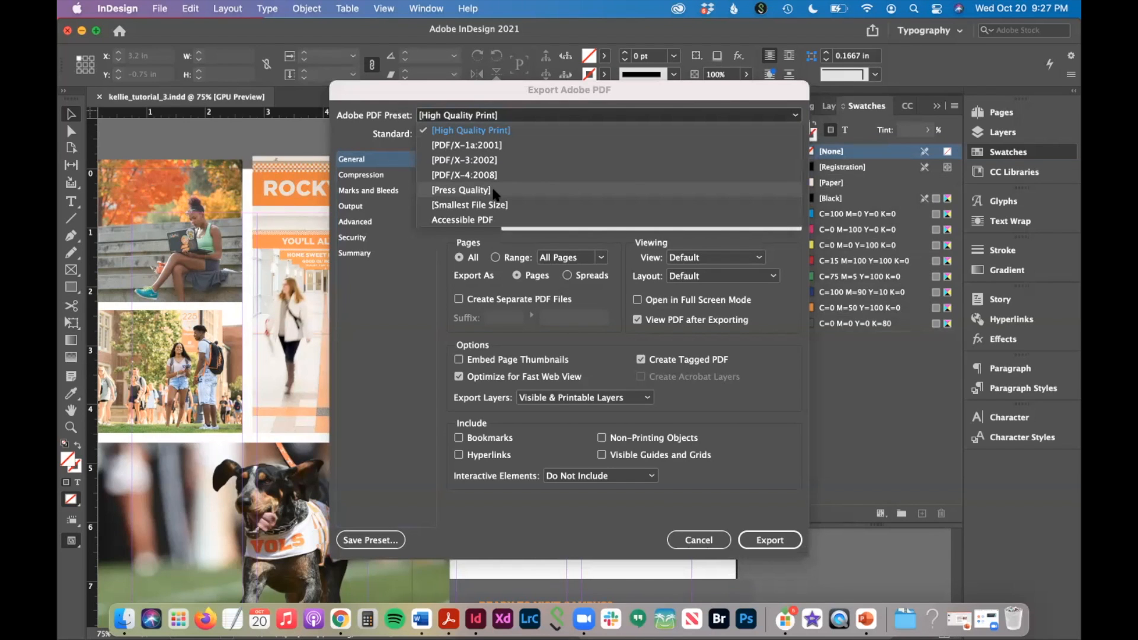
click(461, 189)
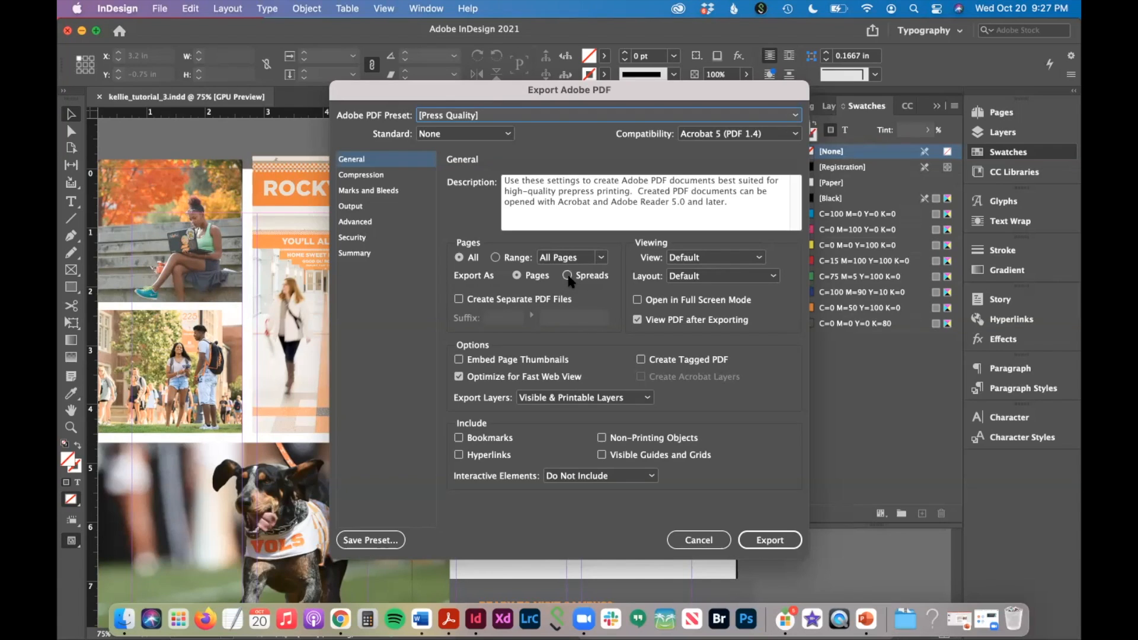
click(569, 275)
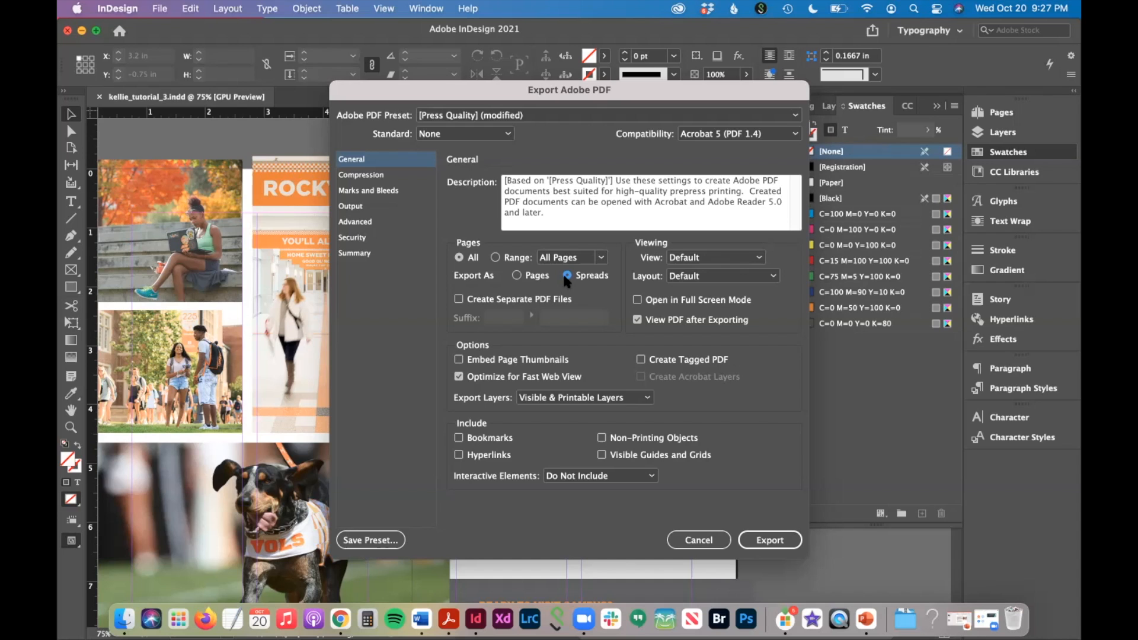
- Add crop marks under Marks and Bleeds and run the PDF export
click(369, 190)
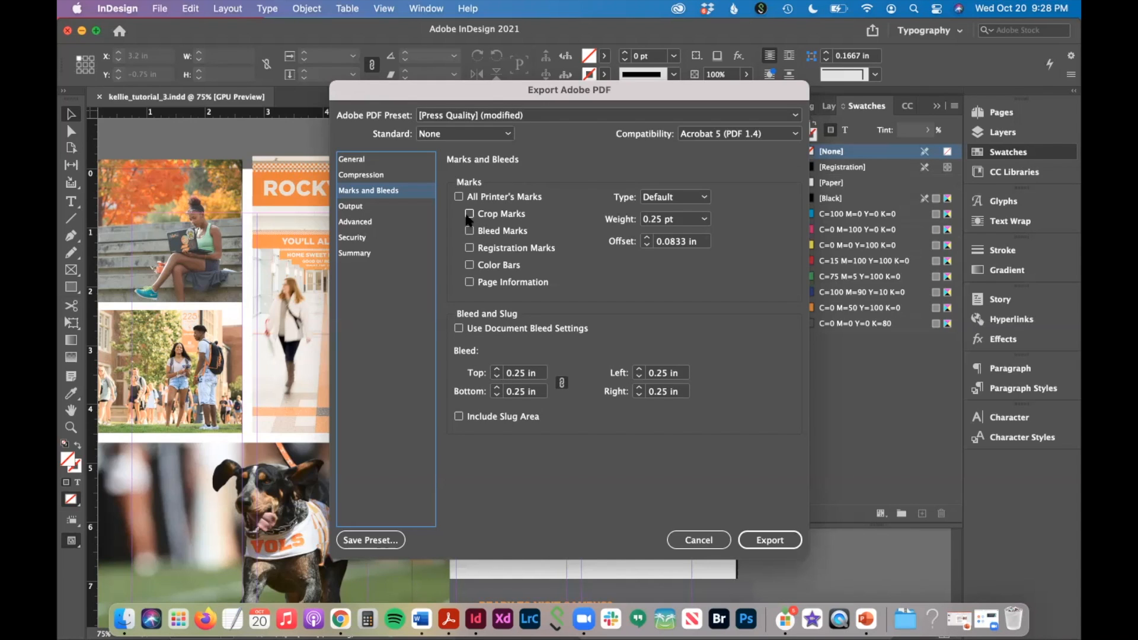
click(469, 214)
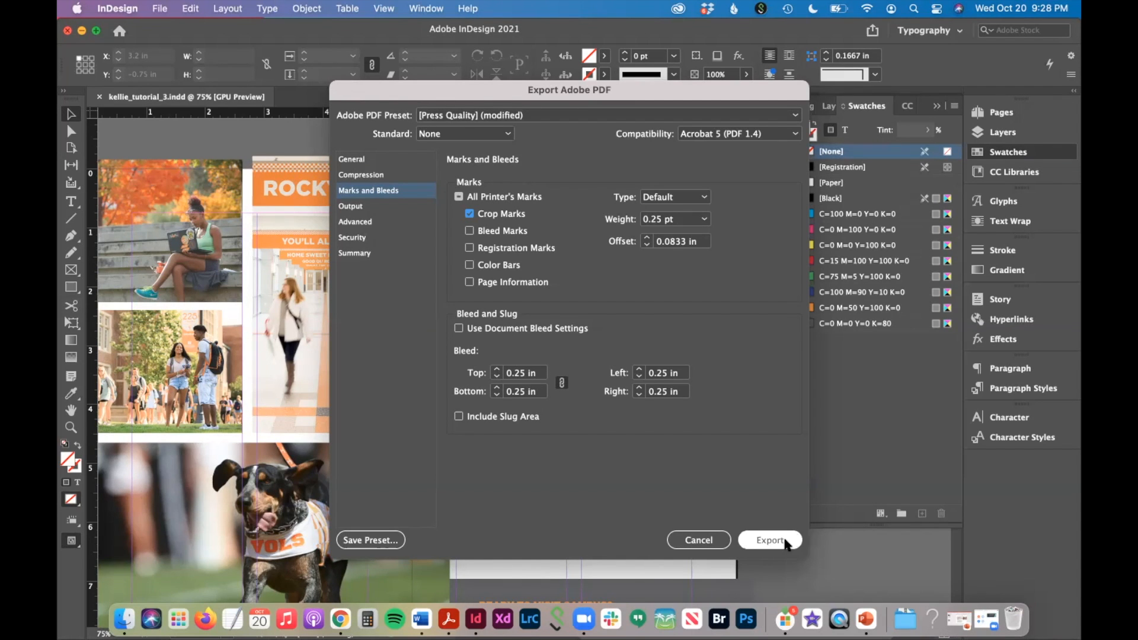
click(769, 541)
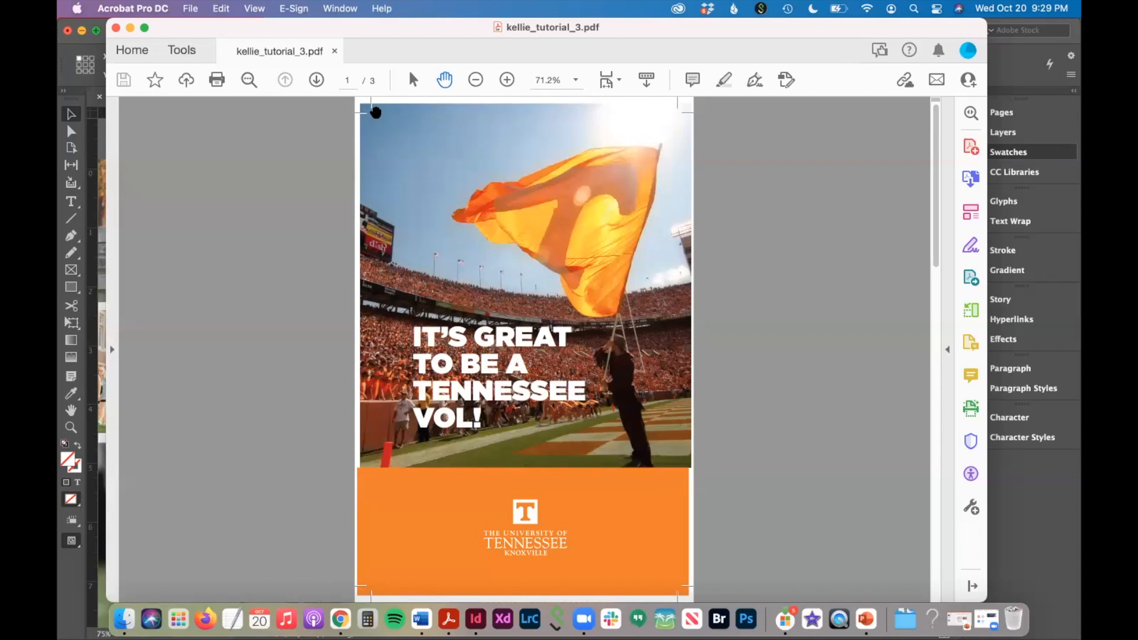
- Save the PDF in Acrobat as kellie_tutorial_FINAL_printreadywcrop.pdf via Save As
click(316, 79)
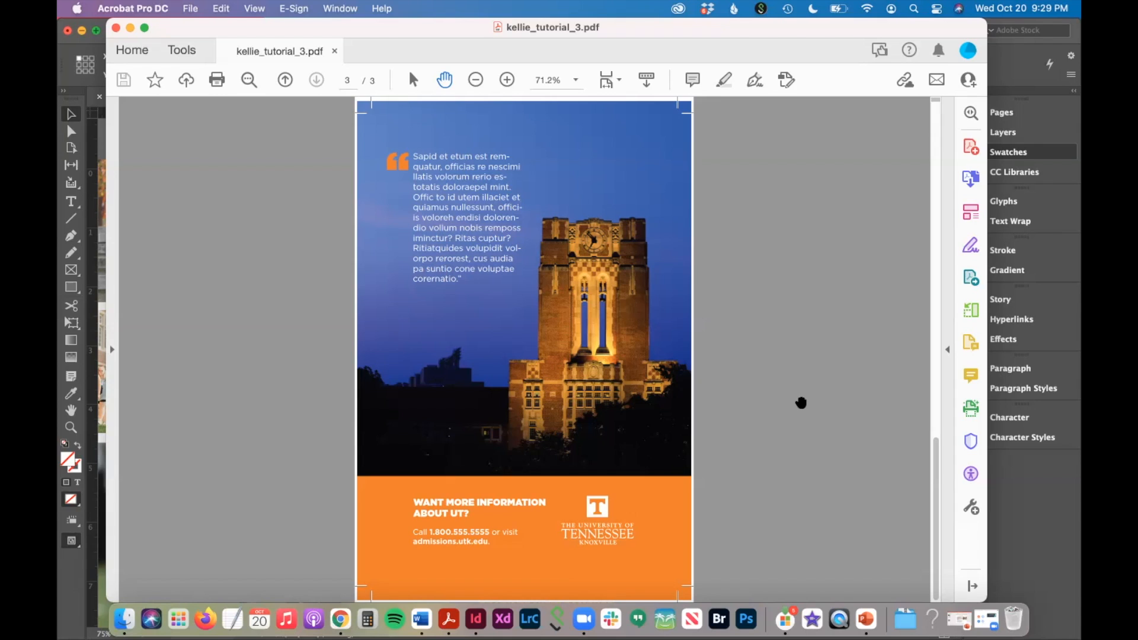
mouse_move(141, 144)
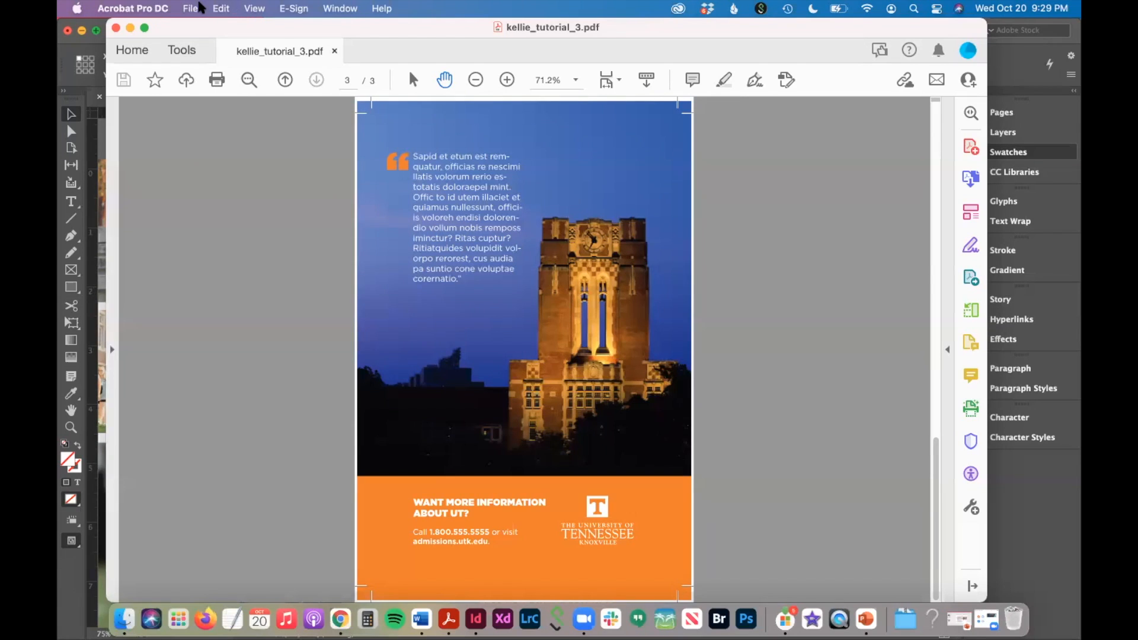
mouse_move(187, 14)
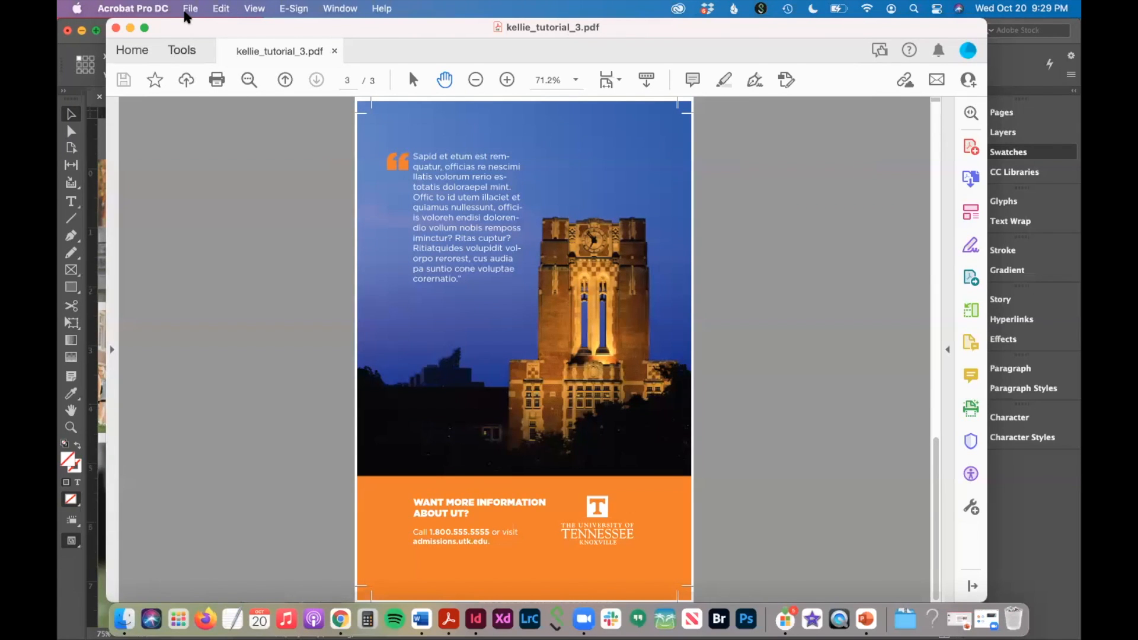
click(190, 8)
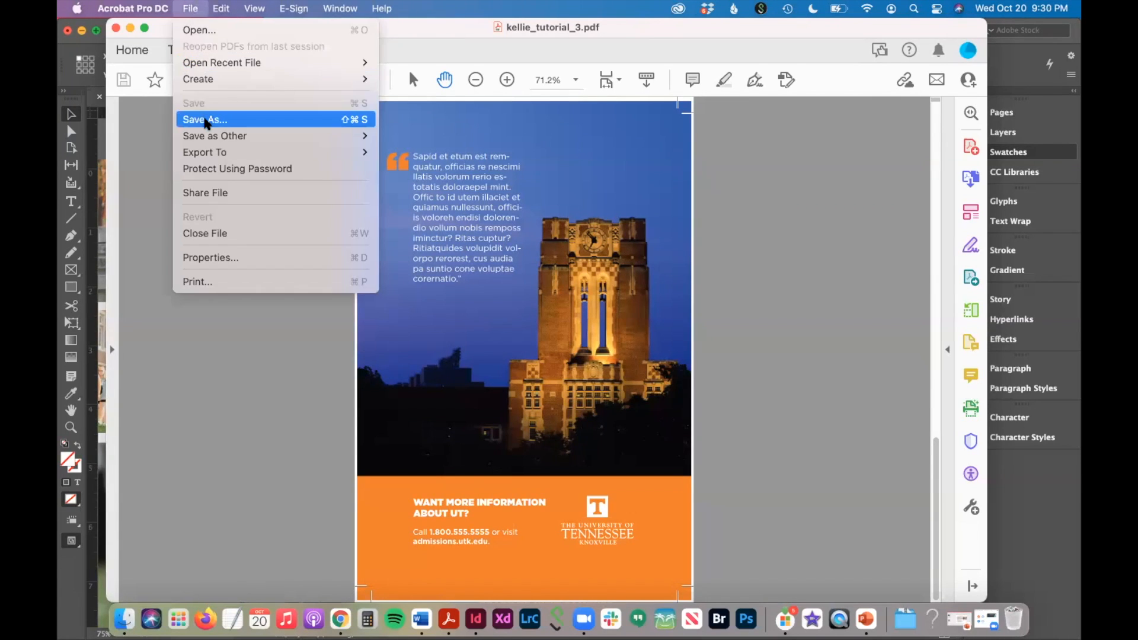
click(205, 119)
text(kellie_tutorial_FINAL_printreadywc)
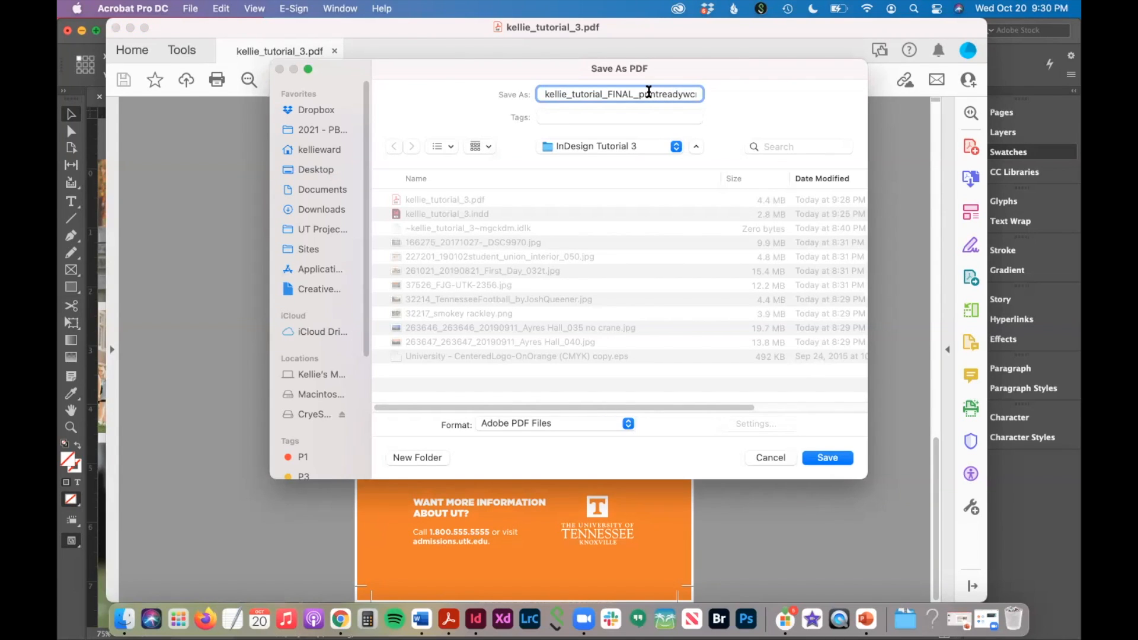
click(826, 458)
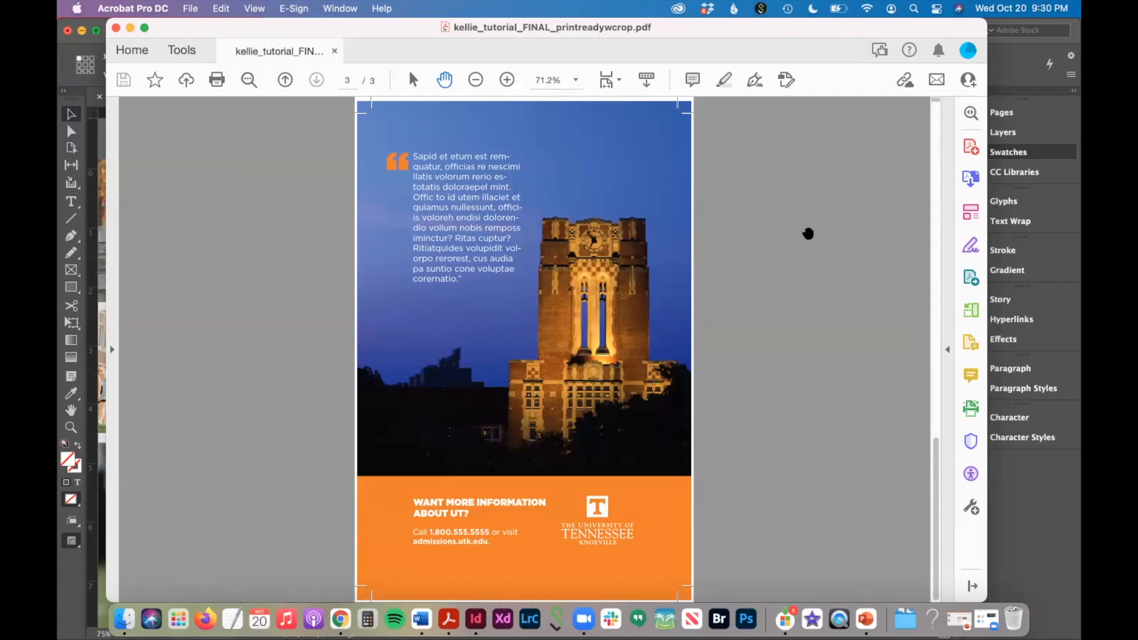
mouse_move(283, 80)
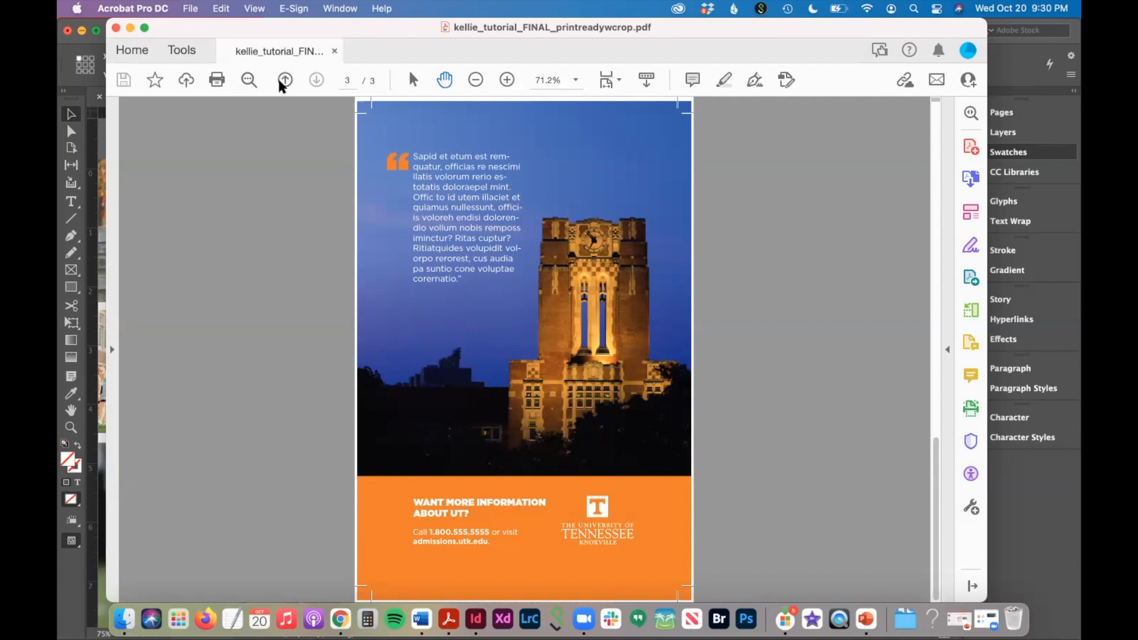